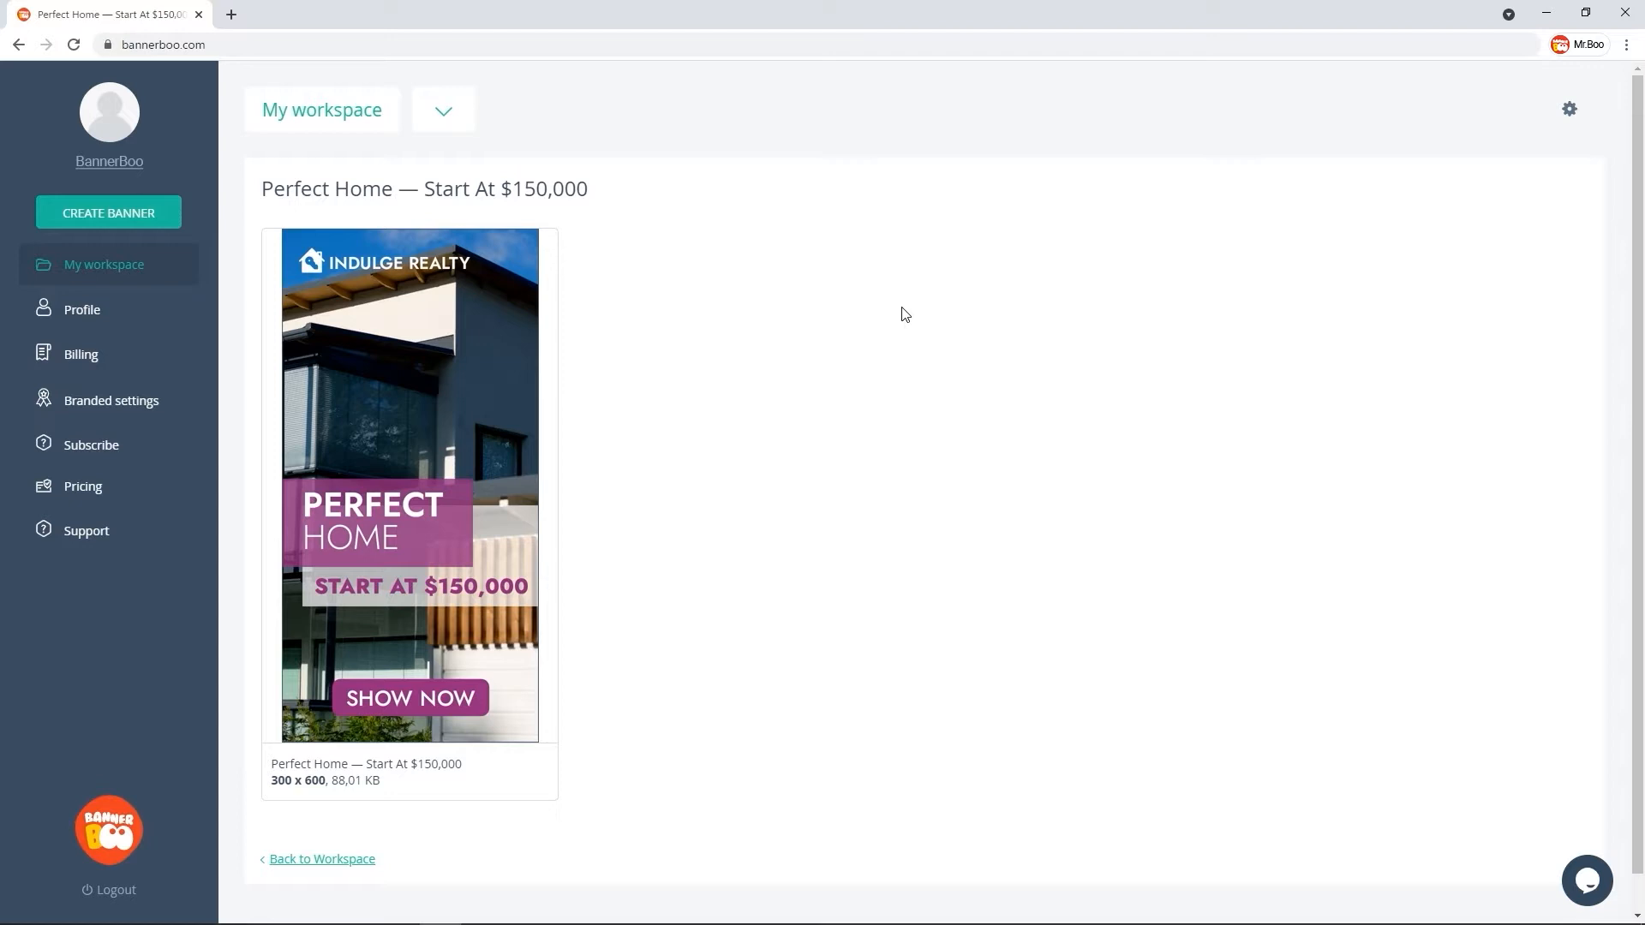
{"action": "mouse_move", "coordinate": [410, 485]}
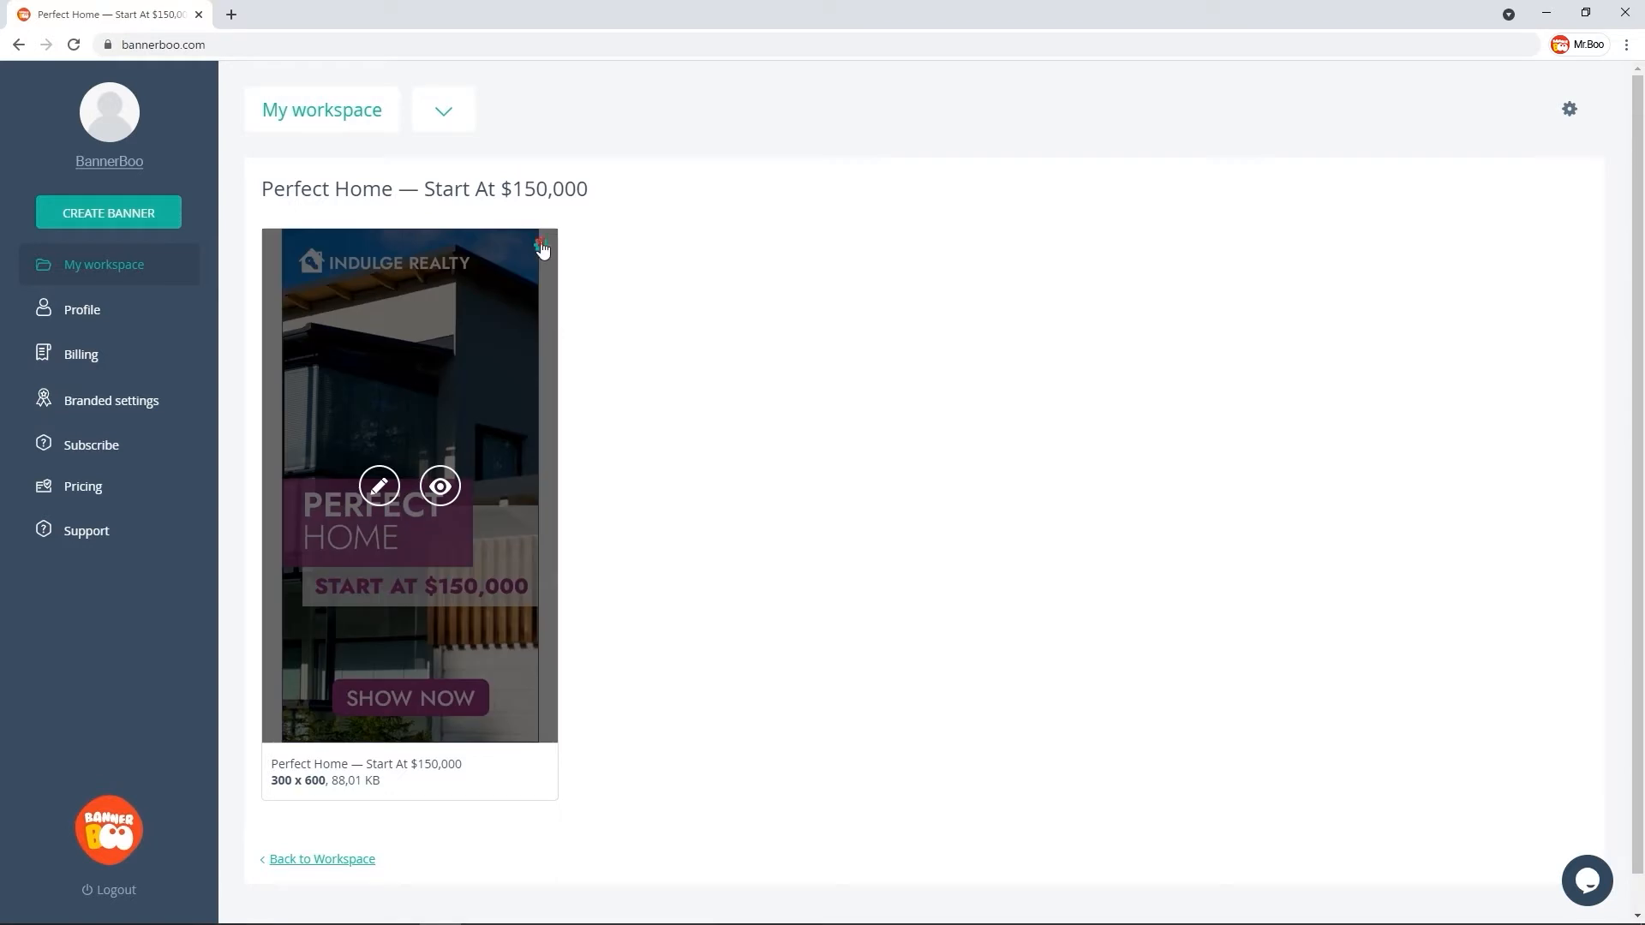
- Duplicate the 300x600 Perfect Home banner via its gear menu and edit the new copy
{"action": "left_click", "coordinate": [541, 246]}
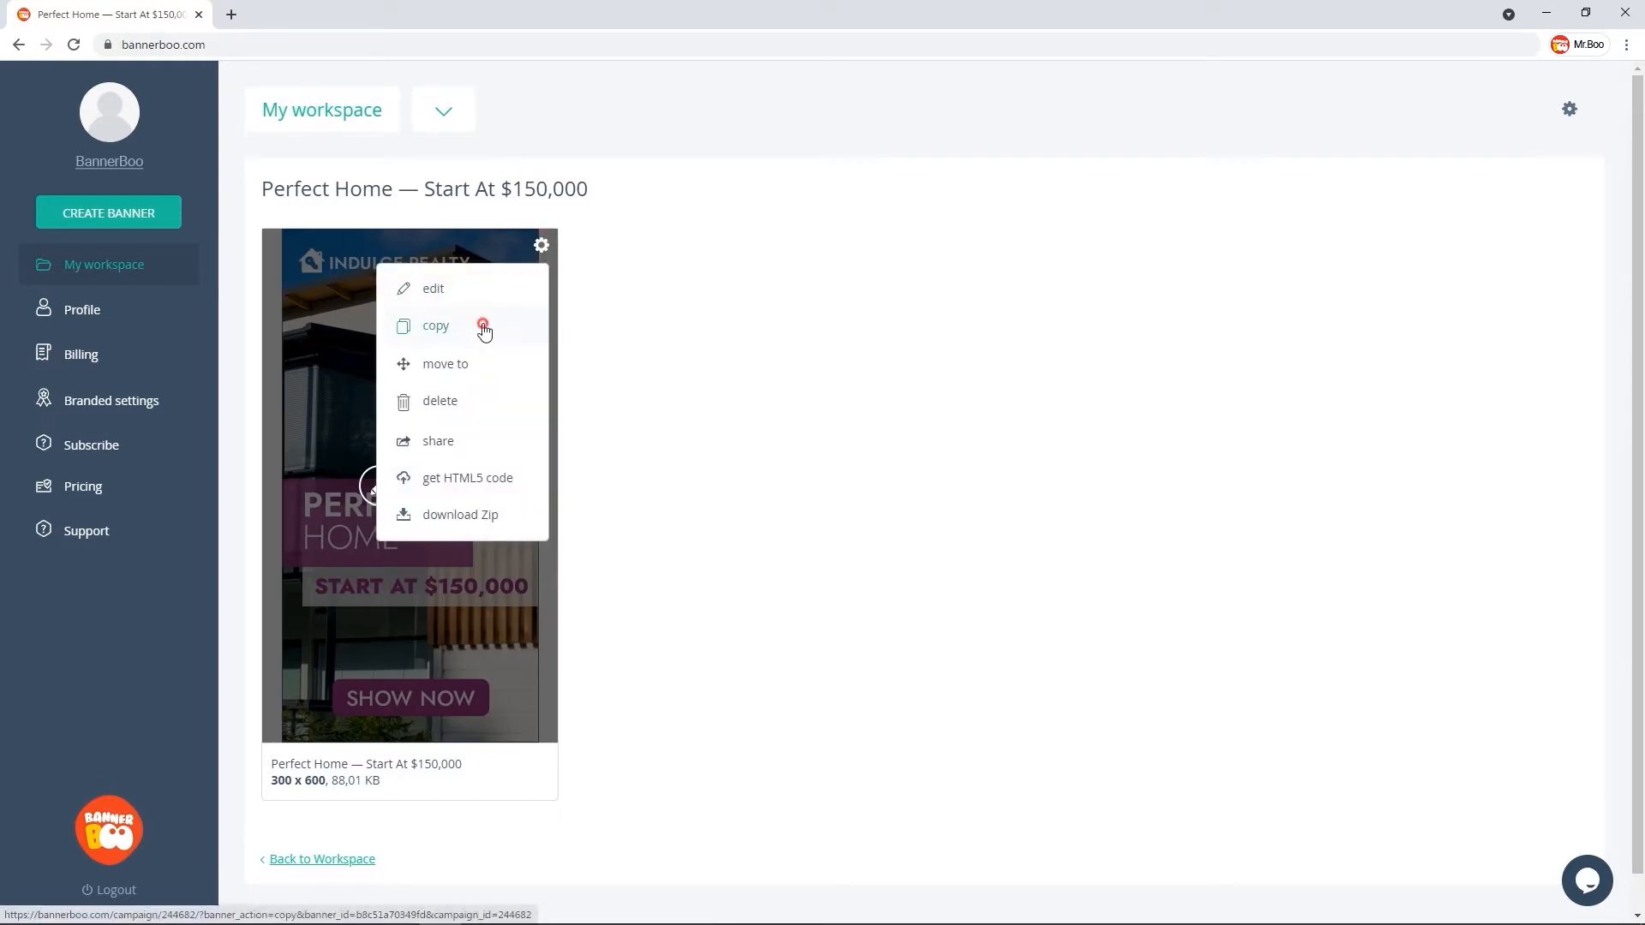
{"action": "left_click", "coordinate": [435, 326]}
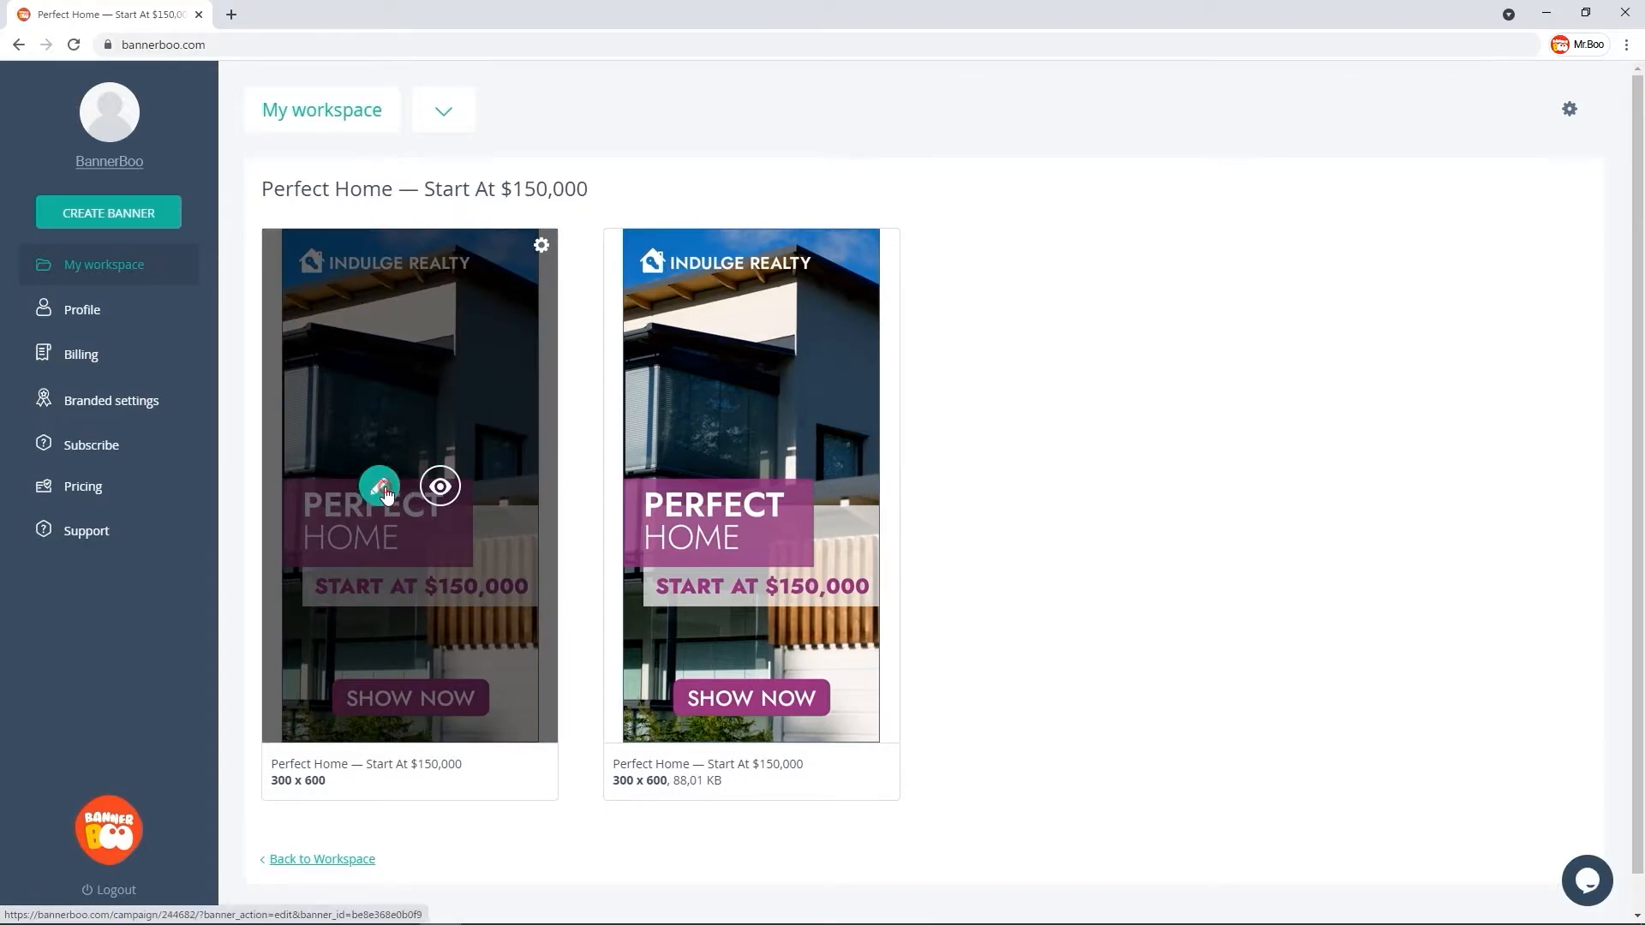
{"action": "left_click", "coordinate": [379, 485]}
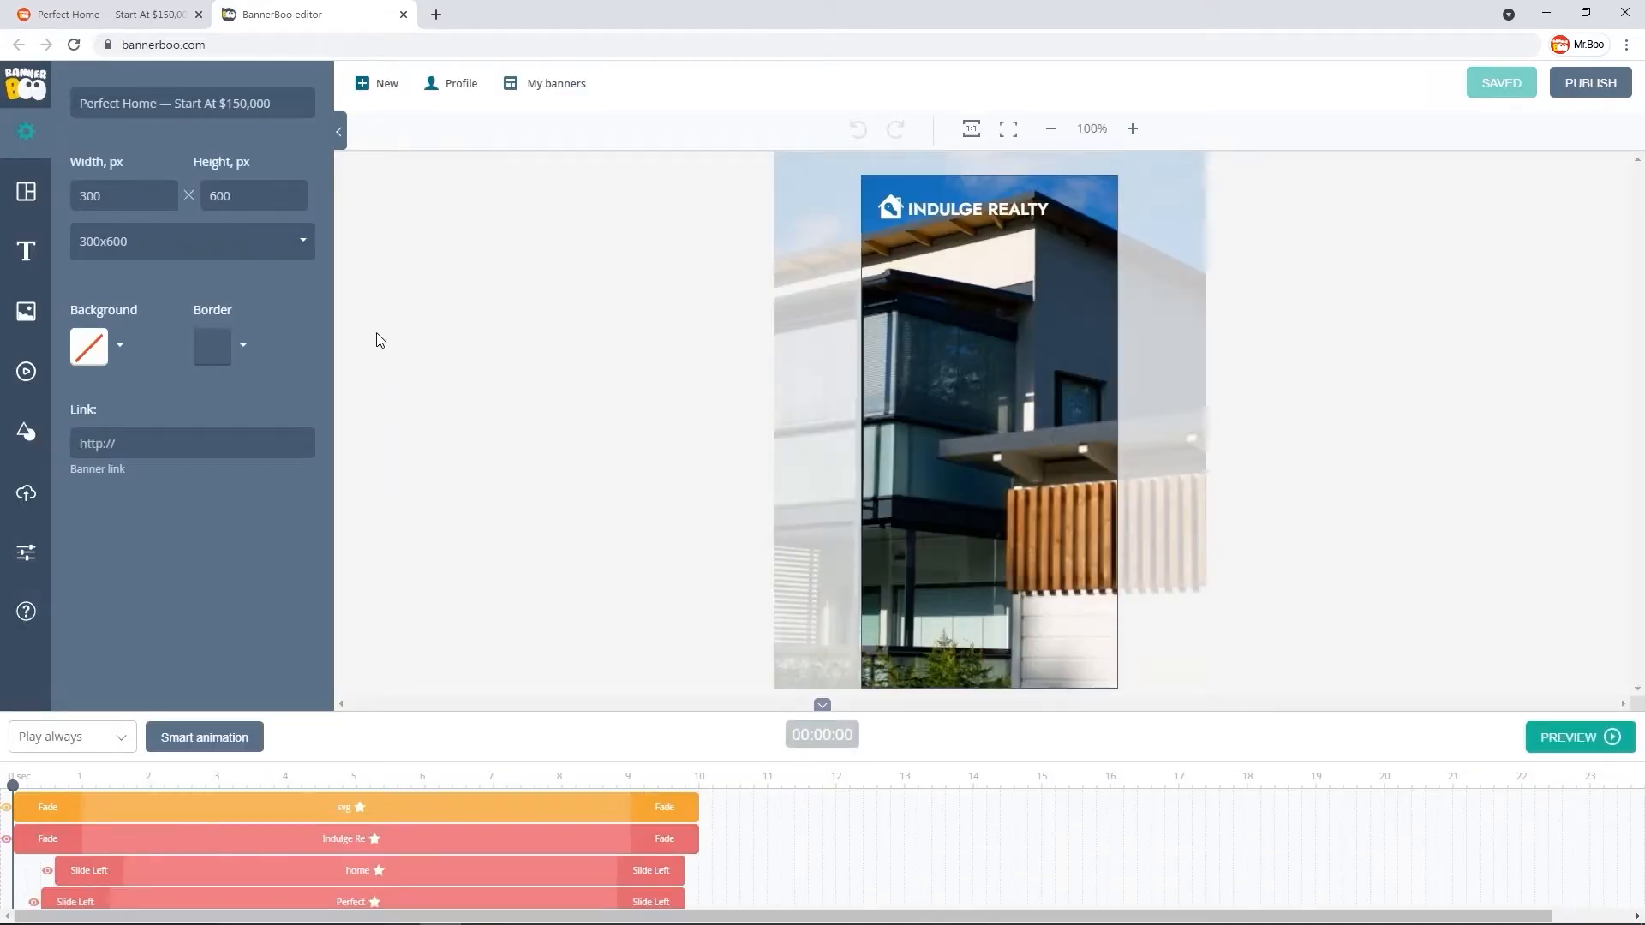
- Resize the copy to 1200x630 and refit the logo, headline and price with a new font size
{"action": "left_click", "coordinate": [192, 241]}
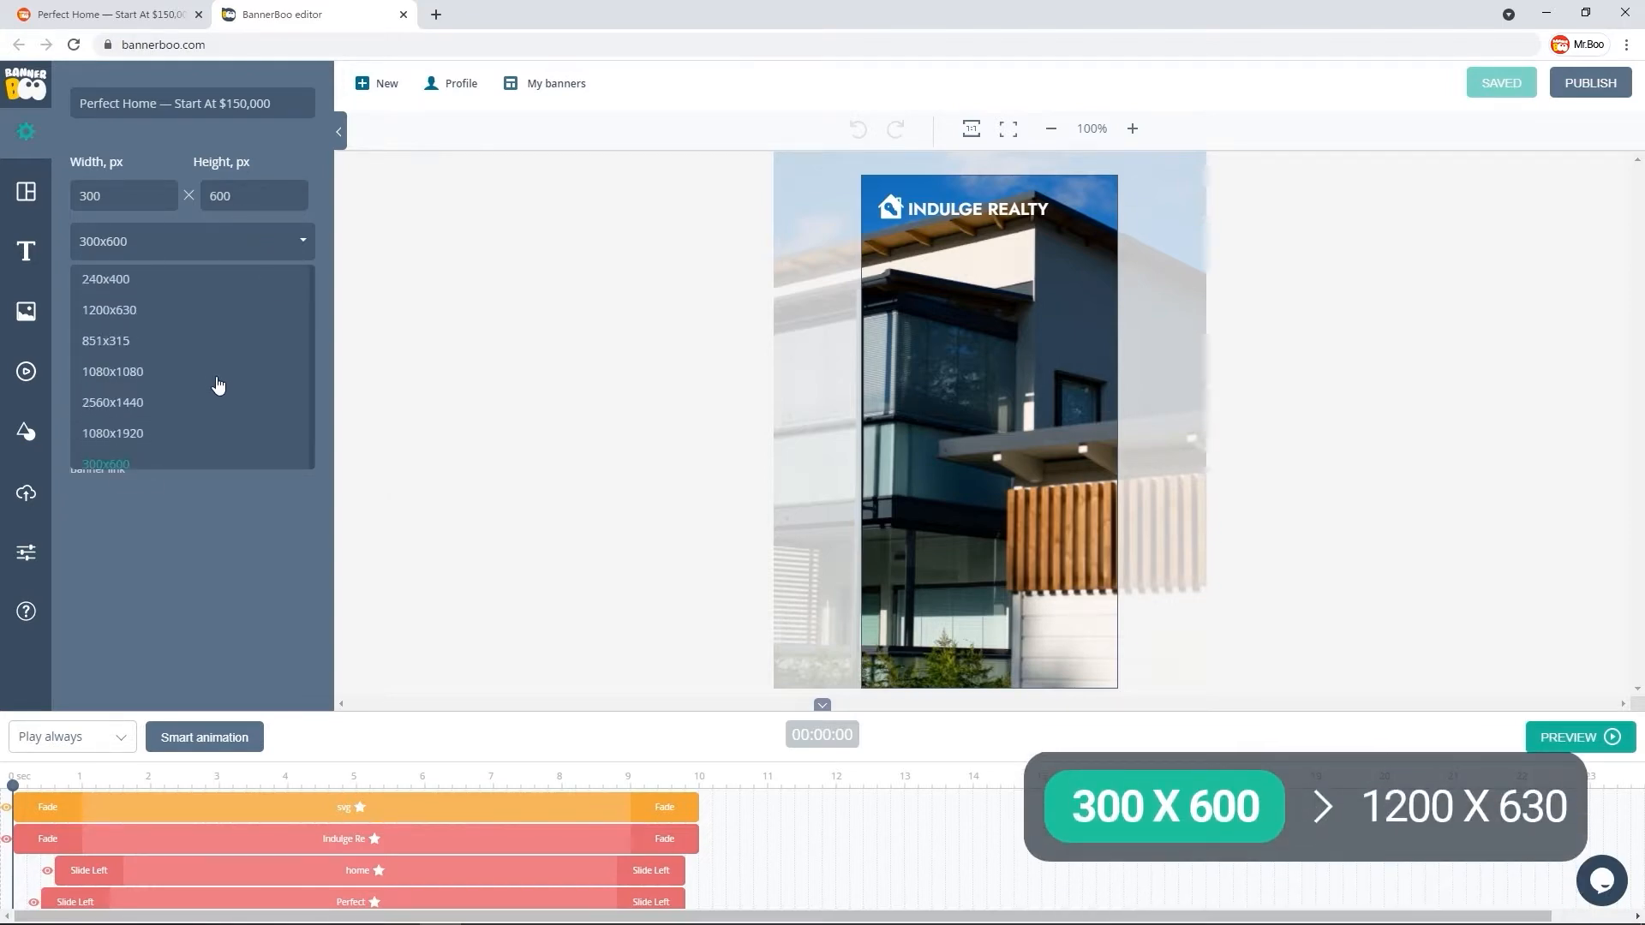
{"action": "left_click", "coordinate": [109, 309]}
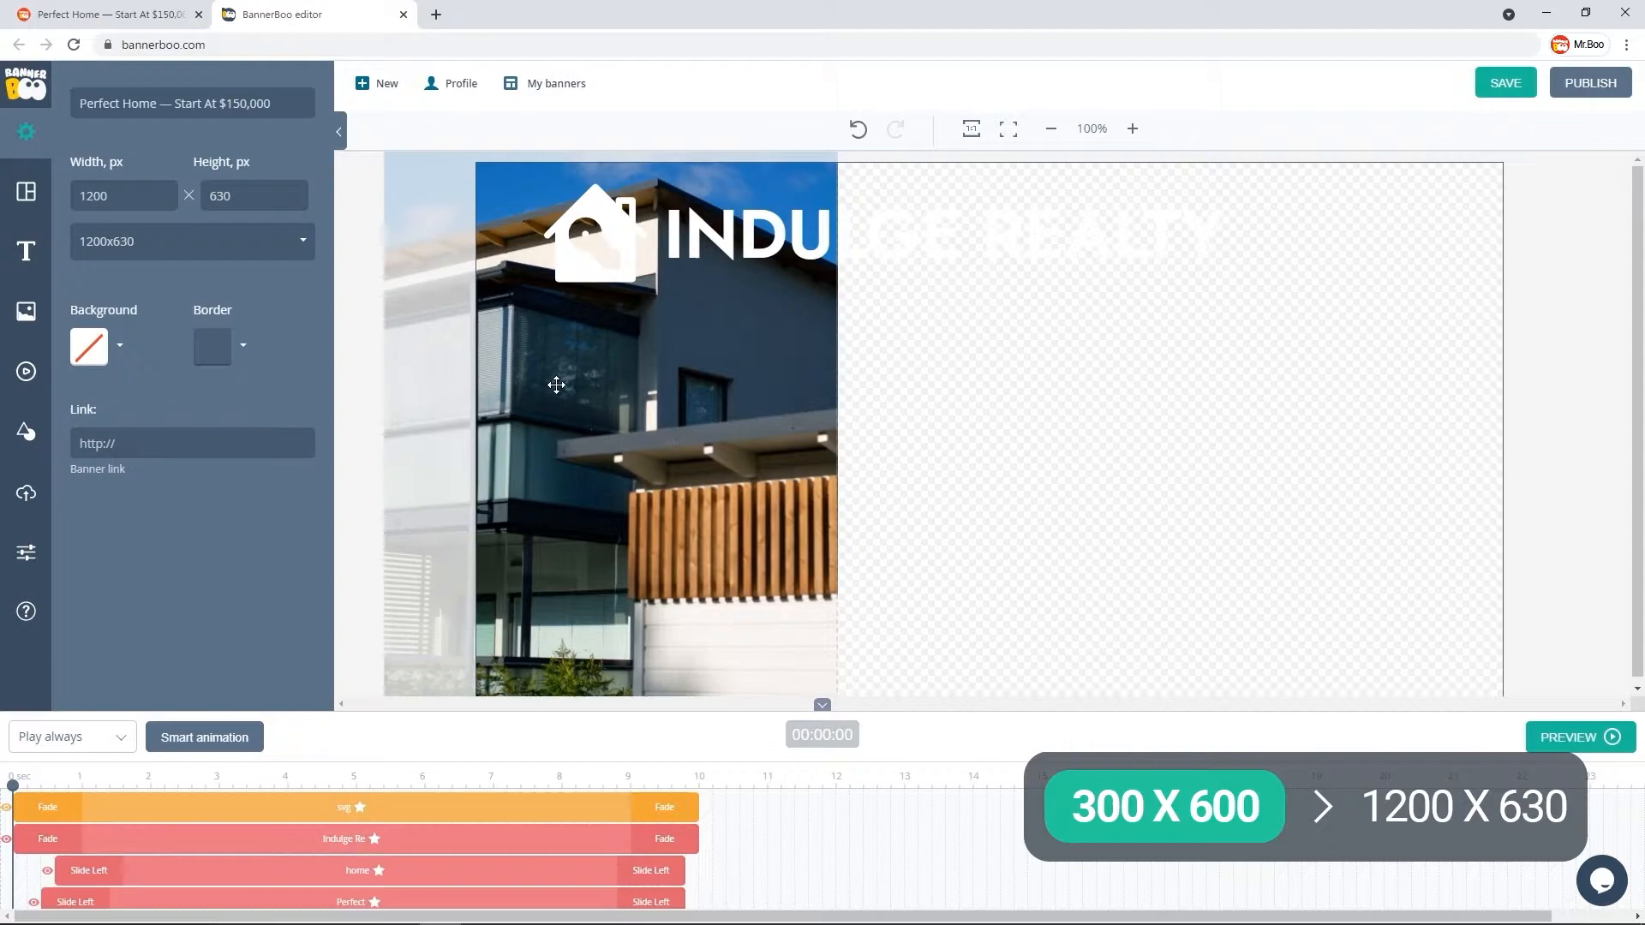
{"action": "left_click", "coordinate": [1048, 128]}
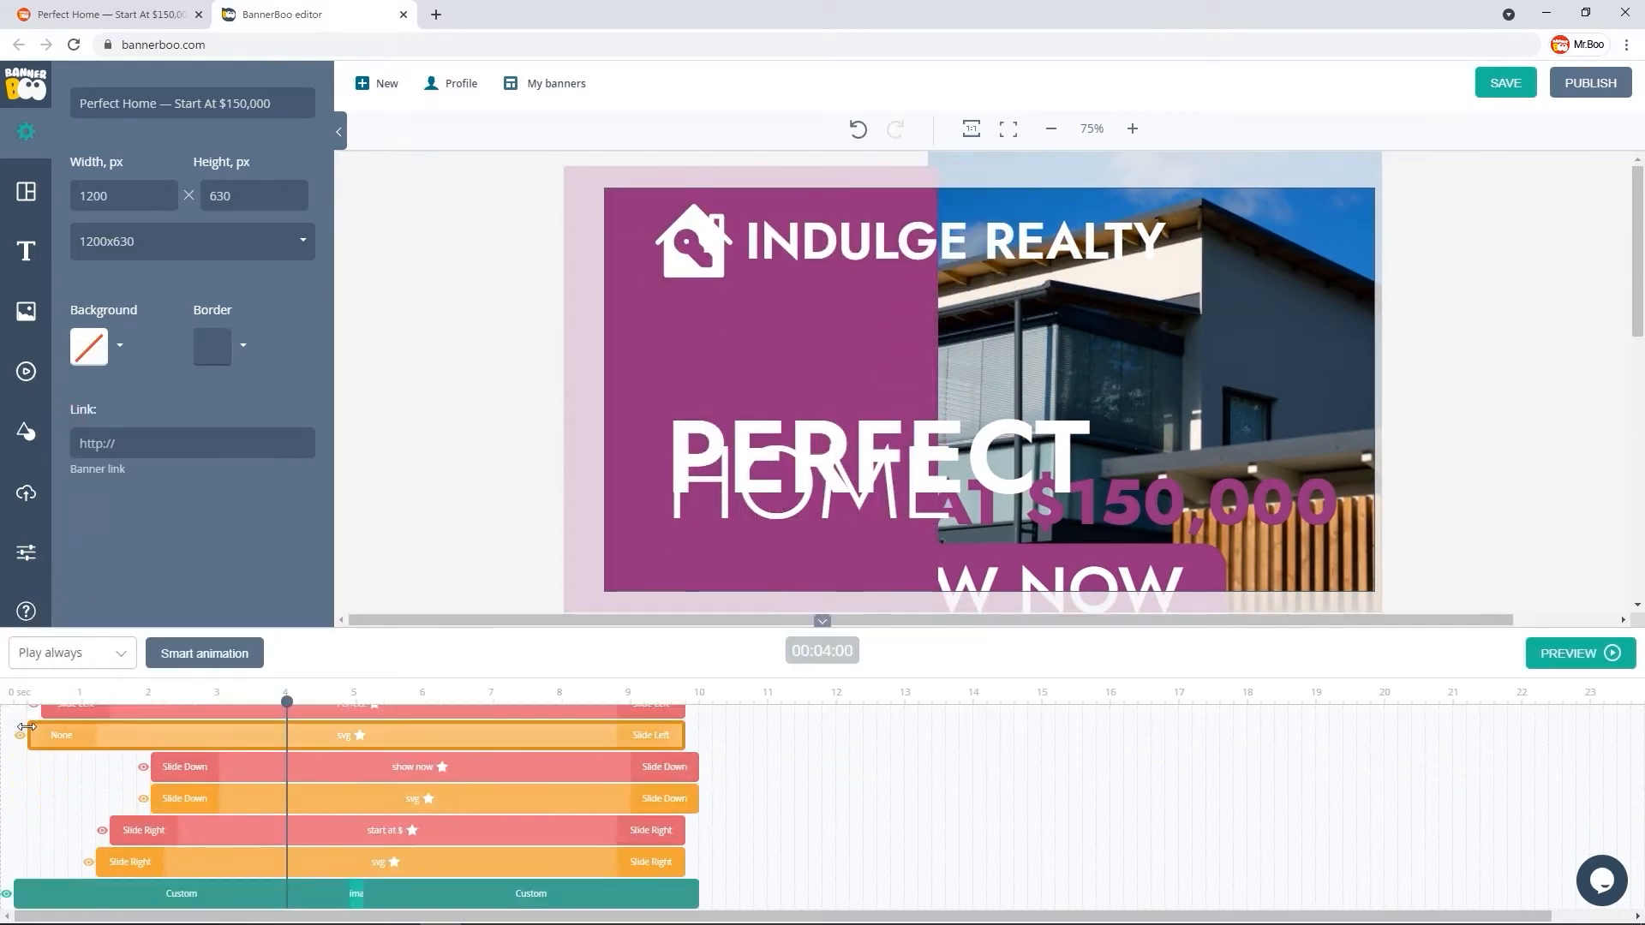
{"action": "left_click", "coordinate": [1132, 127]}
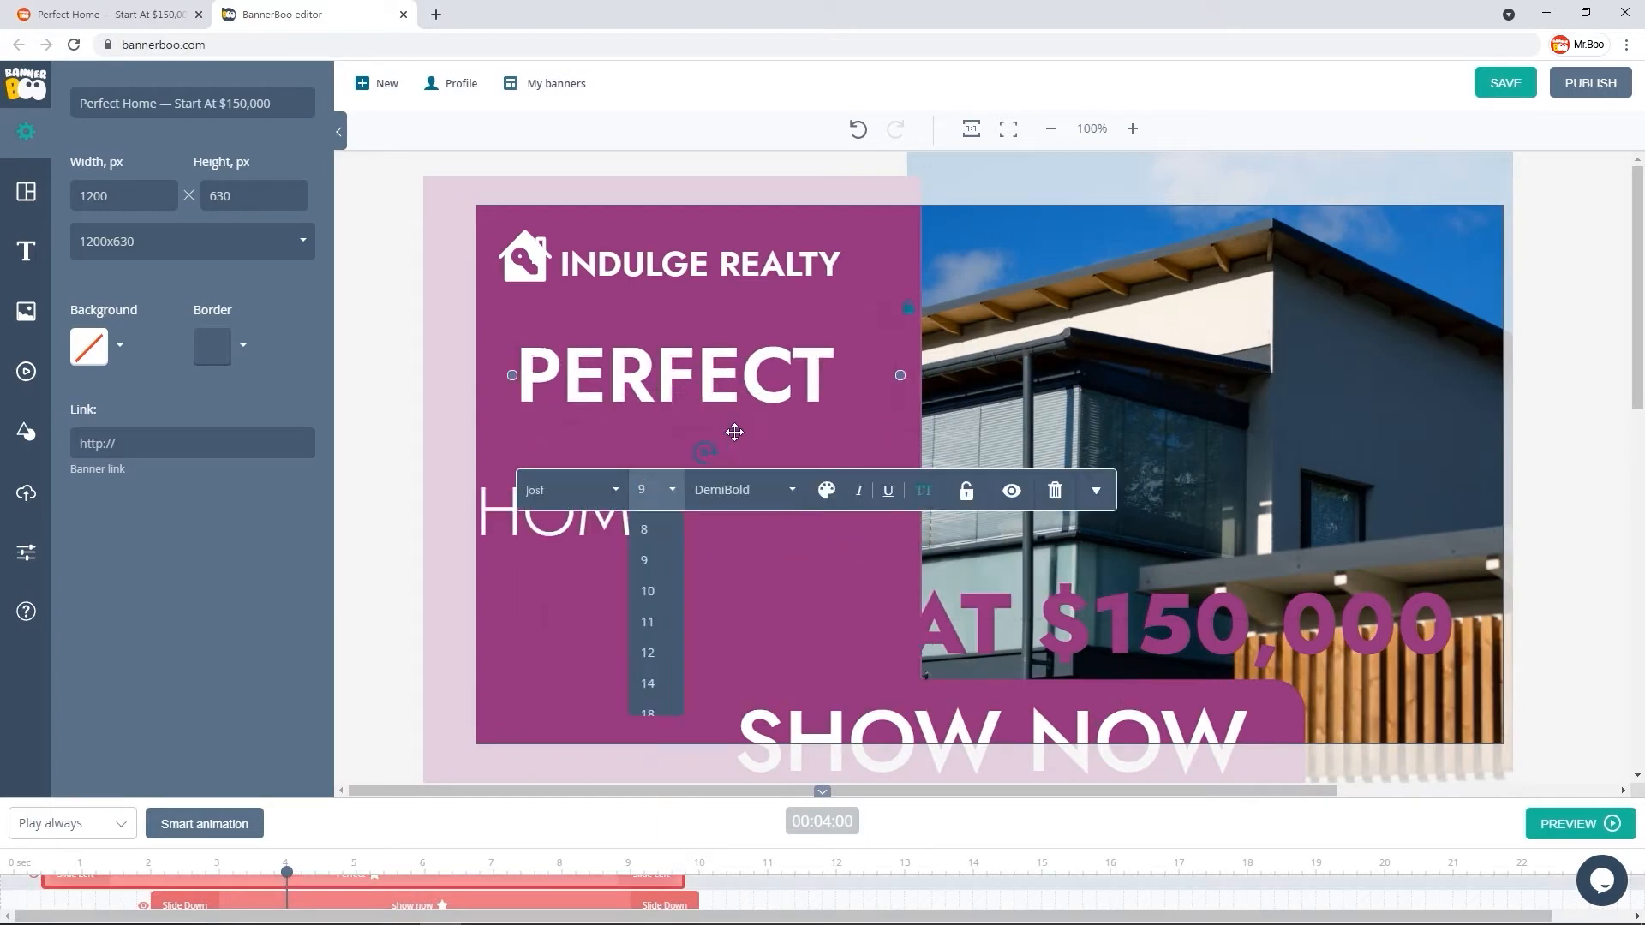
{"action": "left_click", "coordinate": [25, 553]}
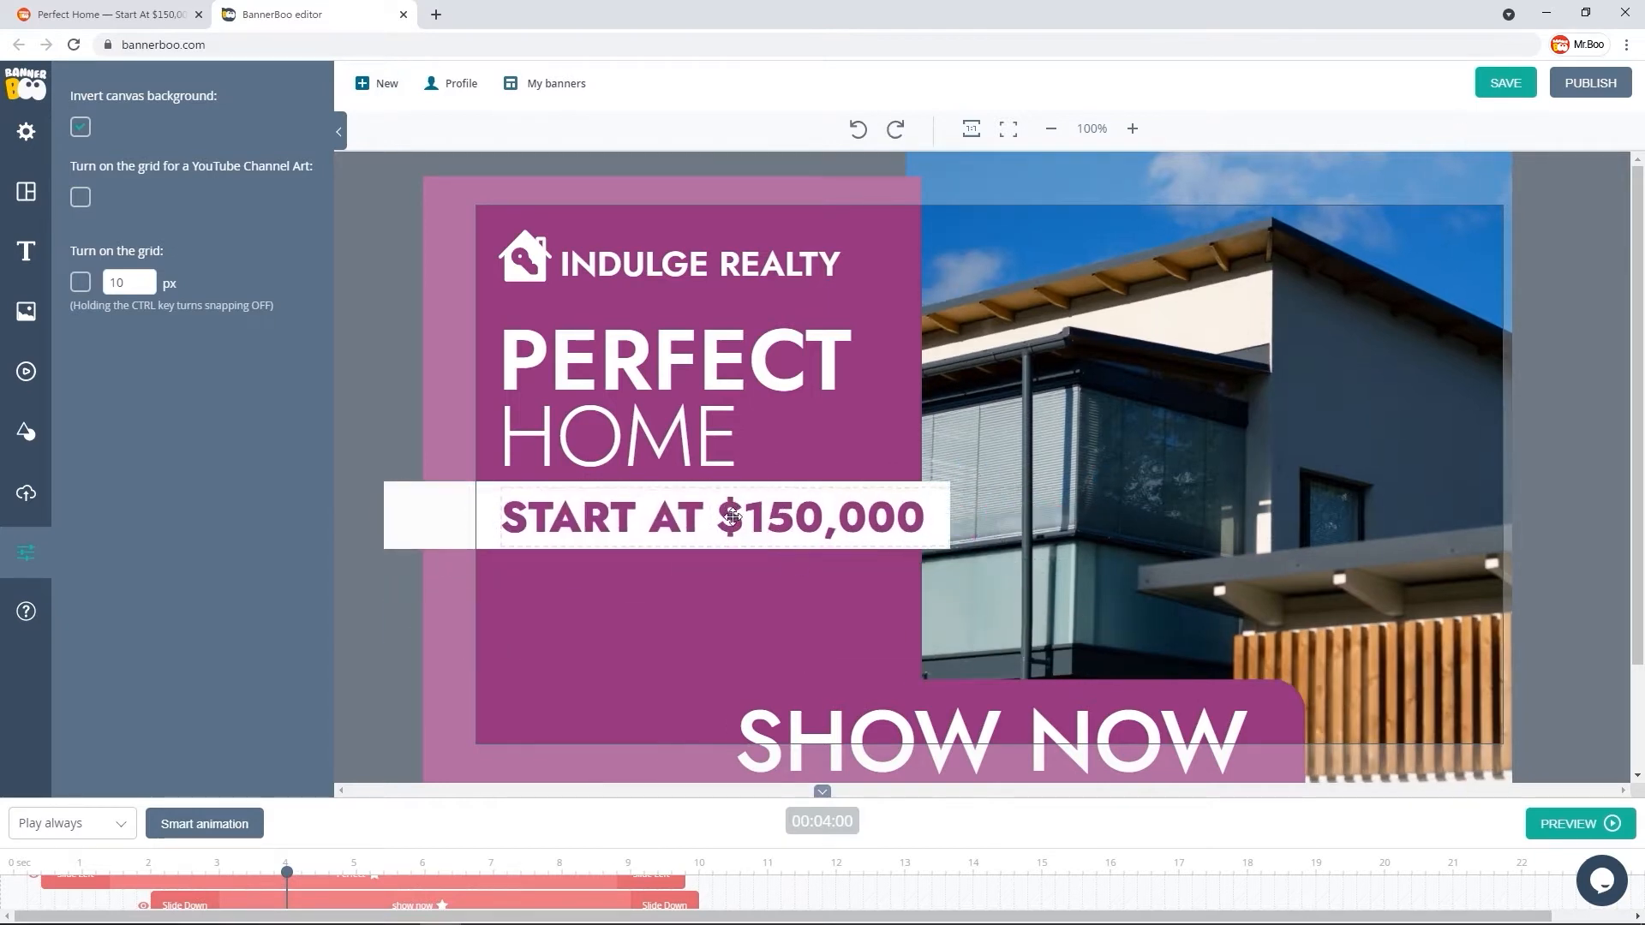
- Shrink the Show Now button and give the price bar an exit animation Left offset of 80
{"action": "left_click", "coordinate": [713, 516]}
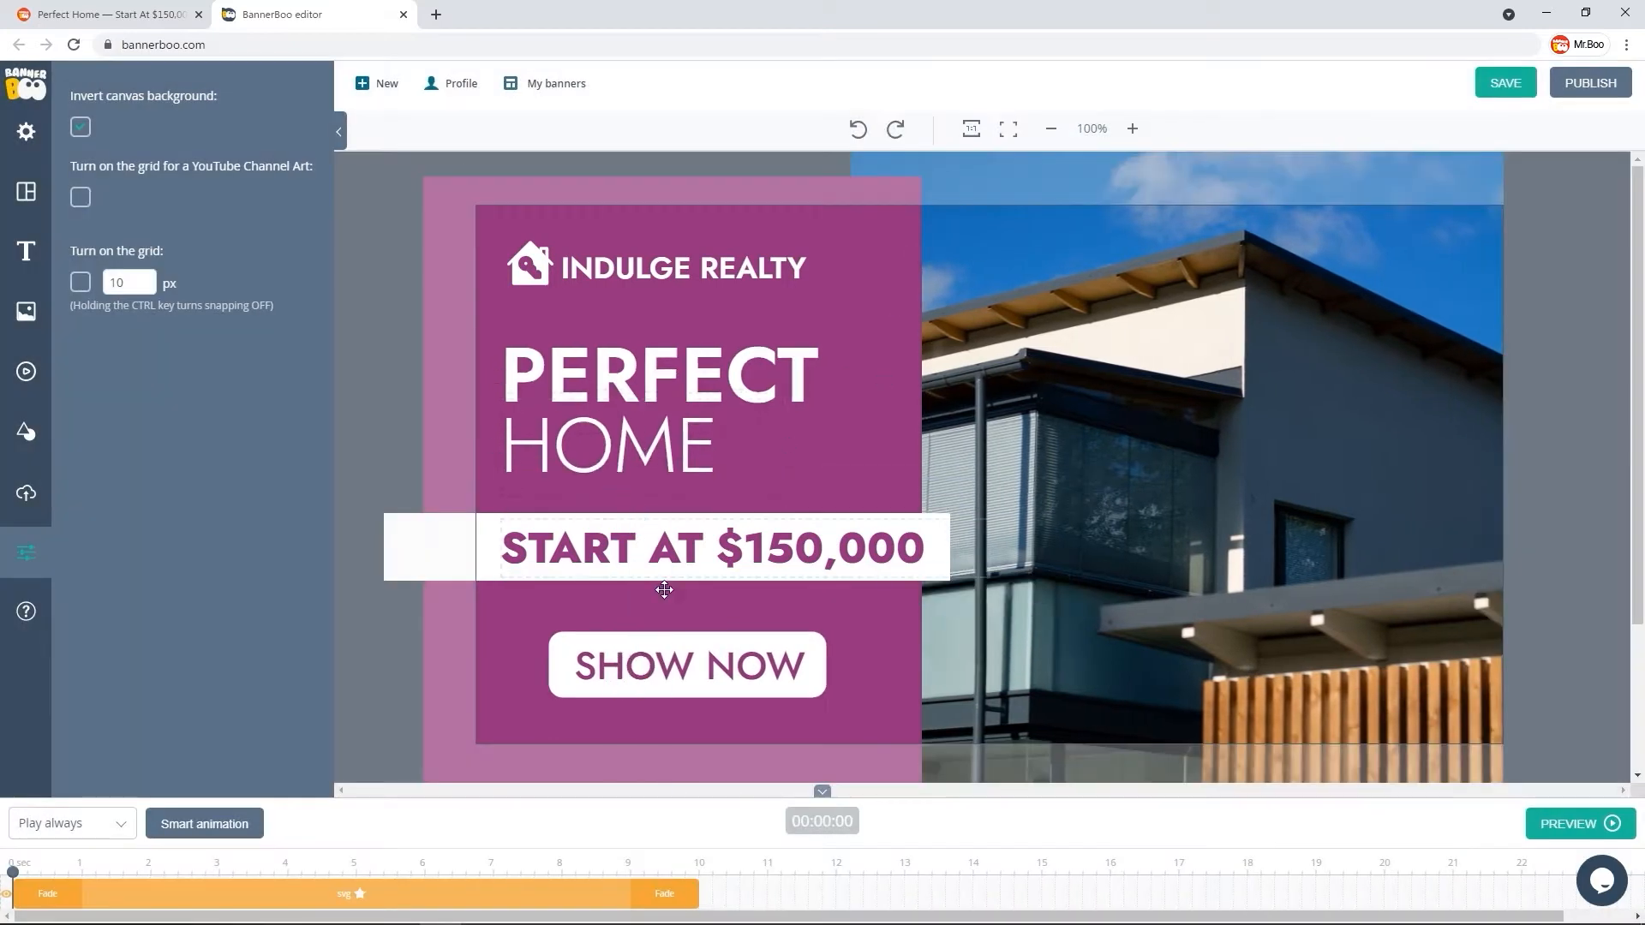
{"action": "left_click", "coordinate": [714, 545]}
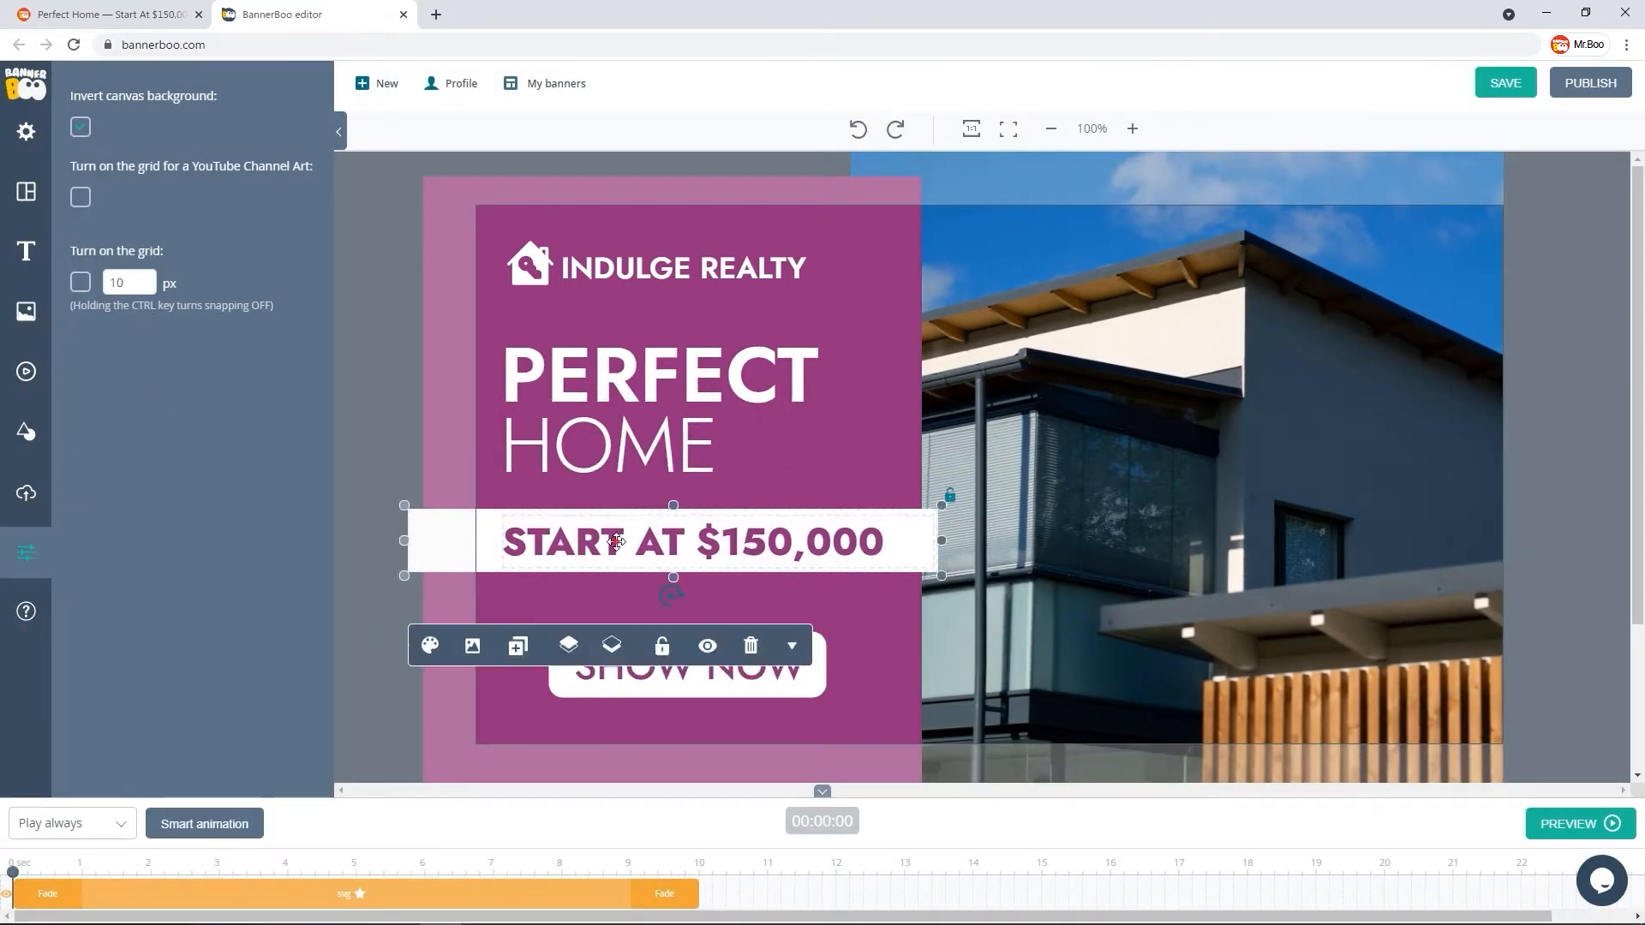
{"action": "left_click", "coordinate": [548, 658]}
{"action": "type", "text": "80"}
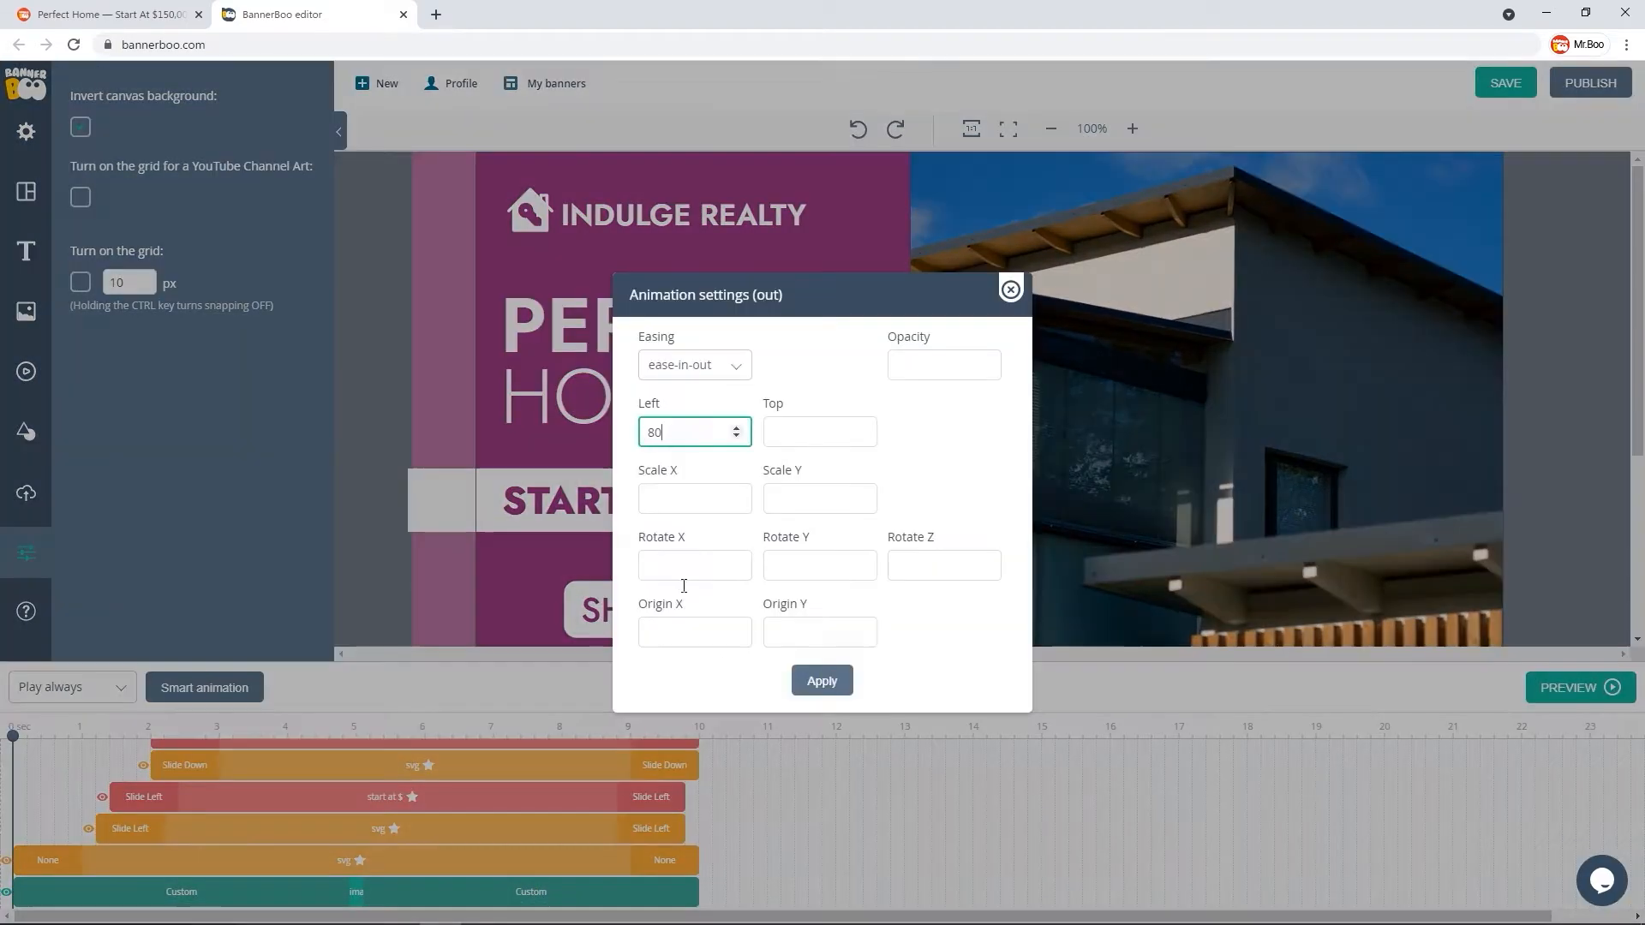
{"action": "left_click", "coordinate": [1009, 290]}
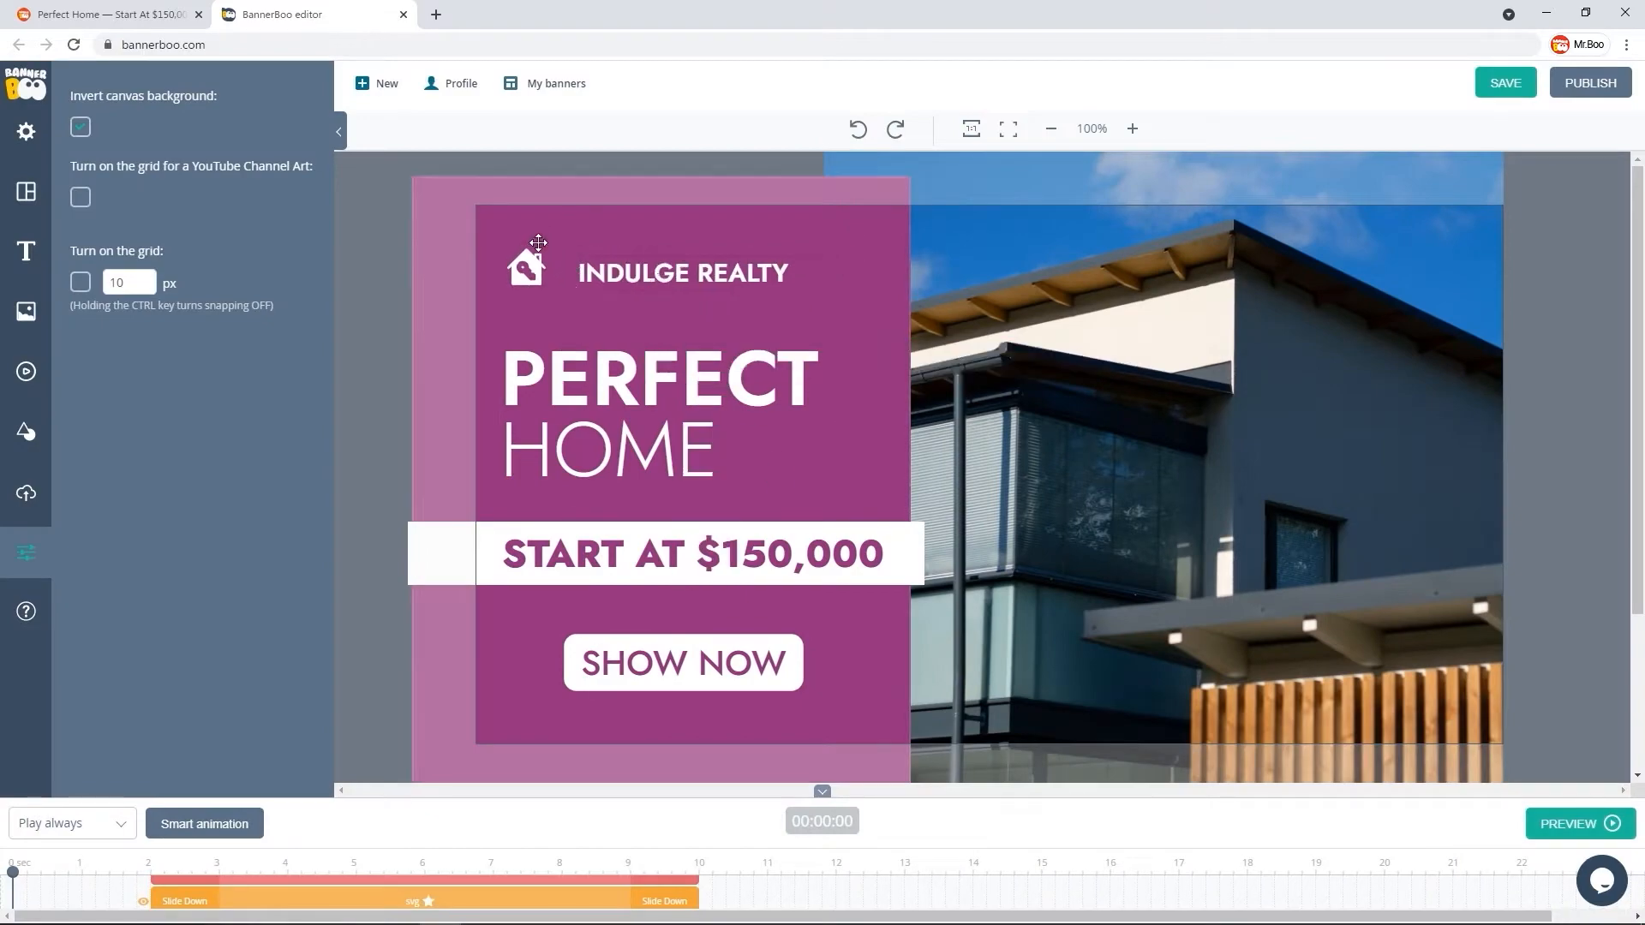
- Return to the workspace and reach the 300x600 banner's gear menu for another copy
{"action": "left_click", "coordinate": [104, 14]}
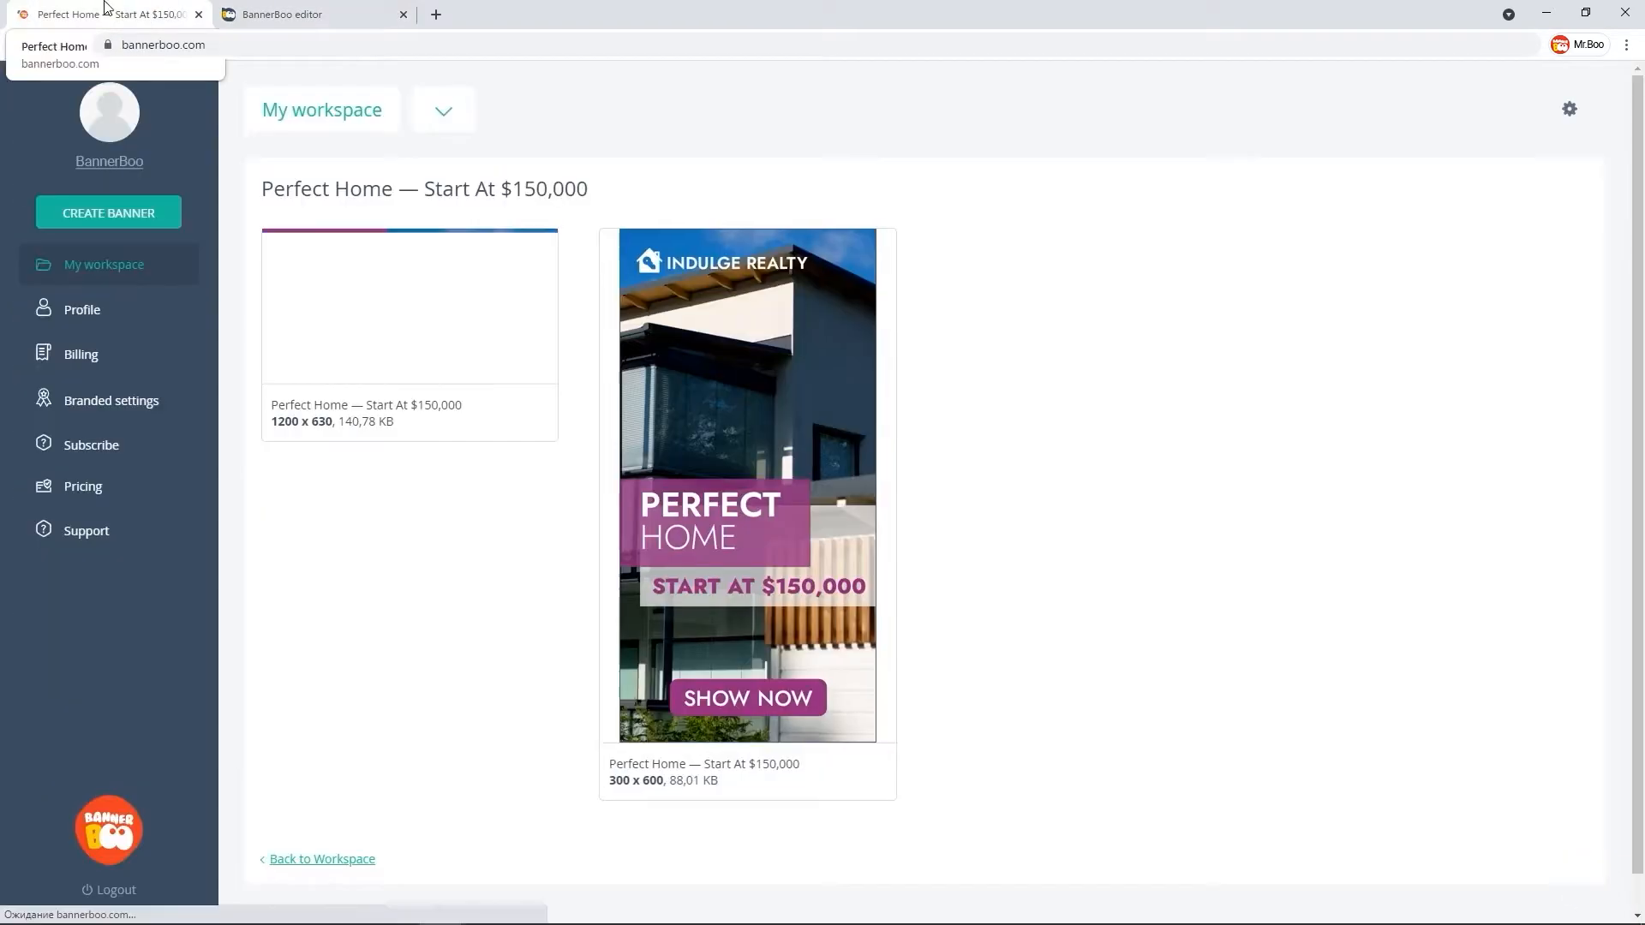
{"action": "left_click", "coordinate": [304, 14]}
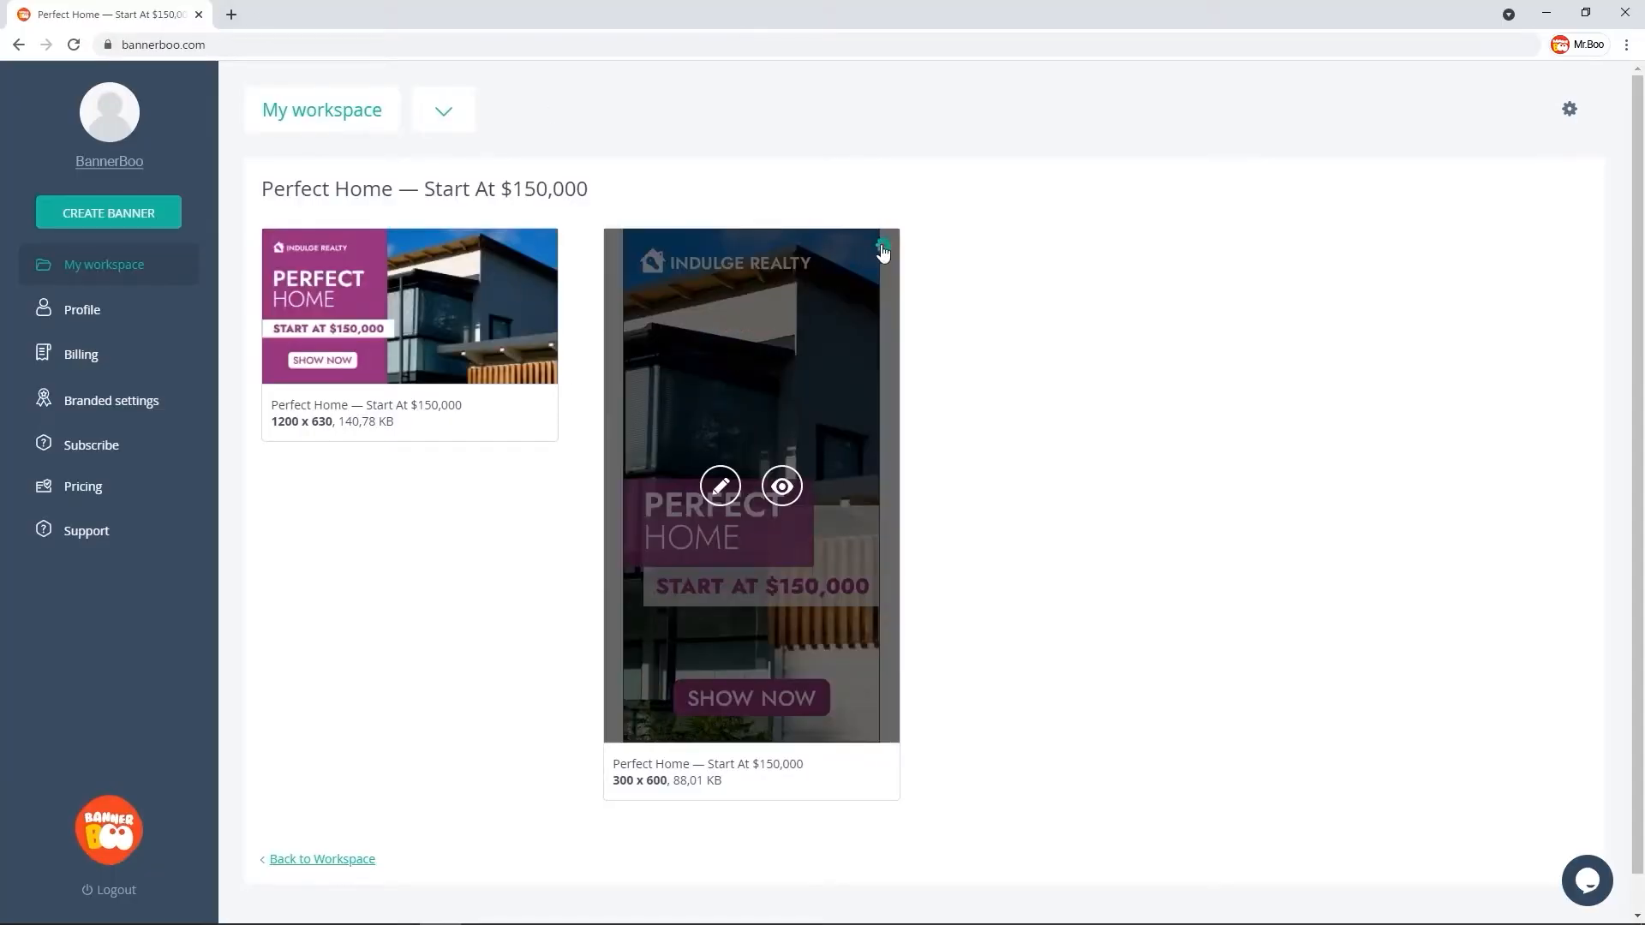
{"action": "left_click", "coordinate": [882, 246]}
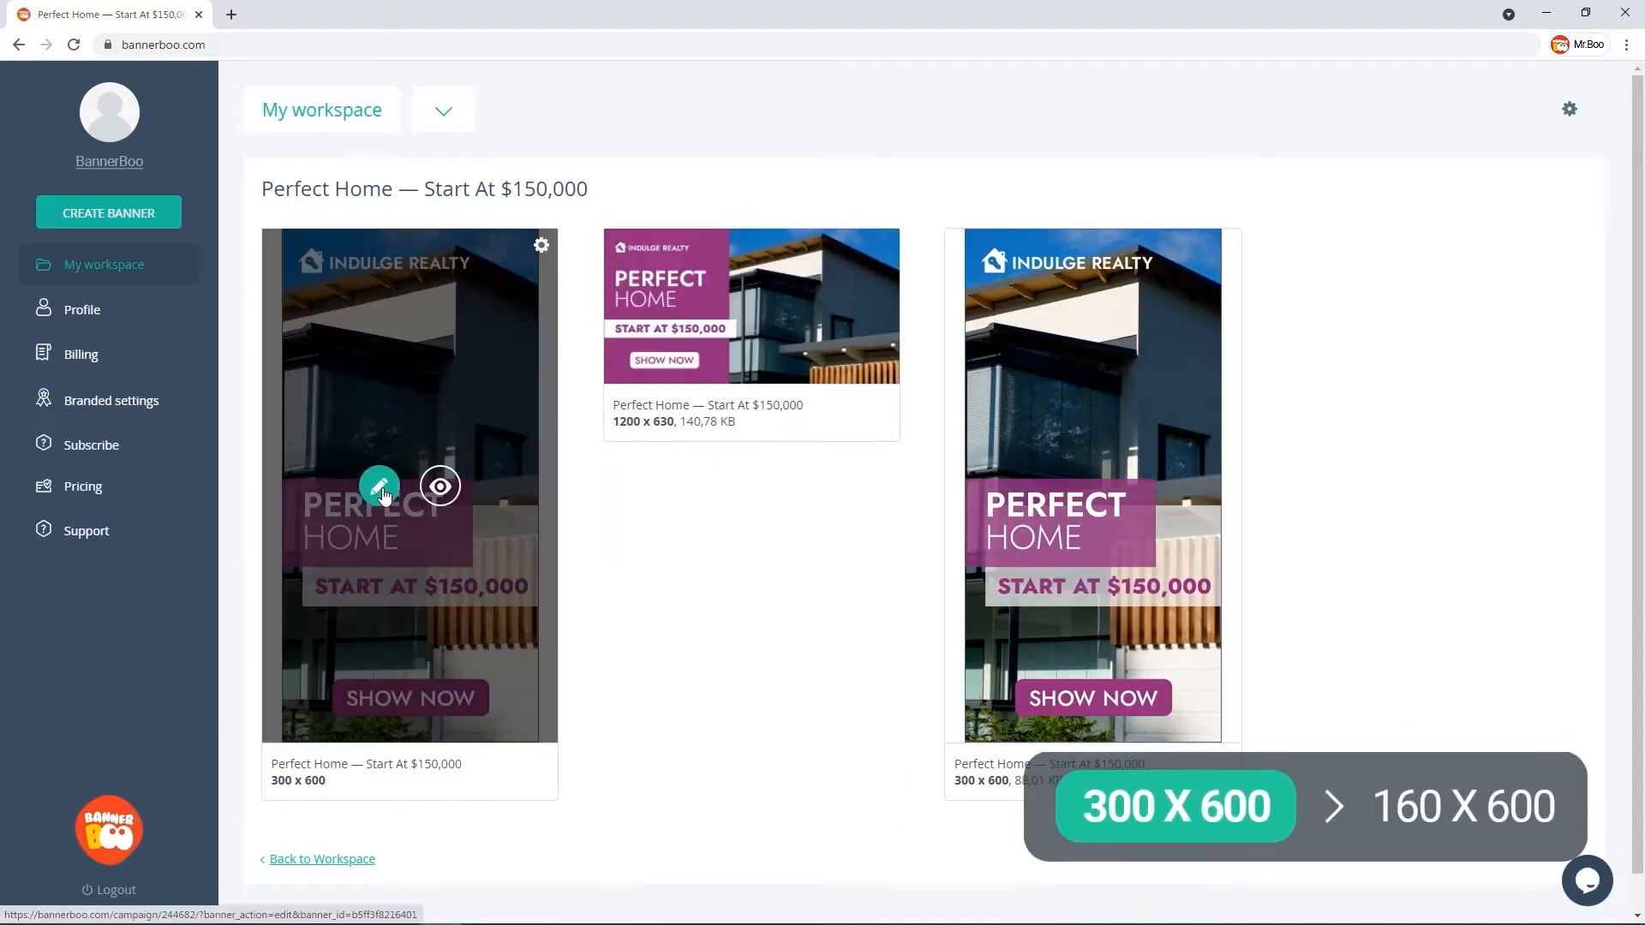
- Edit the copy at 160x600, restacking the headline, two-line price and Show Now button
{"action": "left_click", "coordinate": [378, 485]}
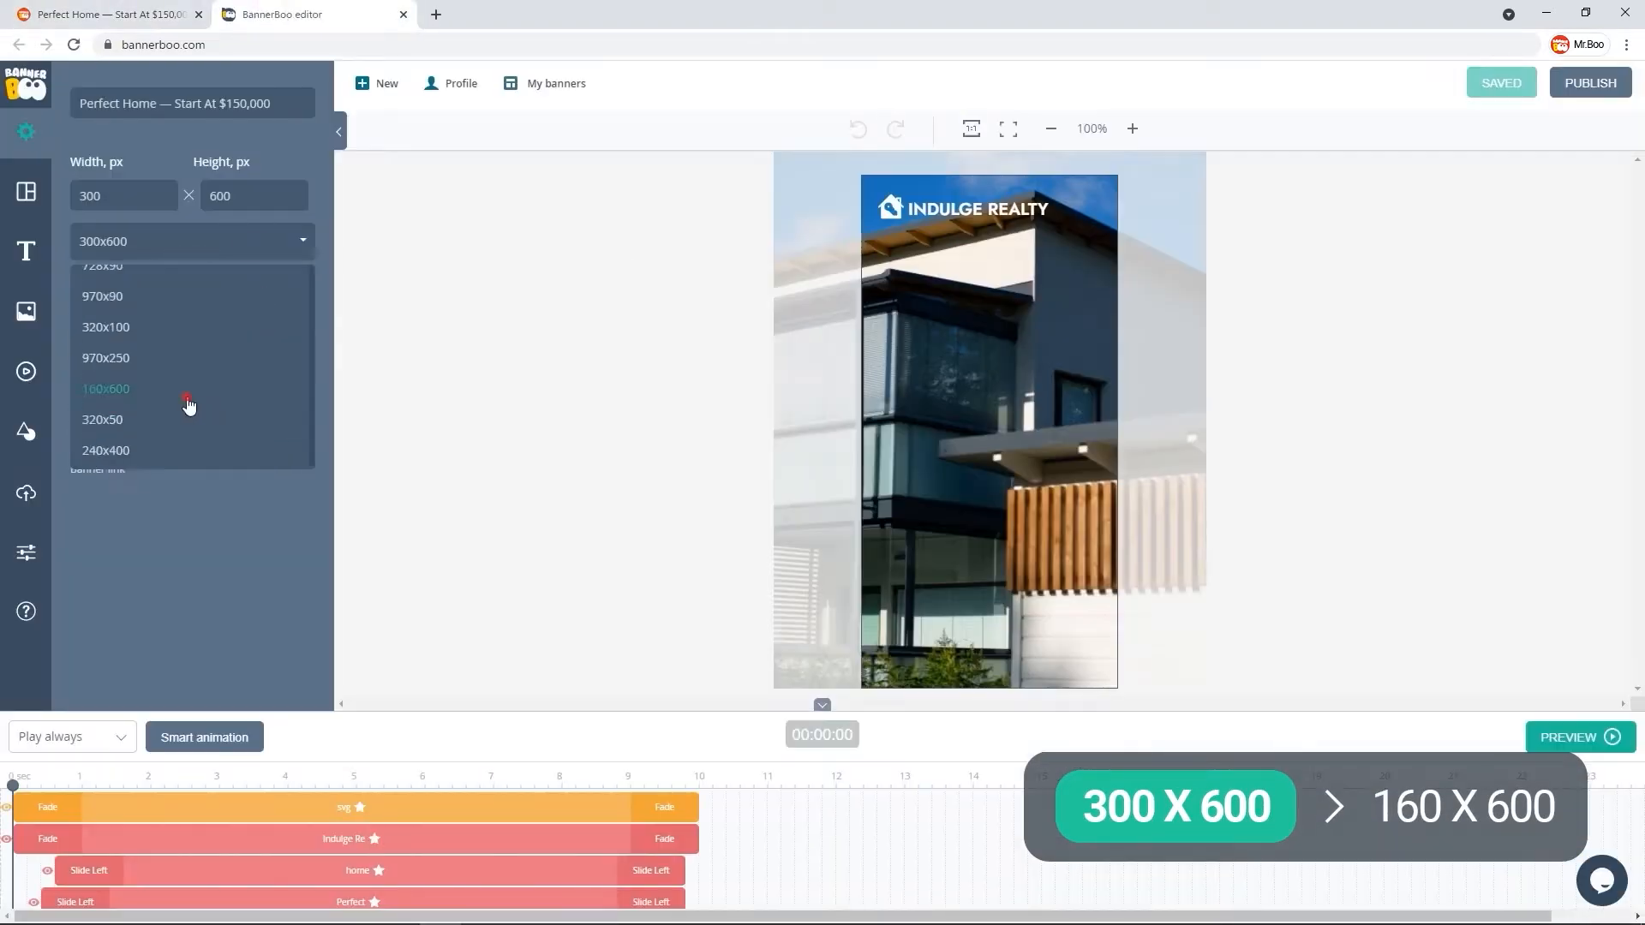
{"action": "left_click", "coordinate": [105, 389]}
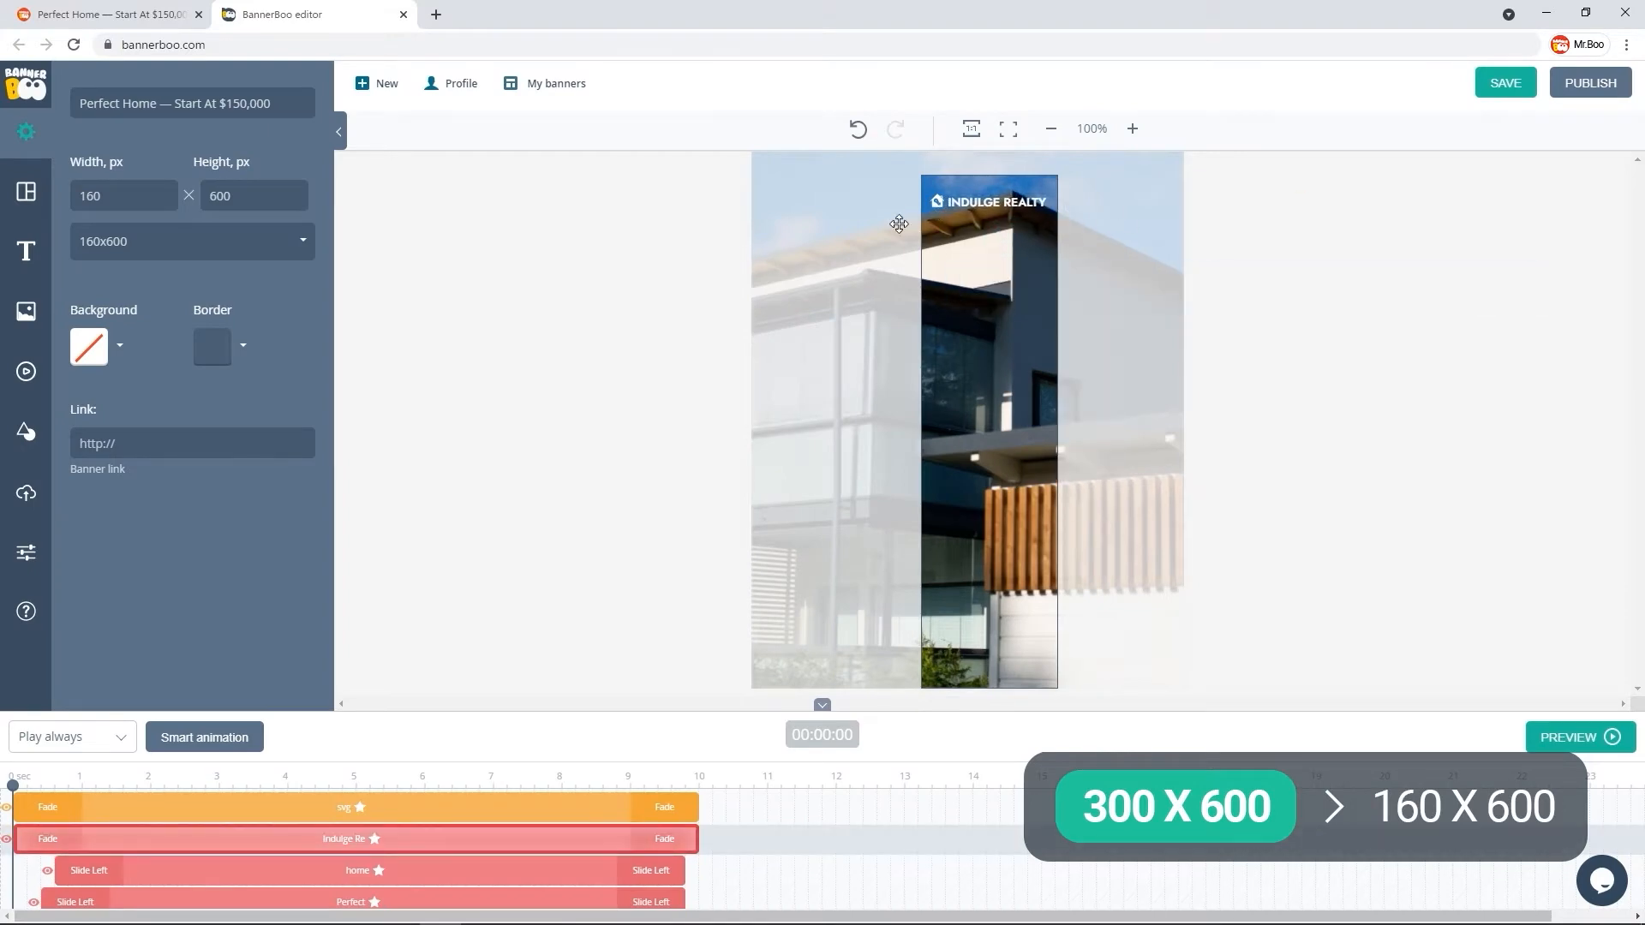
{"action": "left_click", "coordinate": [313, 784]}
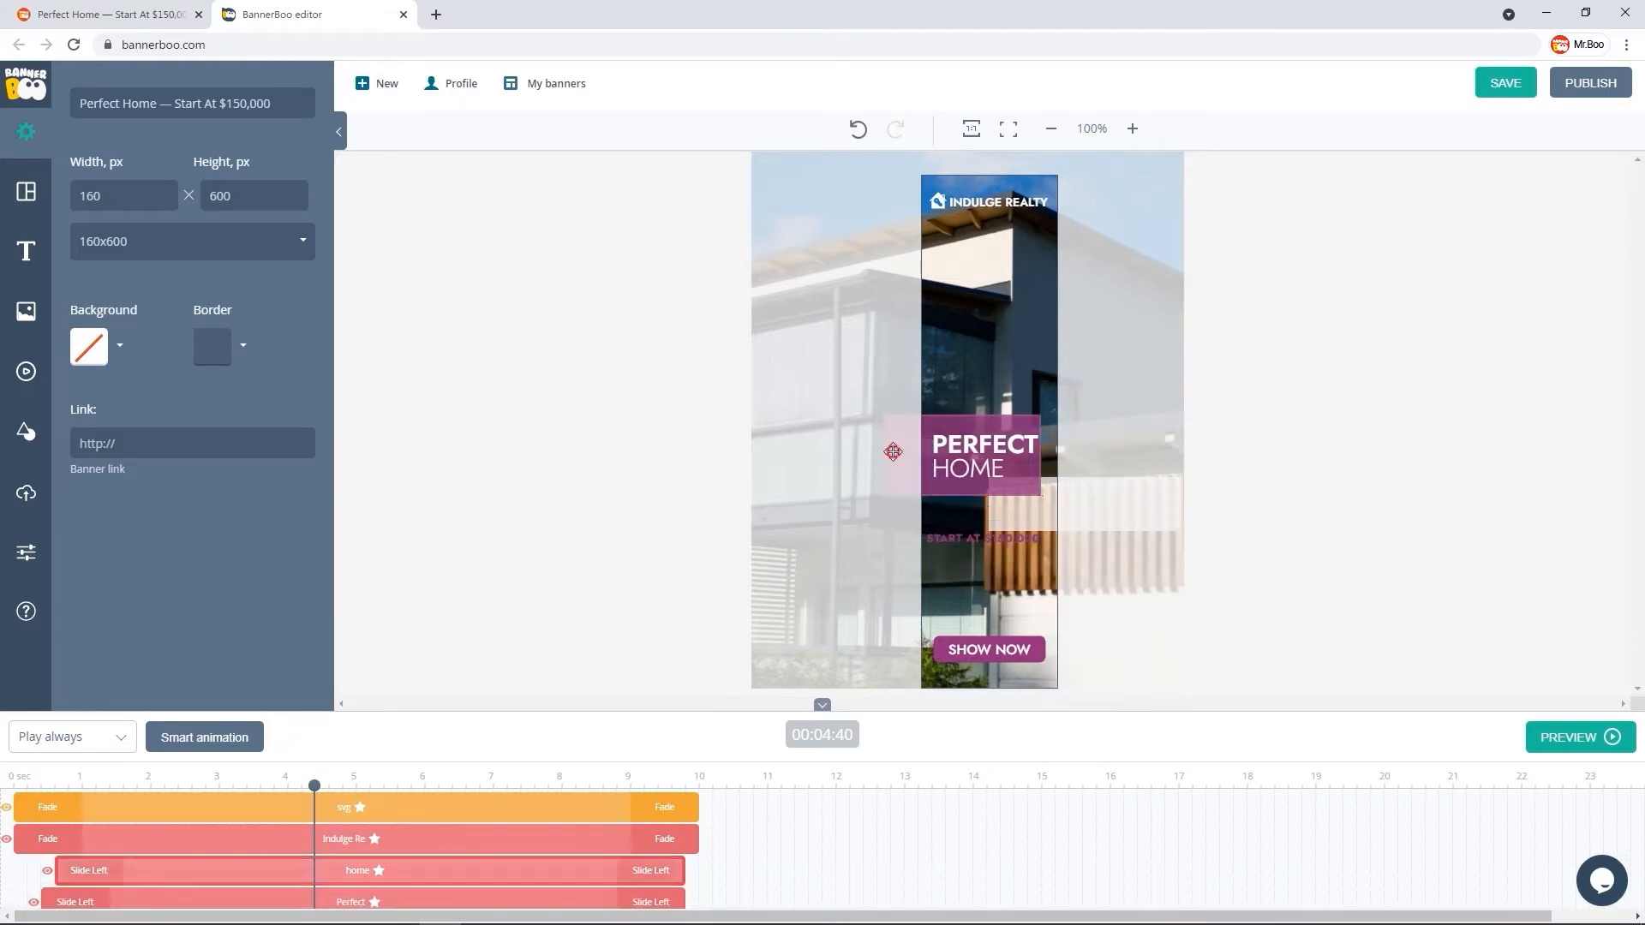
{"action": "left_click", "coordinate": [994, 536]}
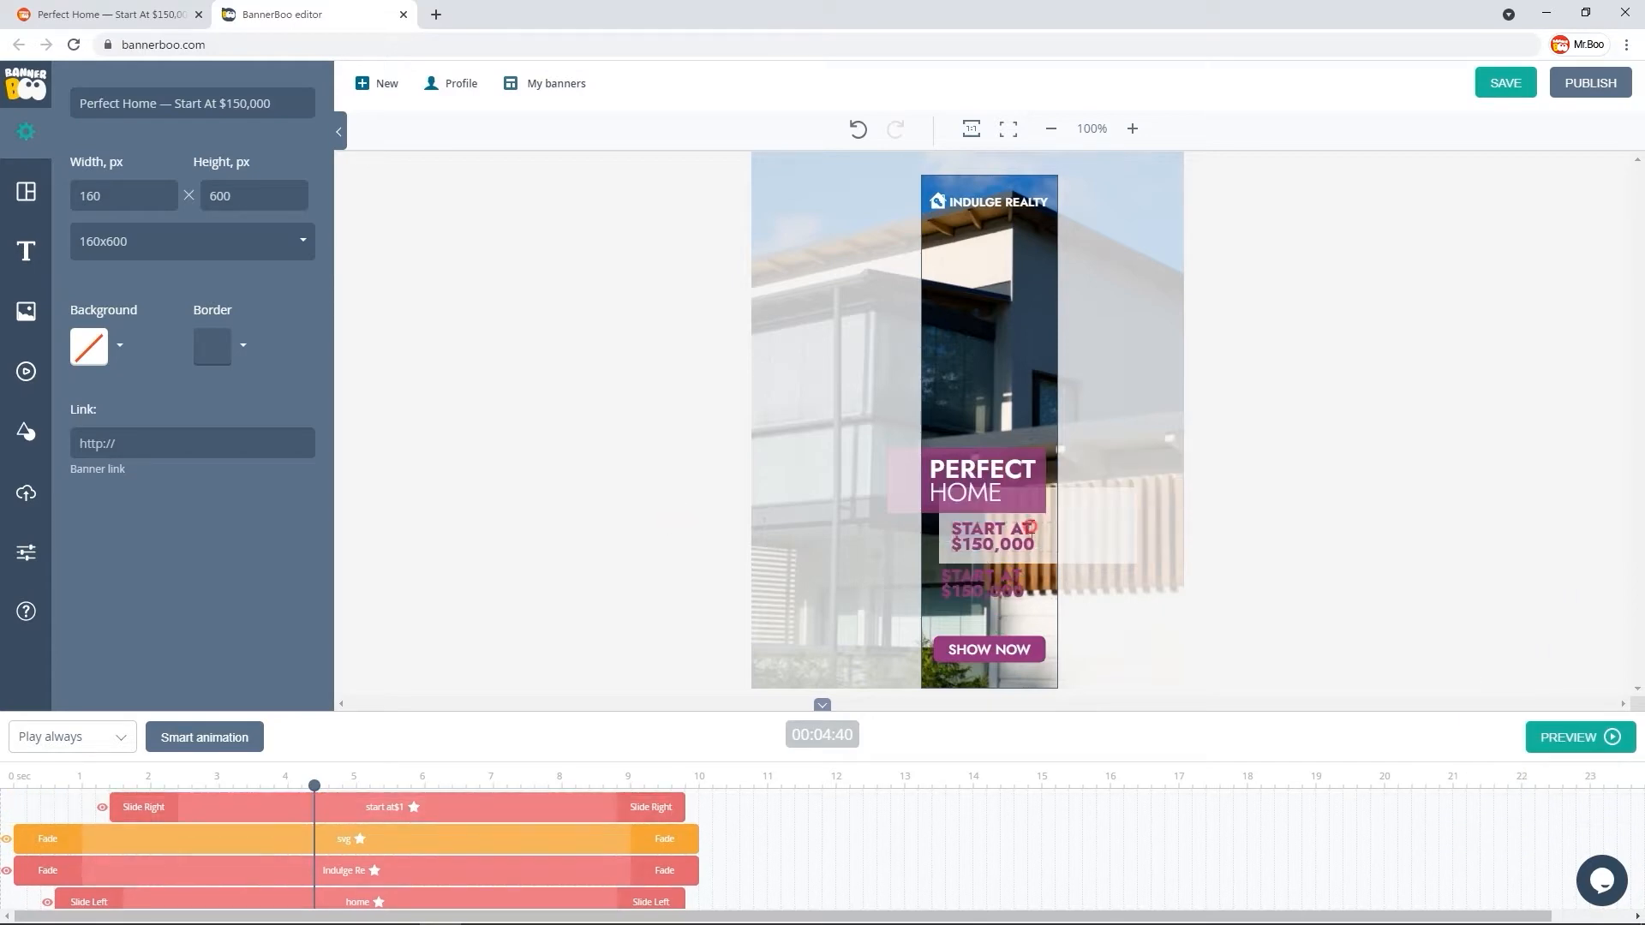
{"action": "left_click", "coordinate": [991, 537]}
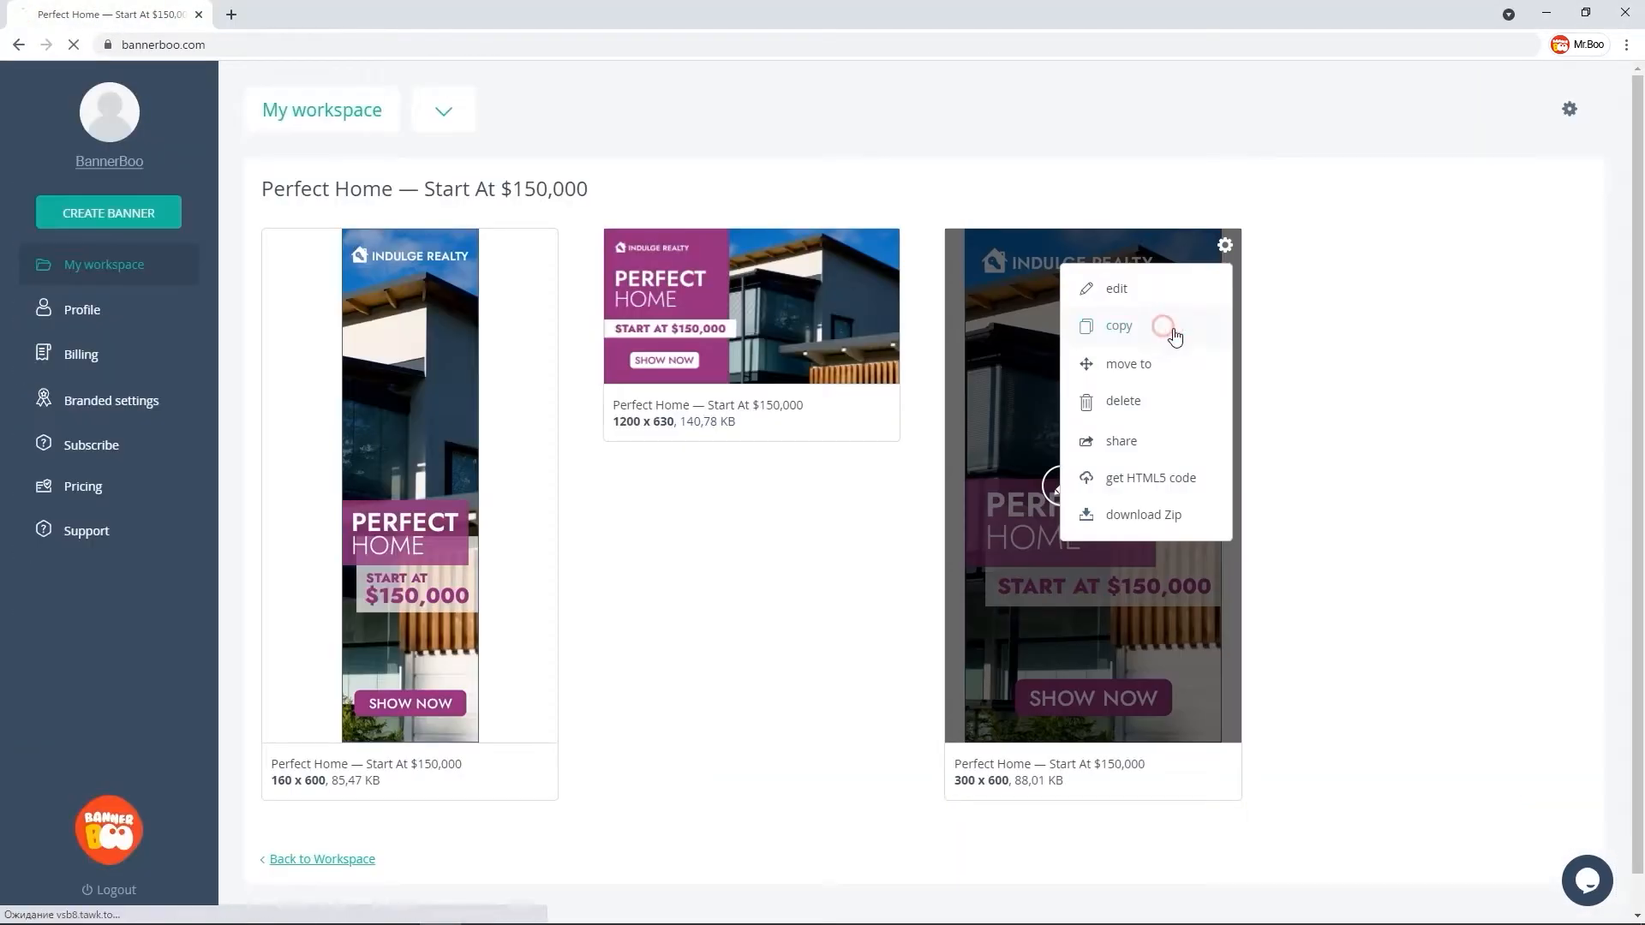
- Duplicate the 300x600 banner again and edit the newest copy as 240x400
{"action": "left_click", "coordinate": [1118, 326]}
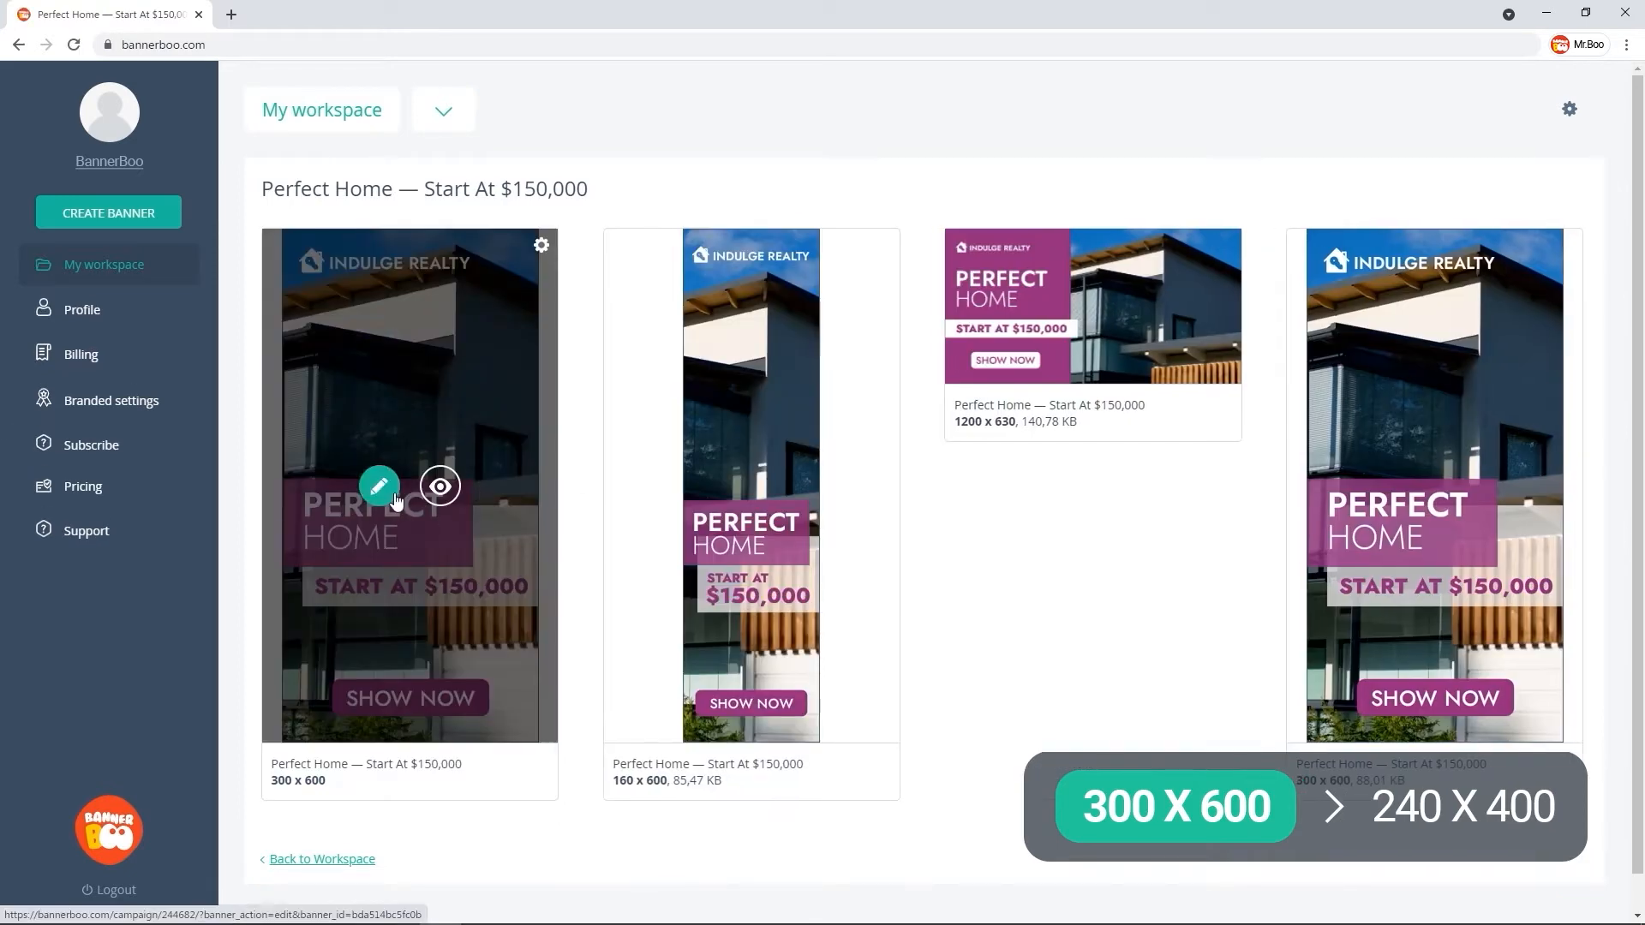
{"action": "left_click", "coordinate": [379, 486]}
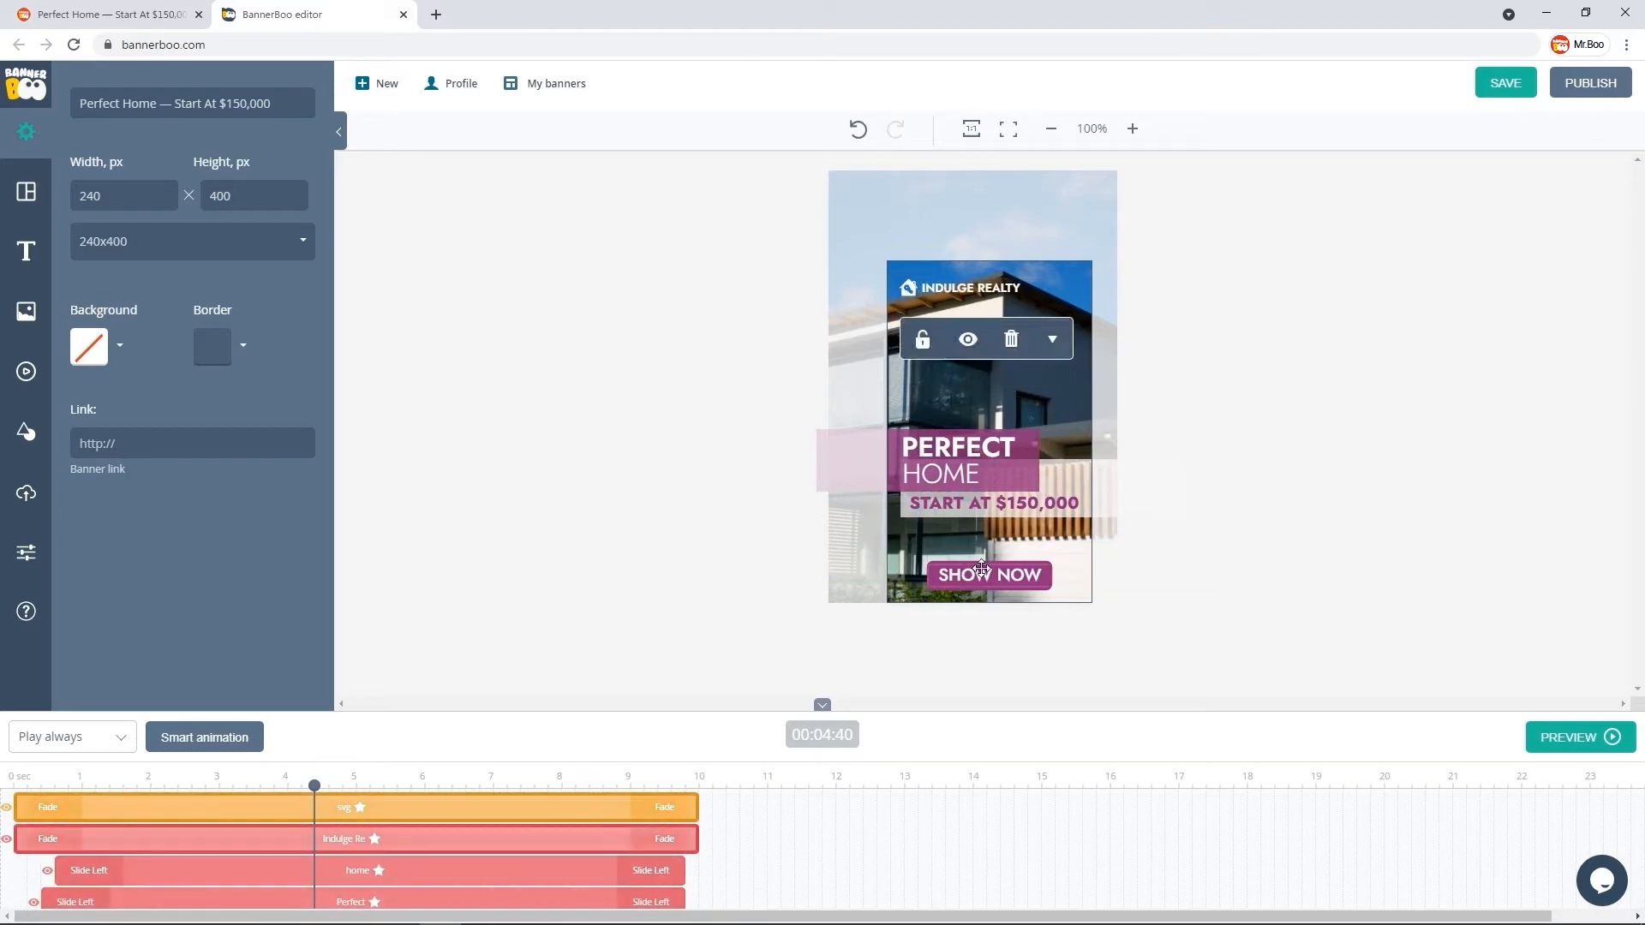
- Set the 240x400 banner's exit animation Left offset to 45 and save it
{"action": "left_click", "coordinate": [1083, 519]}
{"action": "type", "text": "45"}
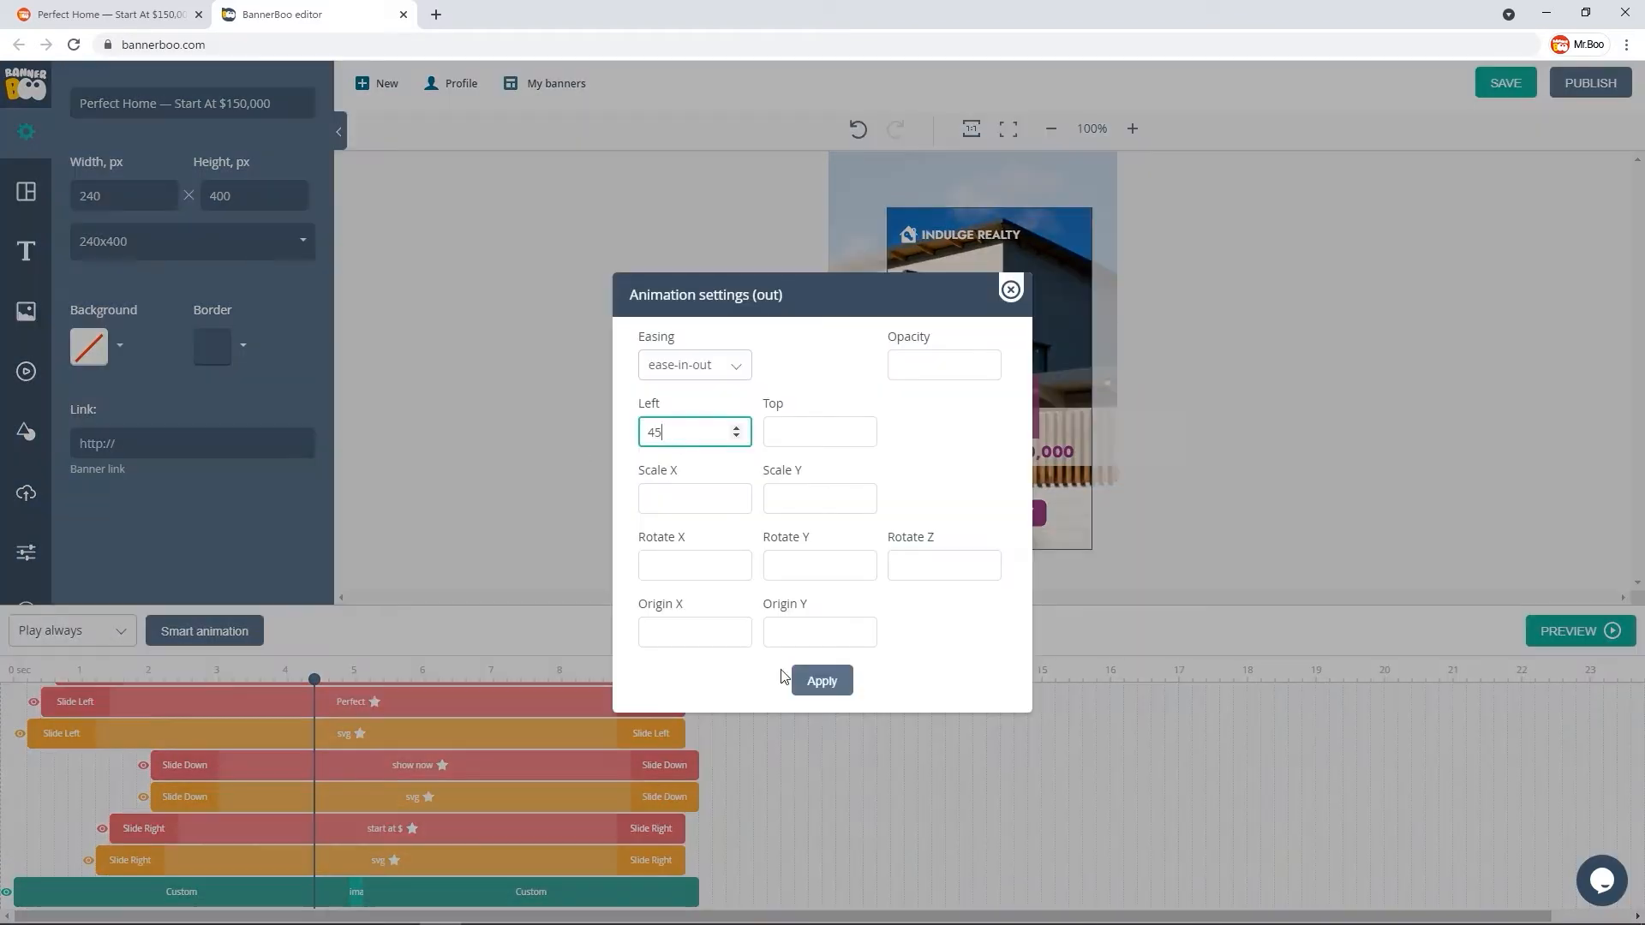
{"action": "left_click", "coordinate": [822, 679]}
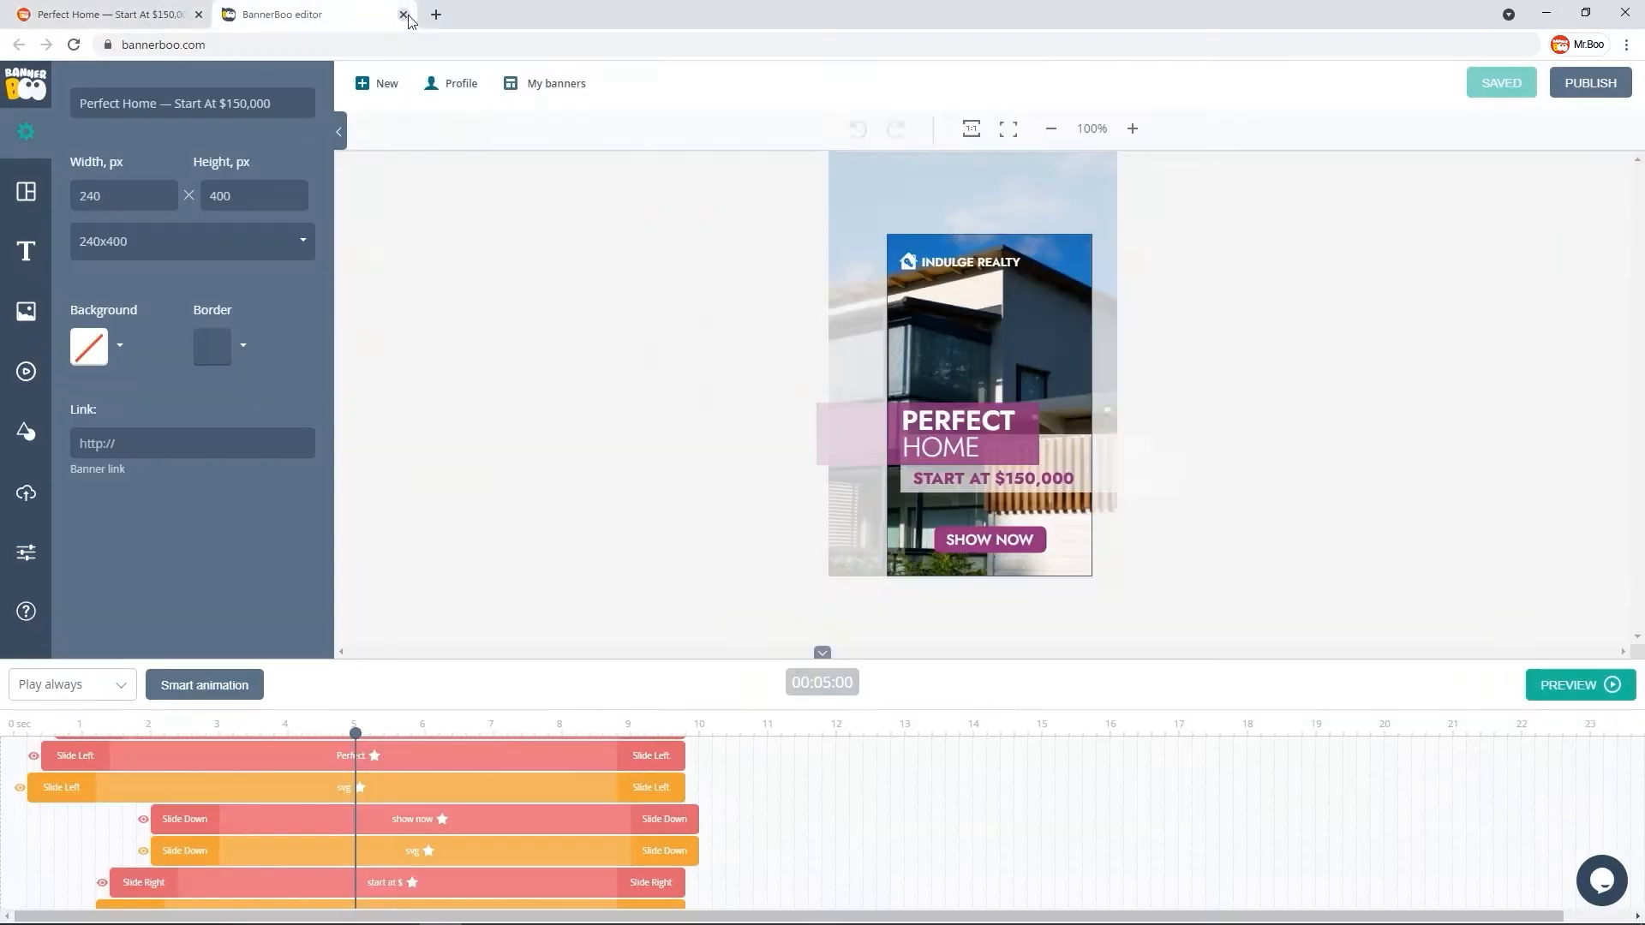
- Save the 1080x1920 Perfect Home banner, close the editor and go back to My workspace
{"action": "left_click", "coordinate": [405, 14]}
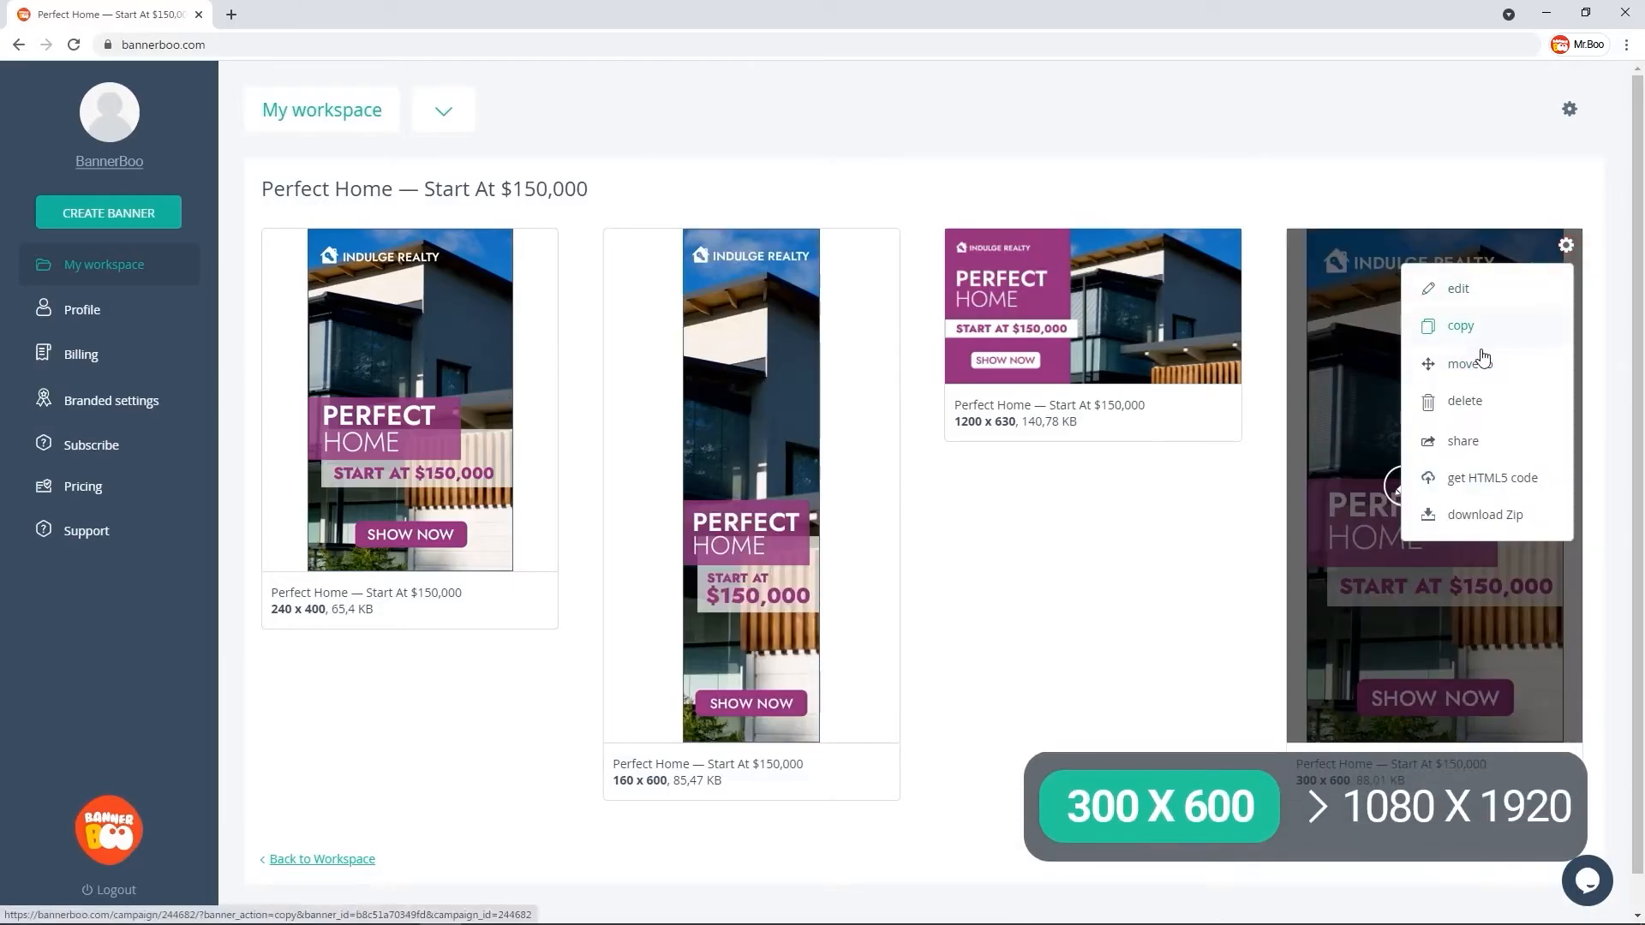
{"action": "left_click", "coordinate": [1458, 326]}
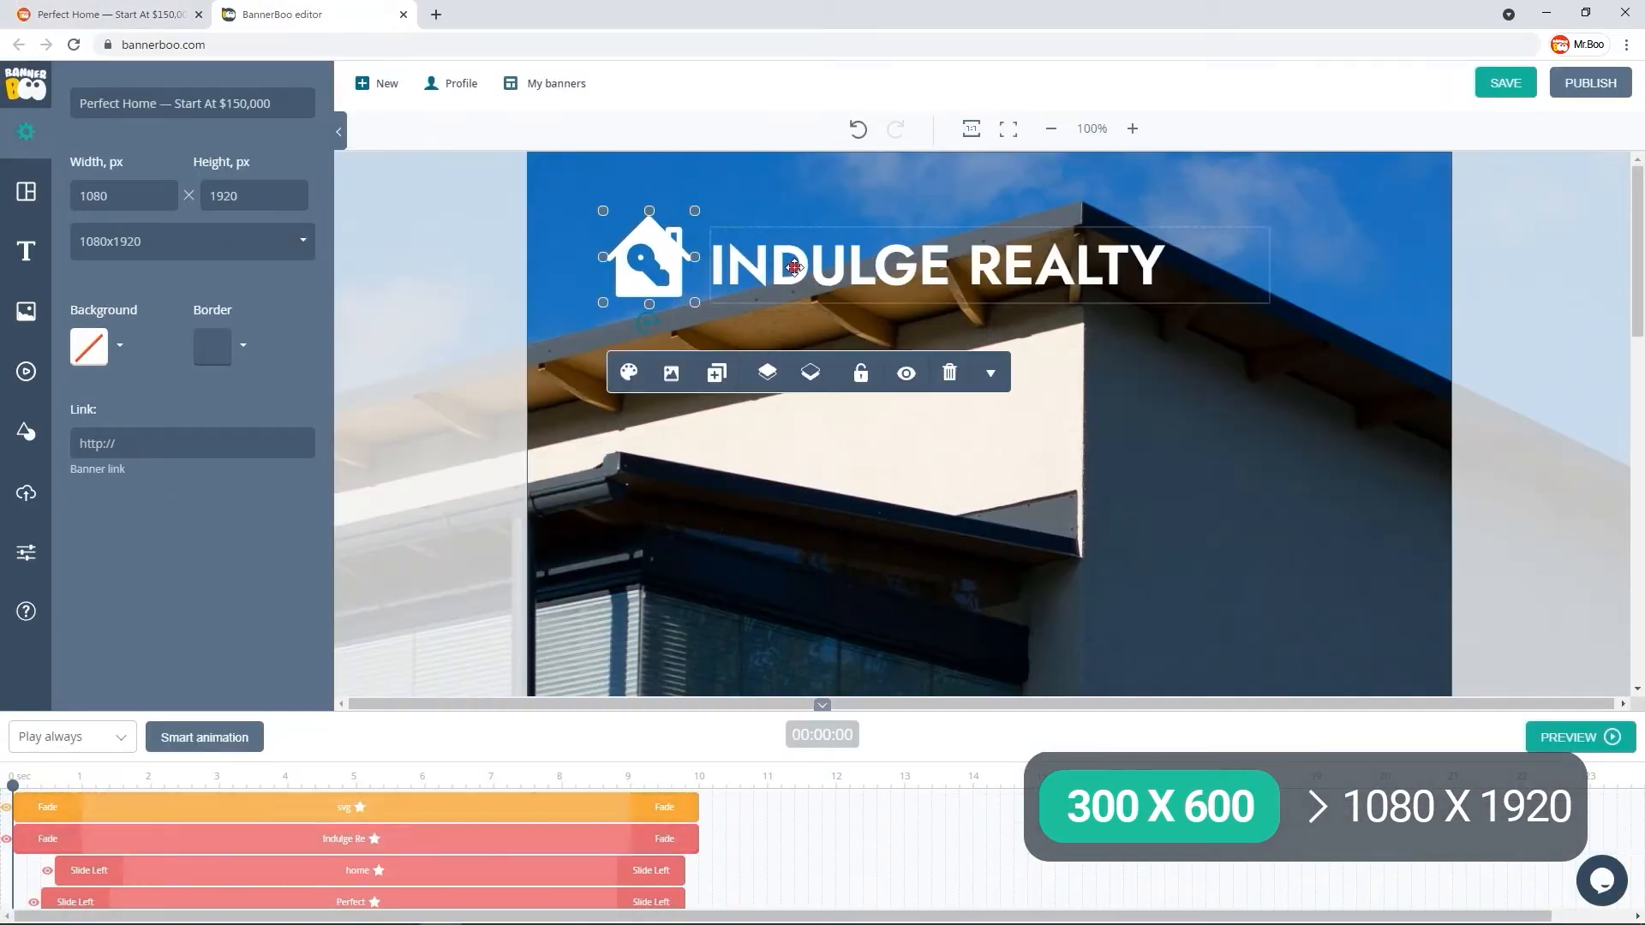
{"action": "left_click", "coordinate": [354, 785]}
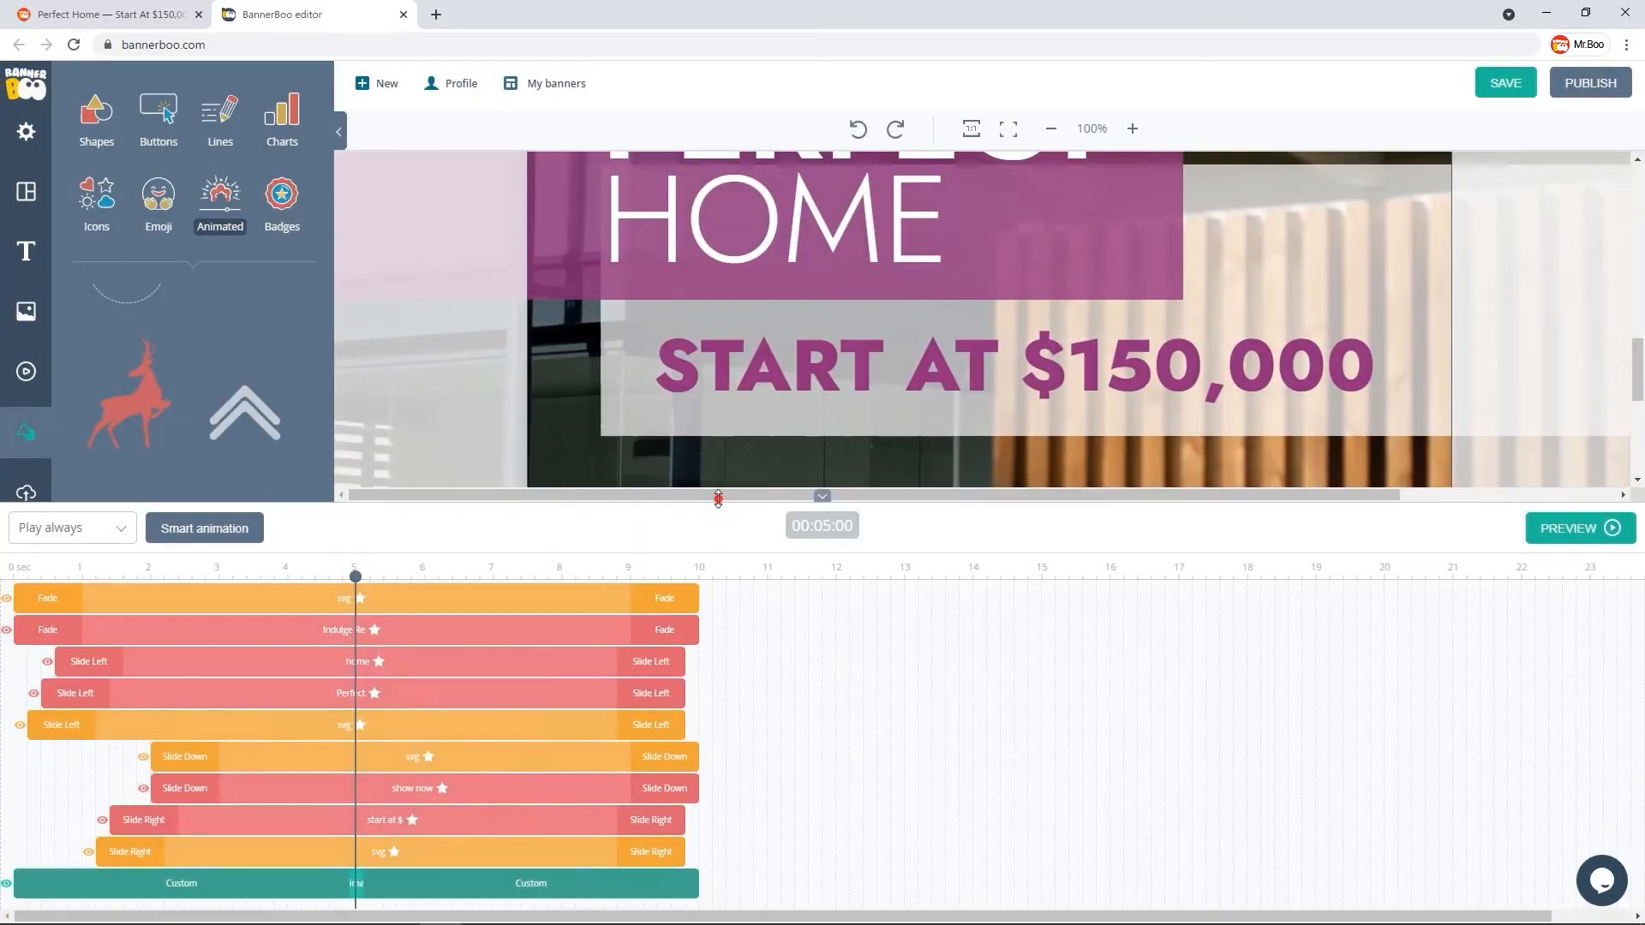
{"action": "left_click", "coordinate": [110, 14]}
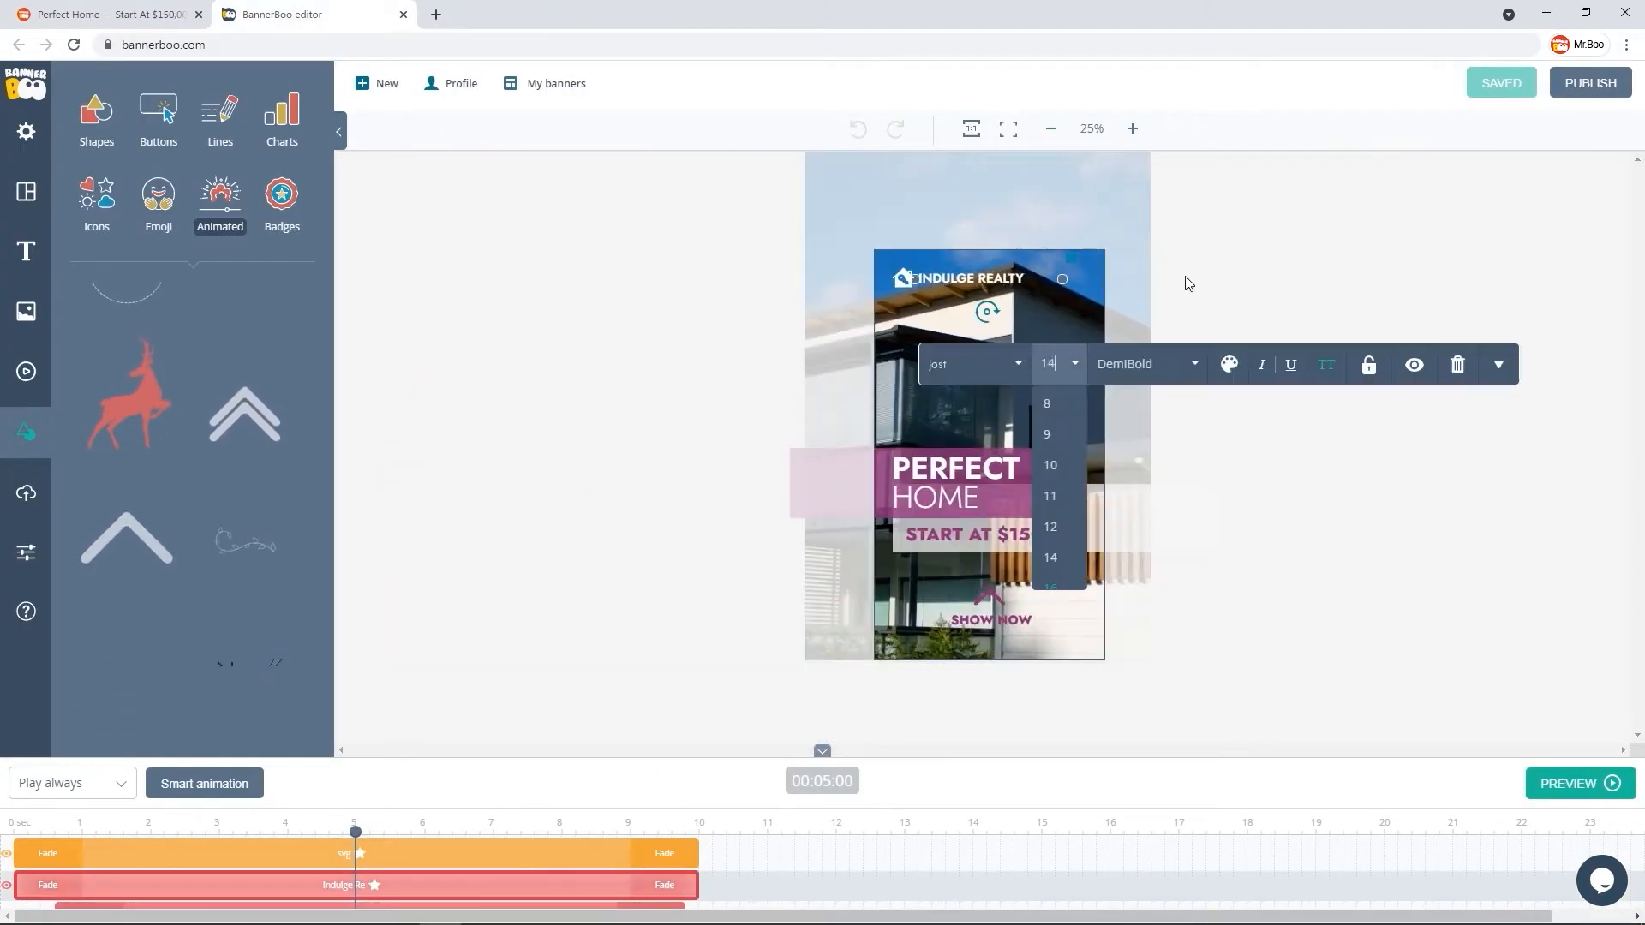
{"action": "left_click", "coordinate": [104, 15]}
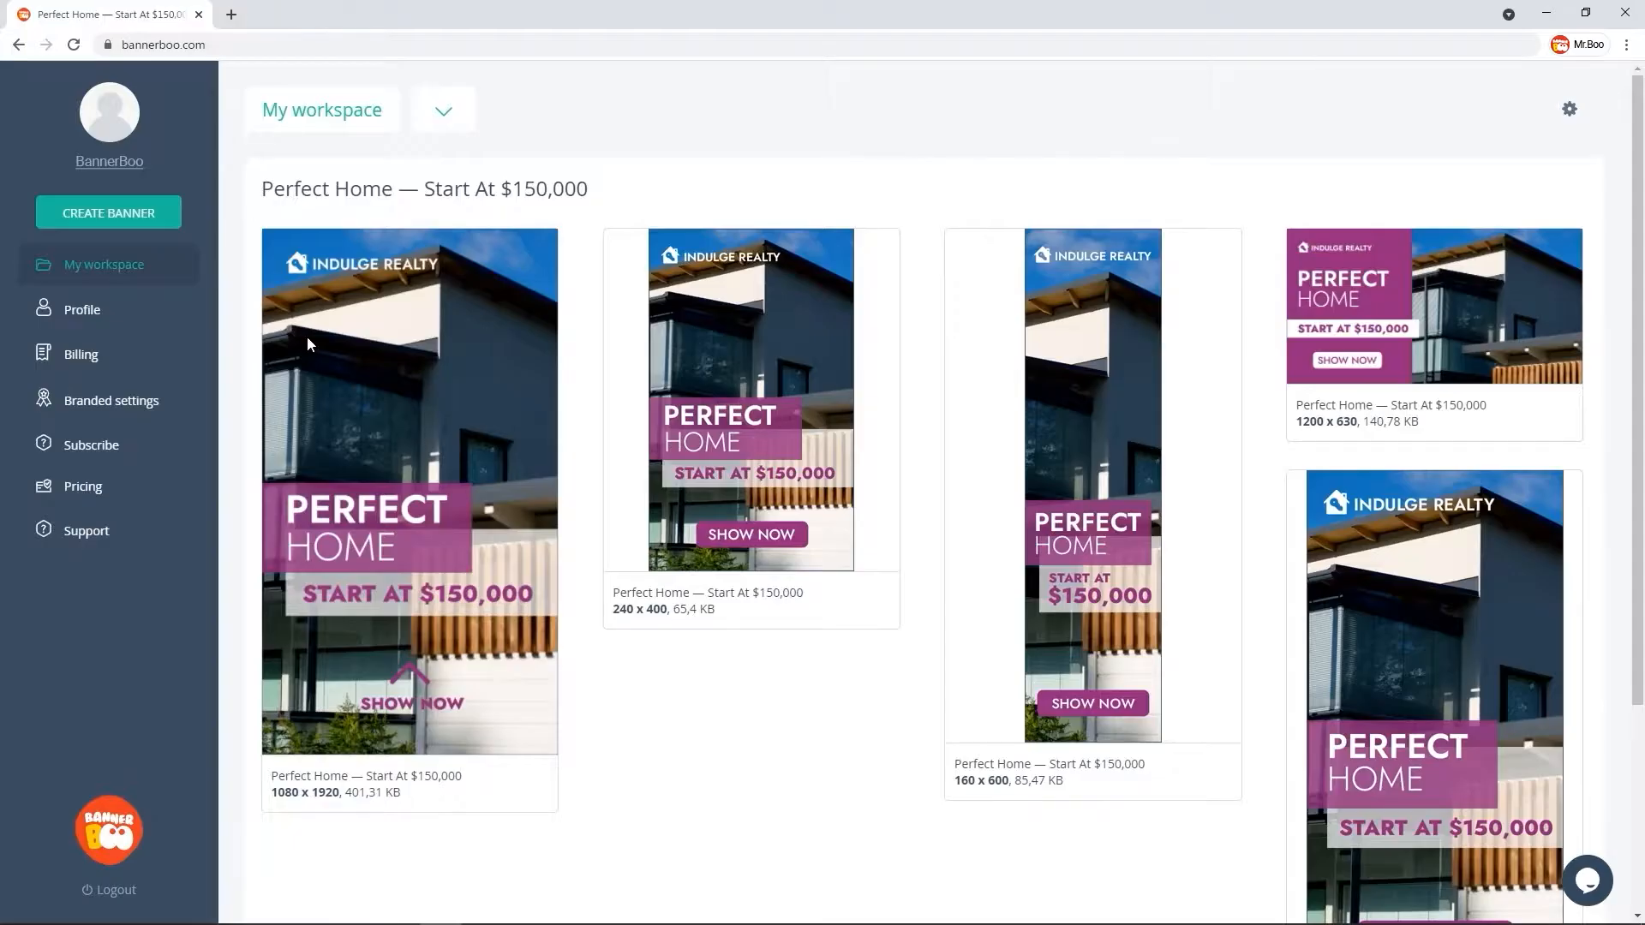
- Duplicate the 240x400 banner into a 336x280 version and preview it in a new tab
{"action": "left_click", "coordinate": [410, 493]}
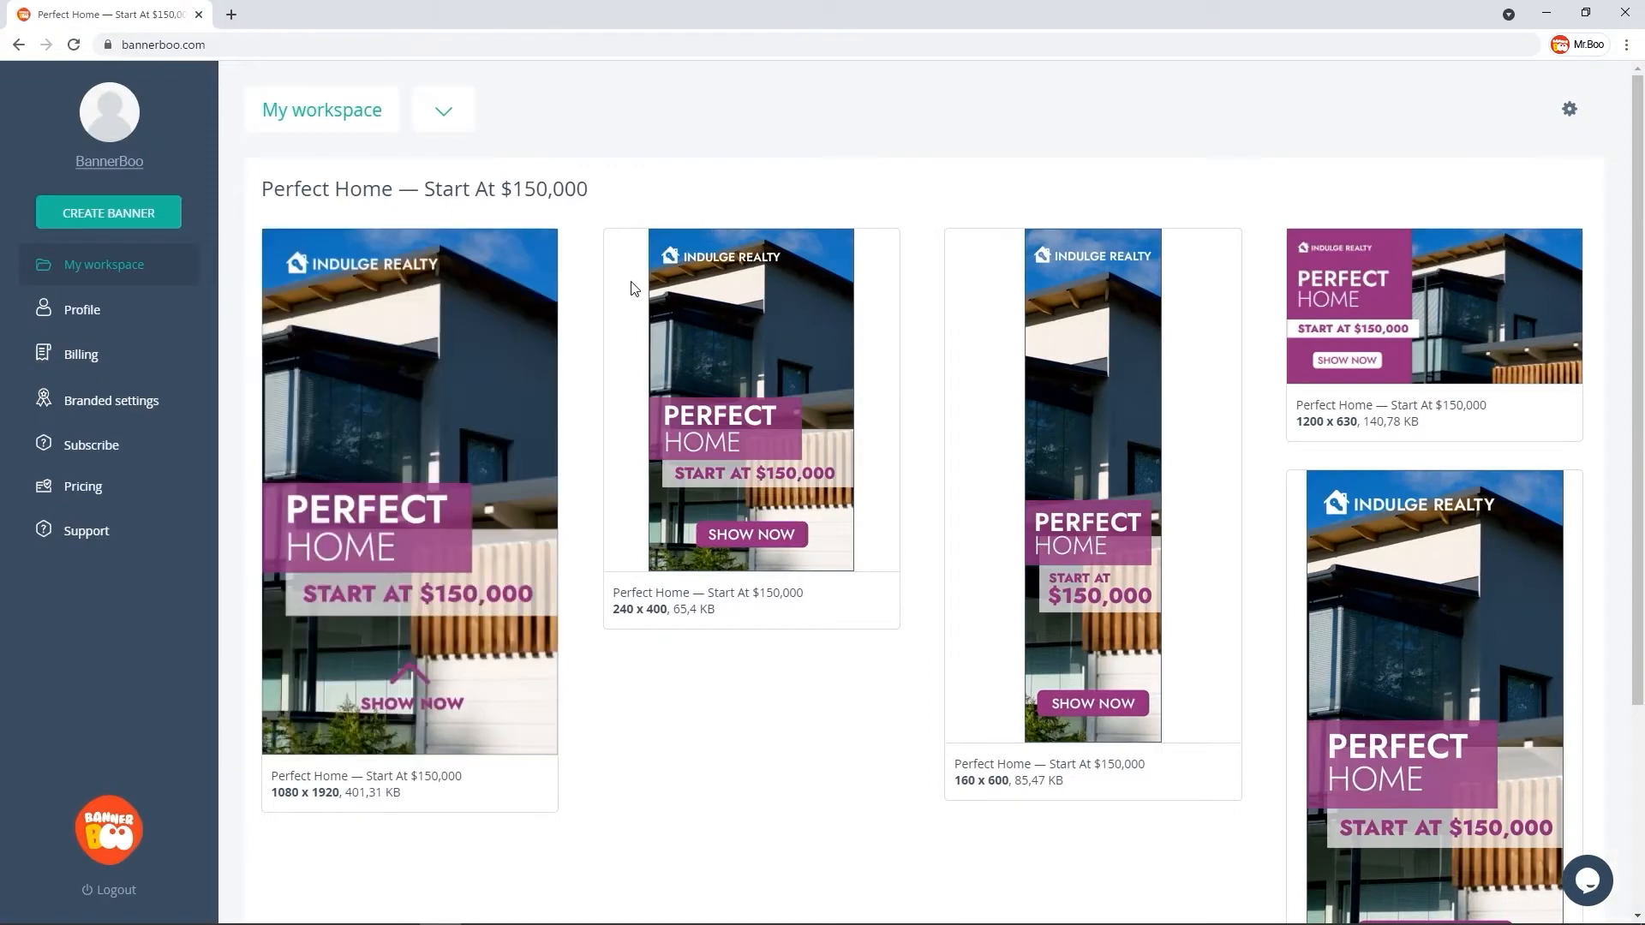
{"action": "left_click", "coordinate": [883, 246]}
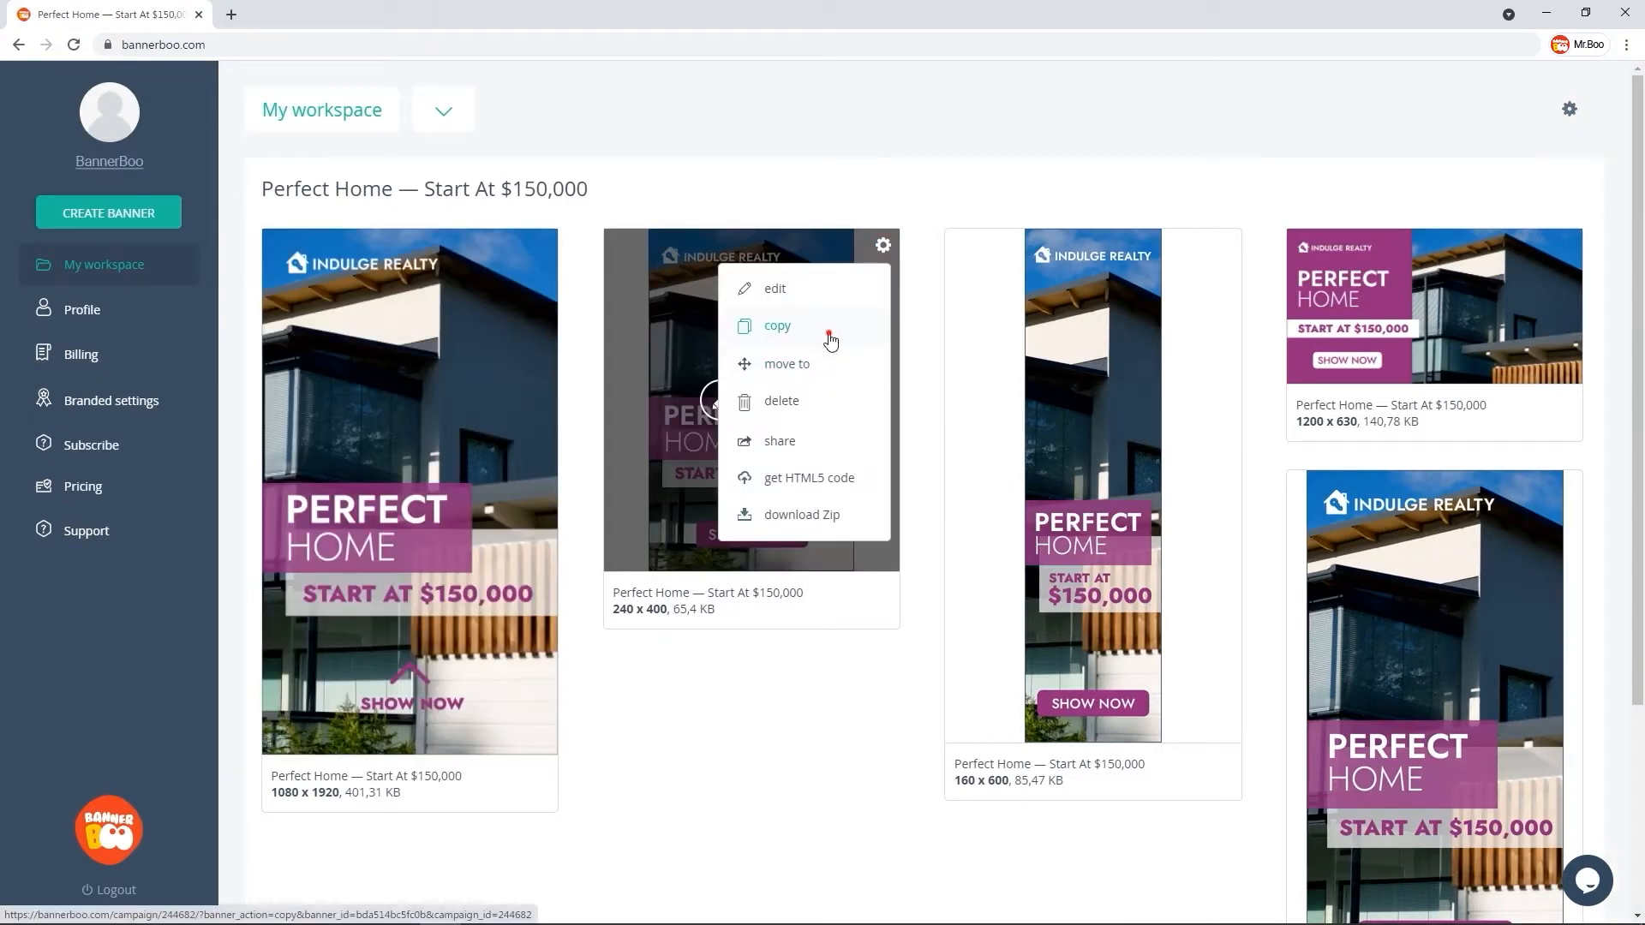
{"action": "left_click", "coordinate": [776, 325]}
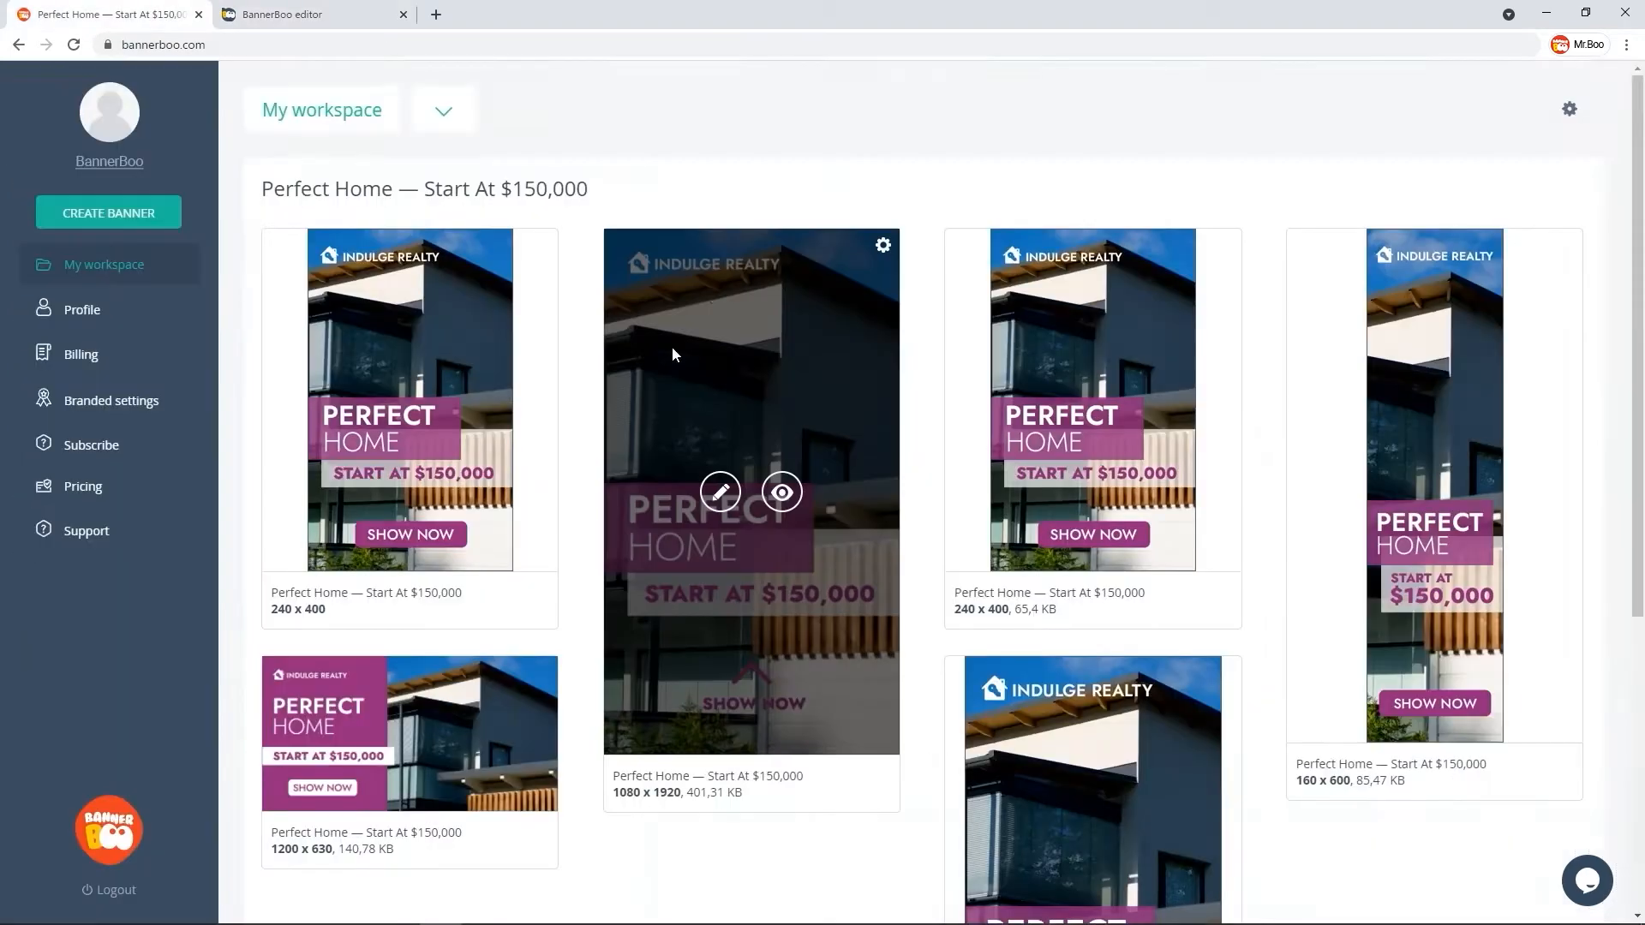
{"action": "left_click", "coordinate": [720, 492]}
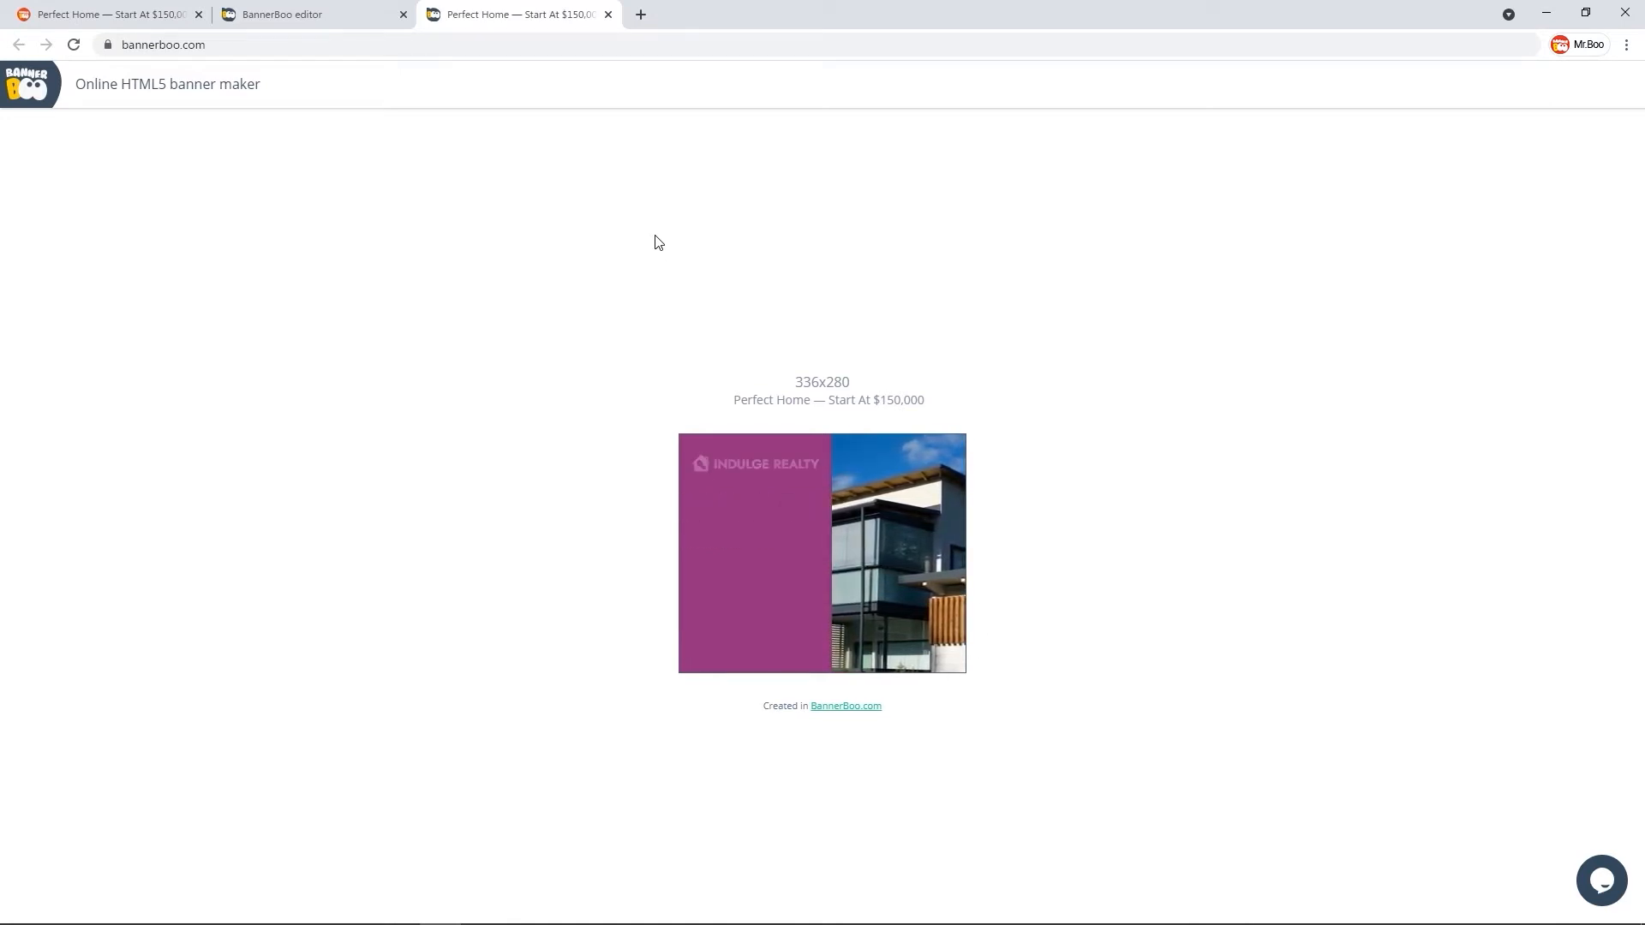
- Save the 300x250 version with exit offset 40, then select the HOME text on the 1080x1080 copy
{"action": "left_click", "coordinate": [312, 14]}
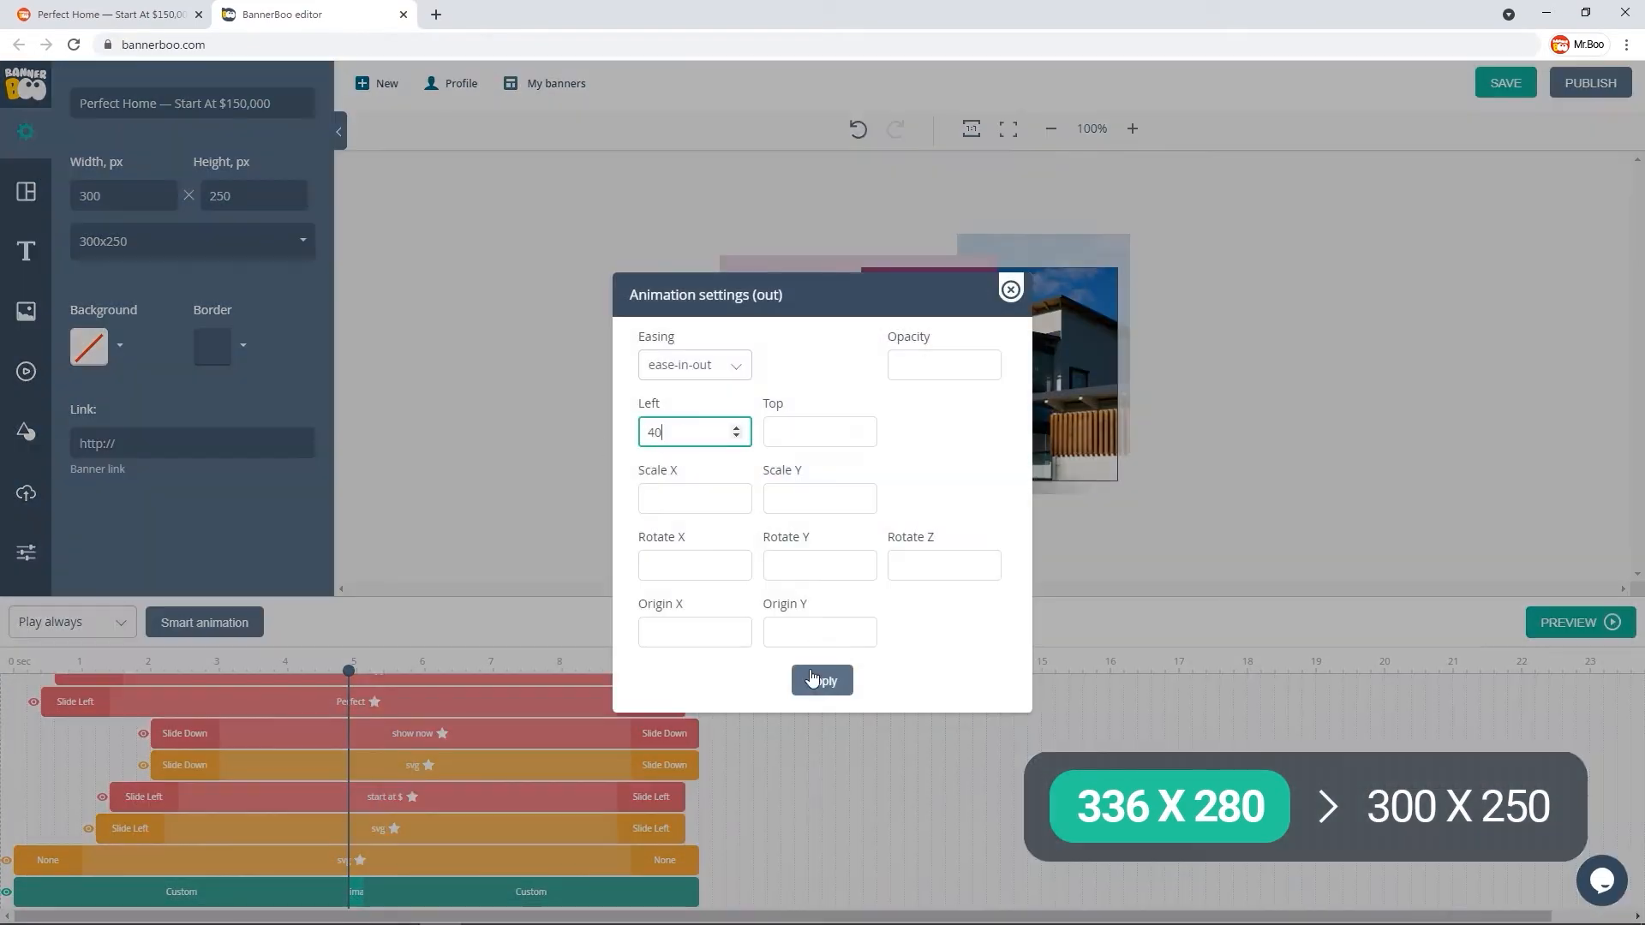
{"action": "left_click", "coordinate": [104, 14]}
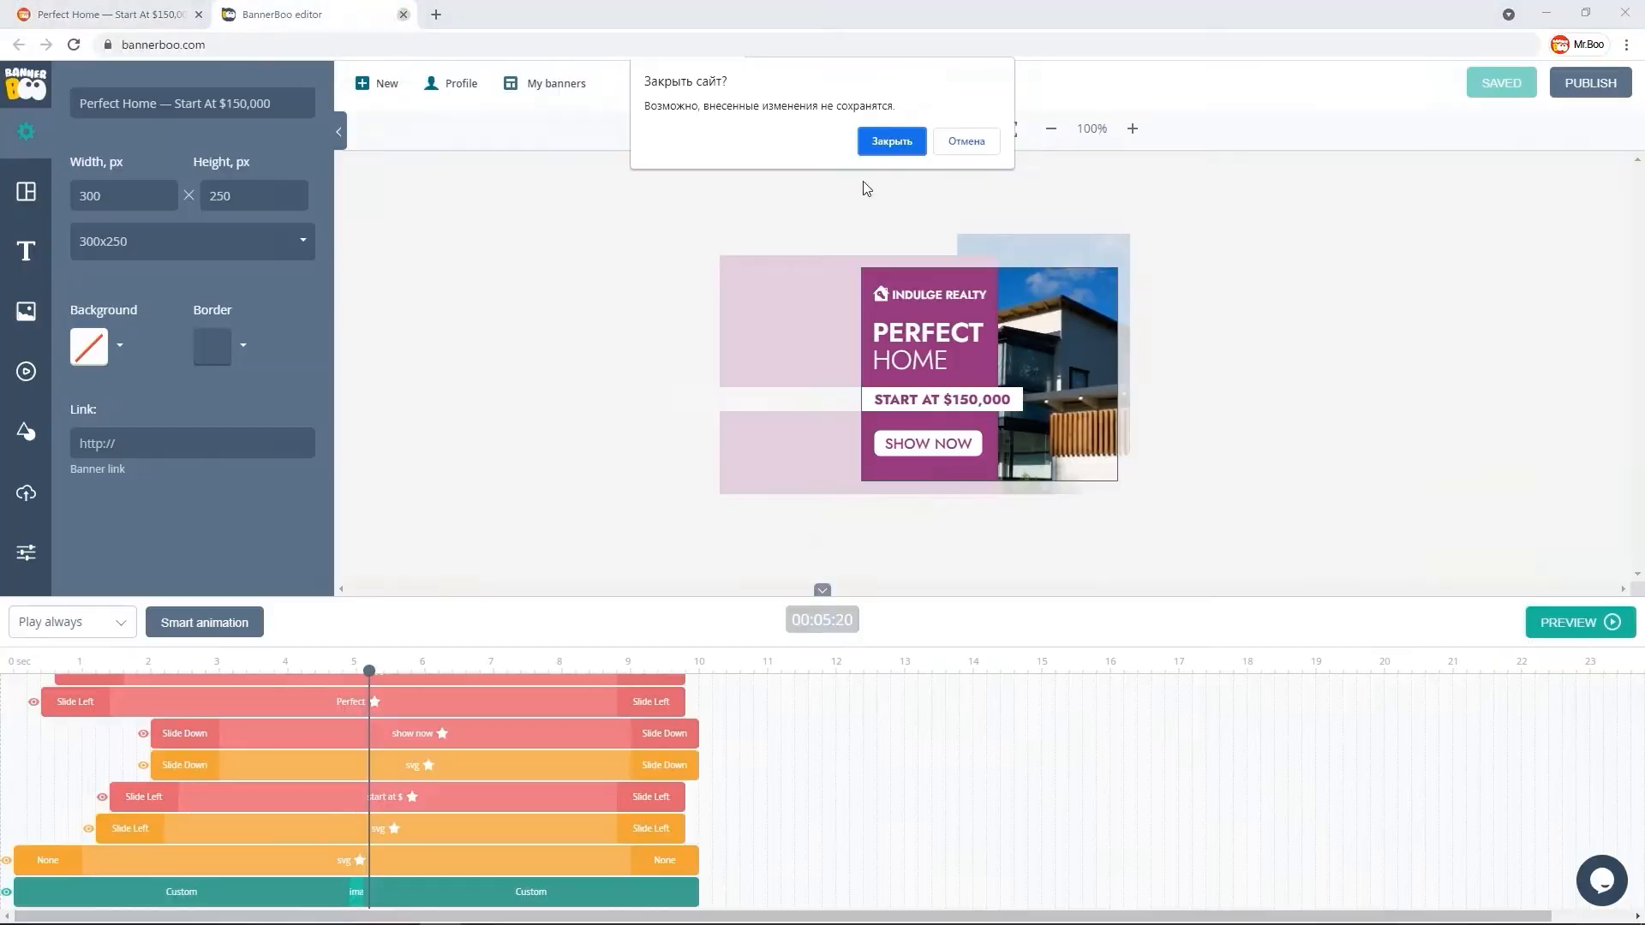
{"action": "left_click", "coordinate": [891, 141]}
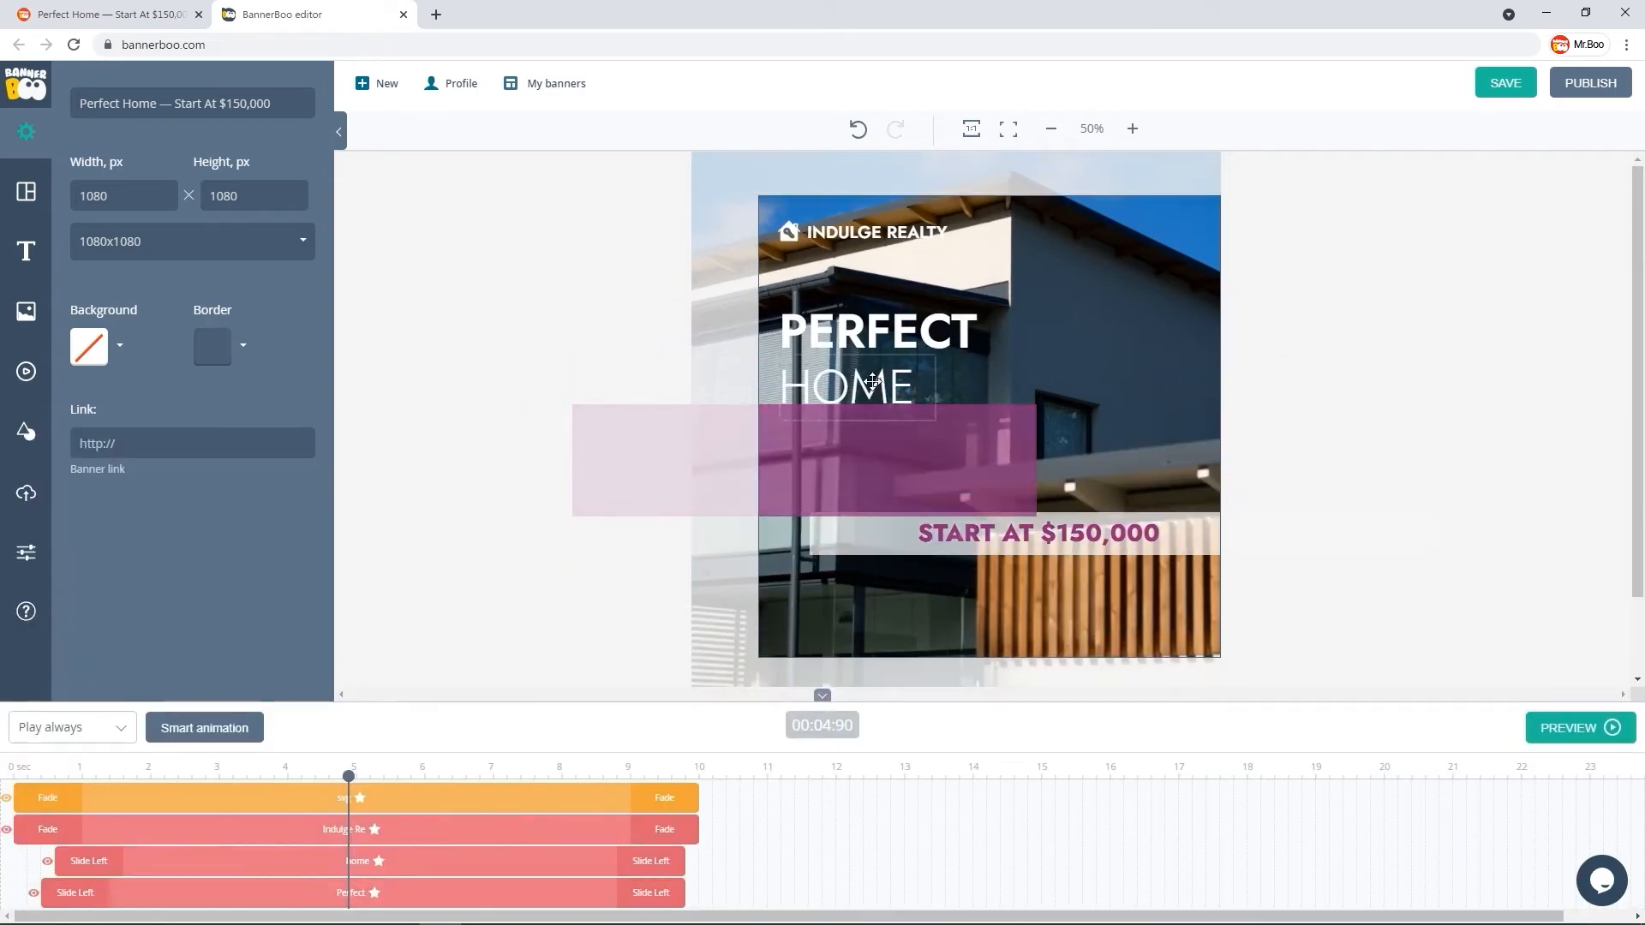
{"action": "left_click", "coordinate": [1039, 533]}
{"action": "type", "text": "80"}
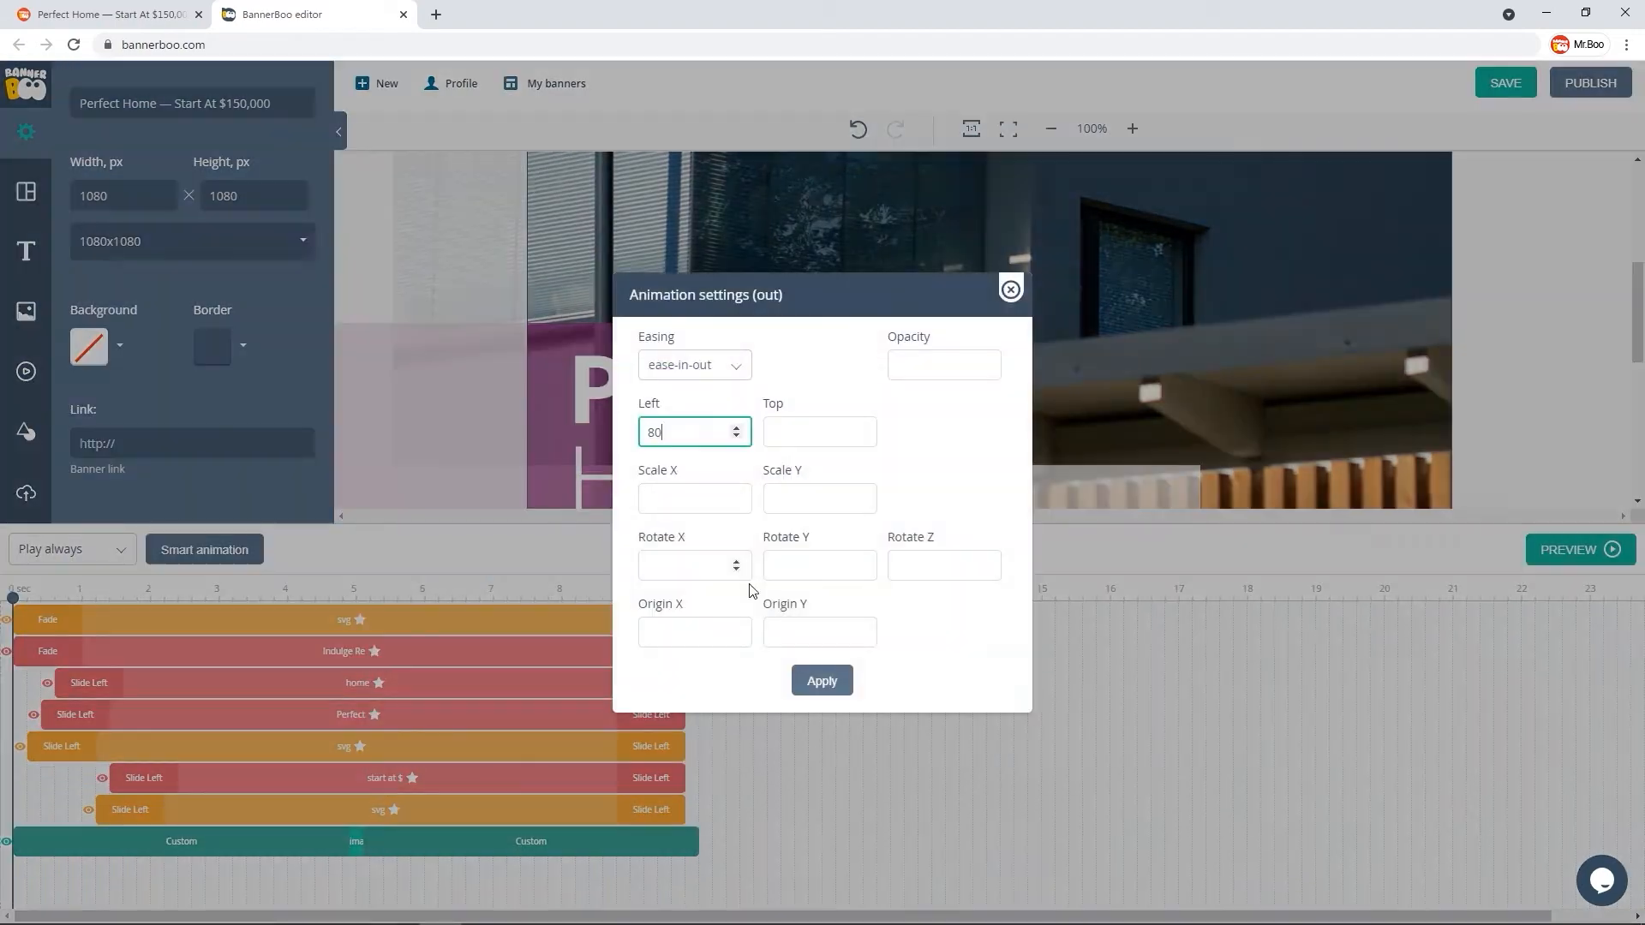
- Apply the exit offset Left 80, save, preview the 1080x1080 banner and close the editor
{"action": "left_click", "coordinate": [1009, 290]}
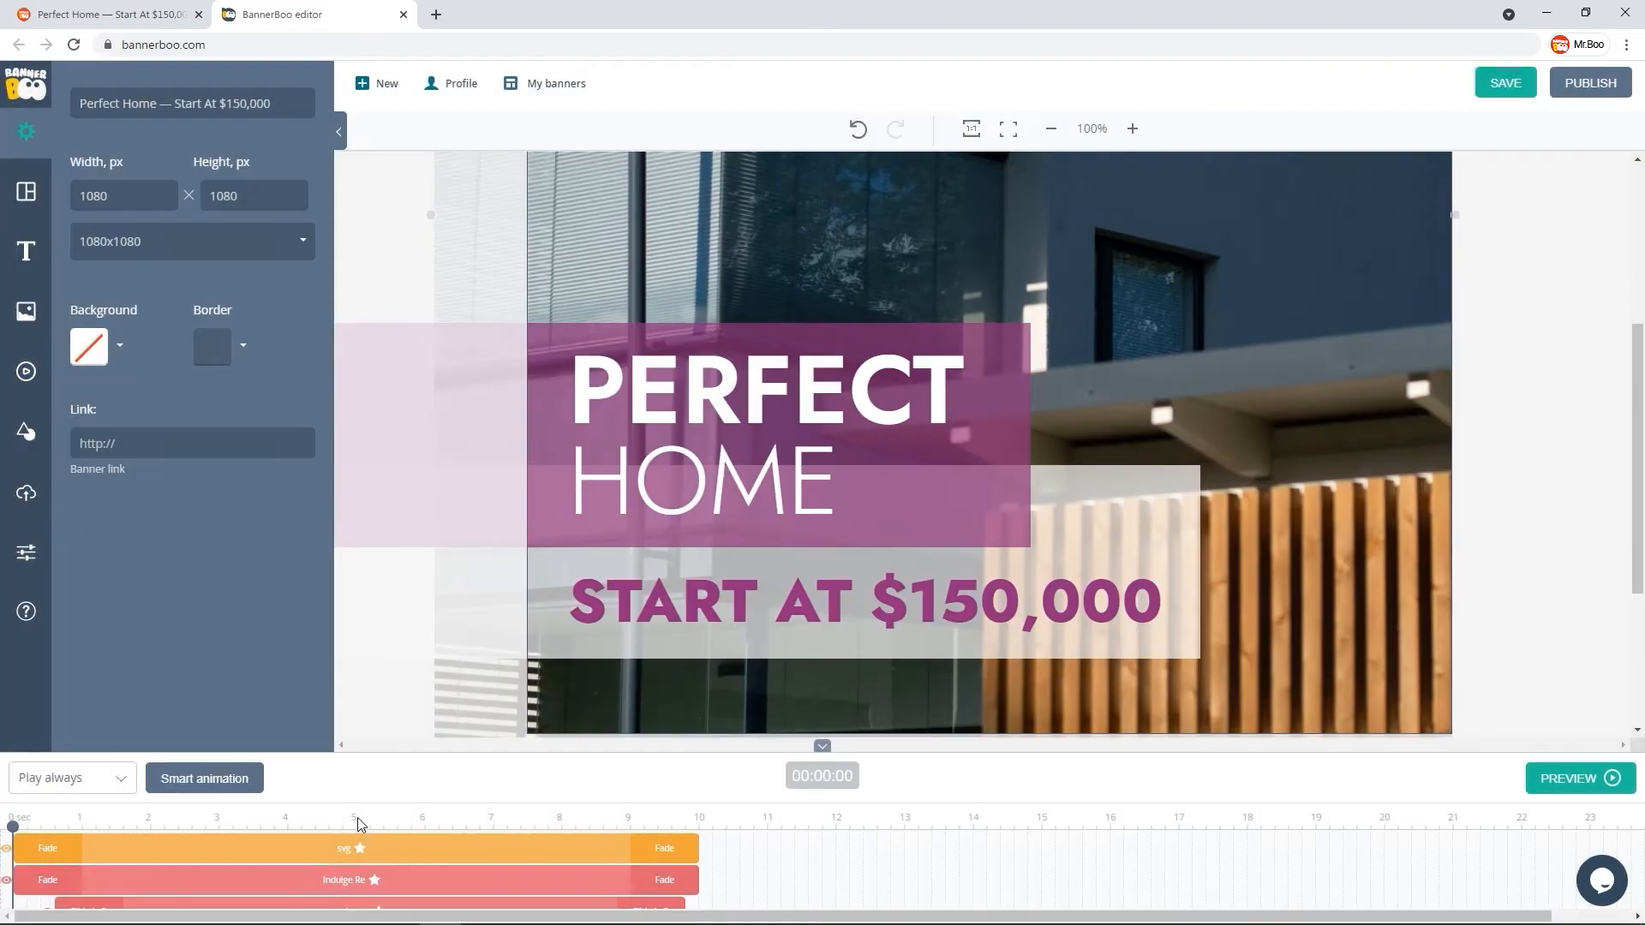
{"action": "left_click", "coordinate": [105, 14]}
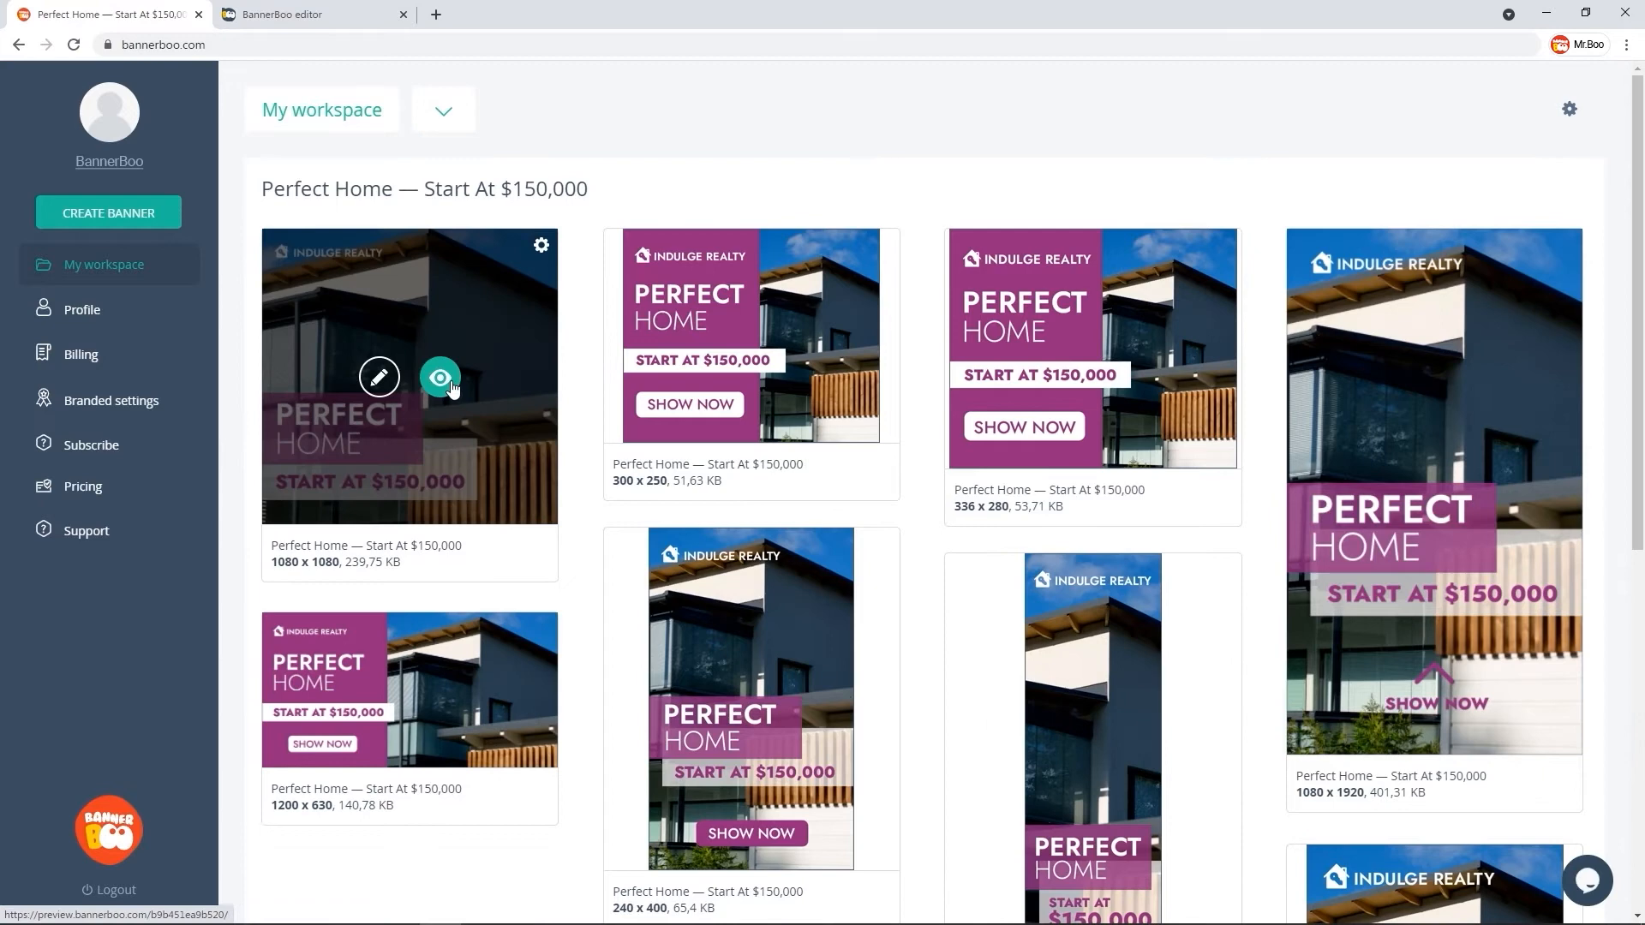
{"action": "left_click", "coordinate": [440, 377]}
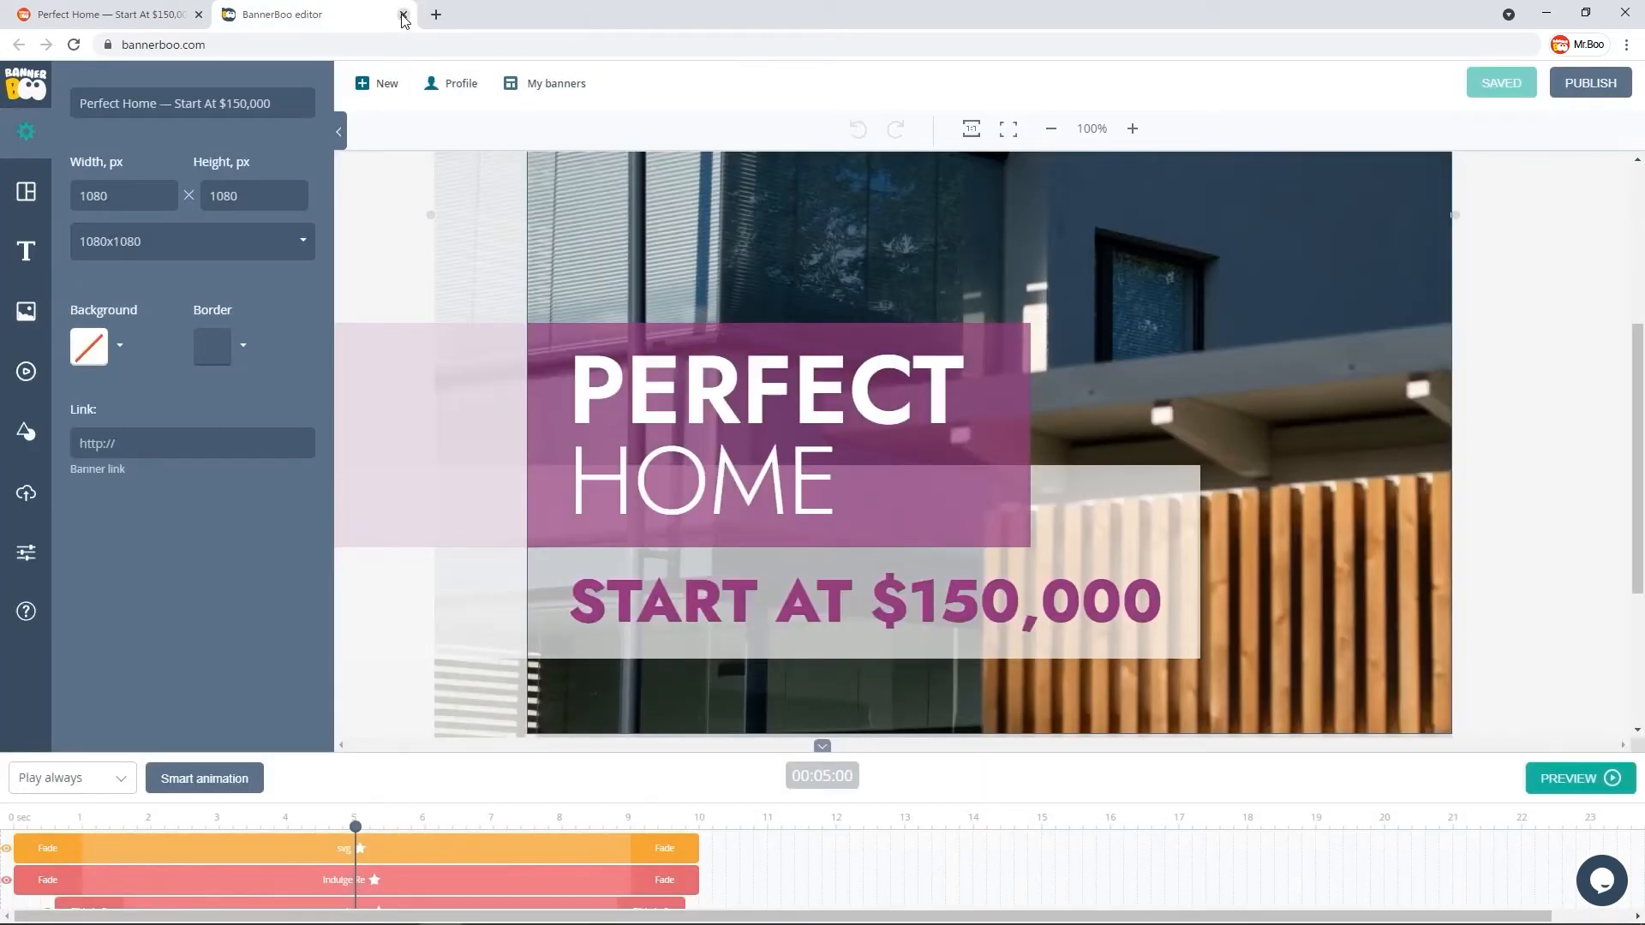
{"action": "left_click", "coordinate": [402, 14]}
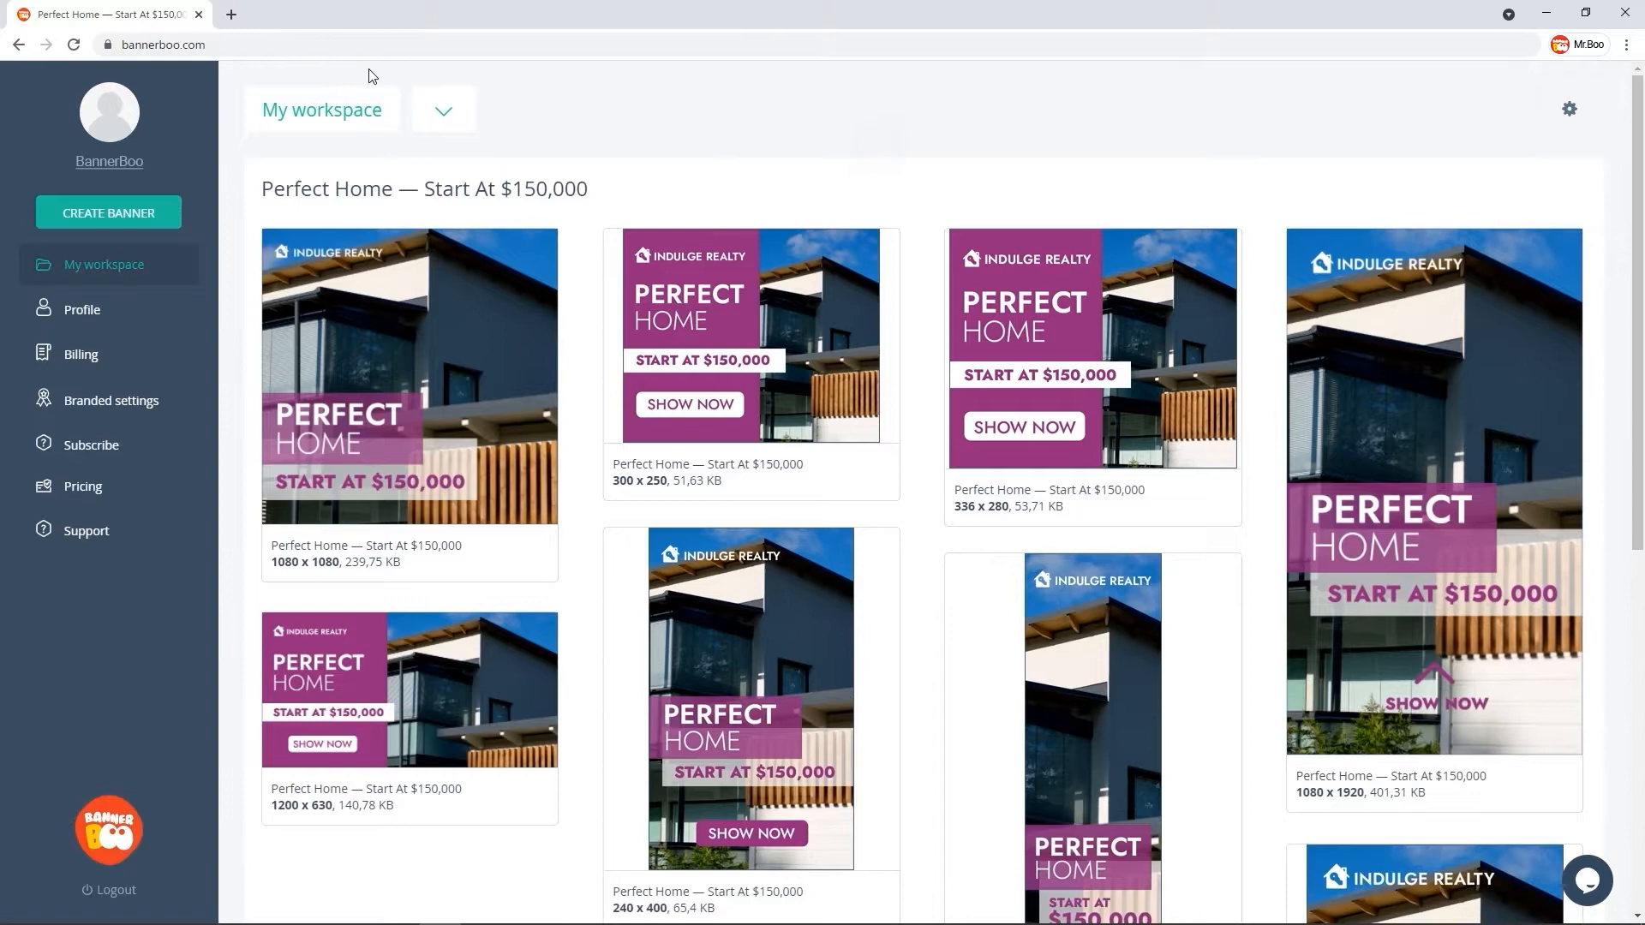
- Duplicate the 300x250 banner as 728x90 with exit offset Top 40 and save it
{"action": "left_click", "coordinate": [883, 246]}
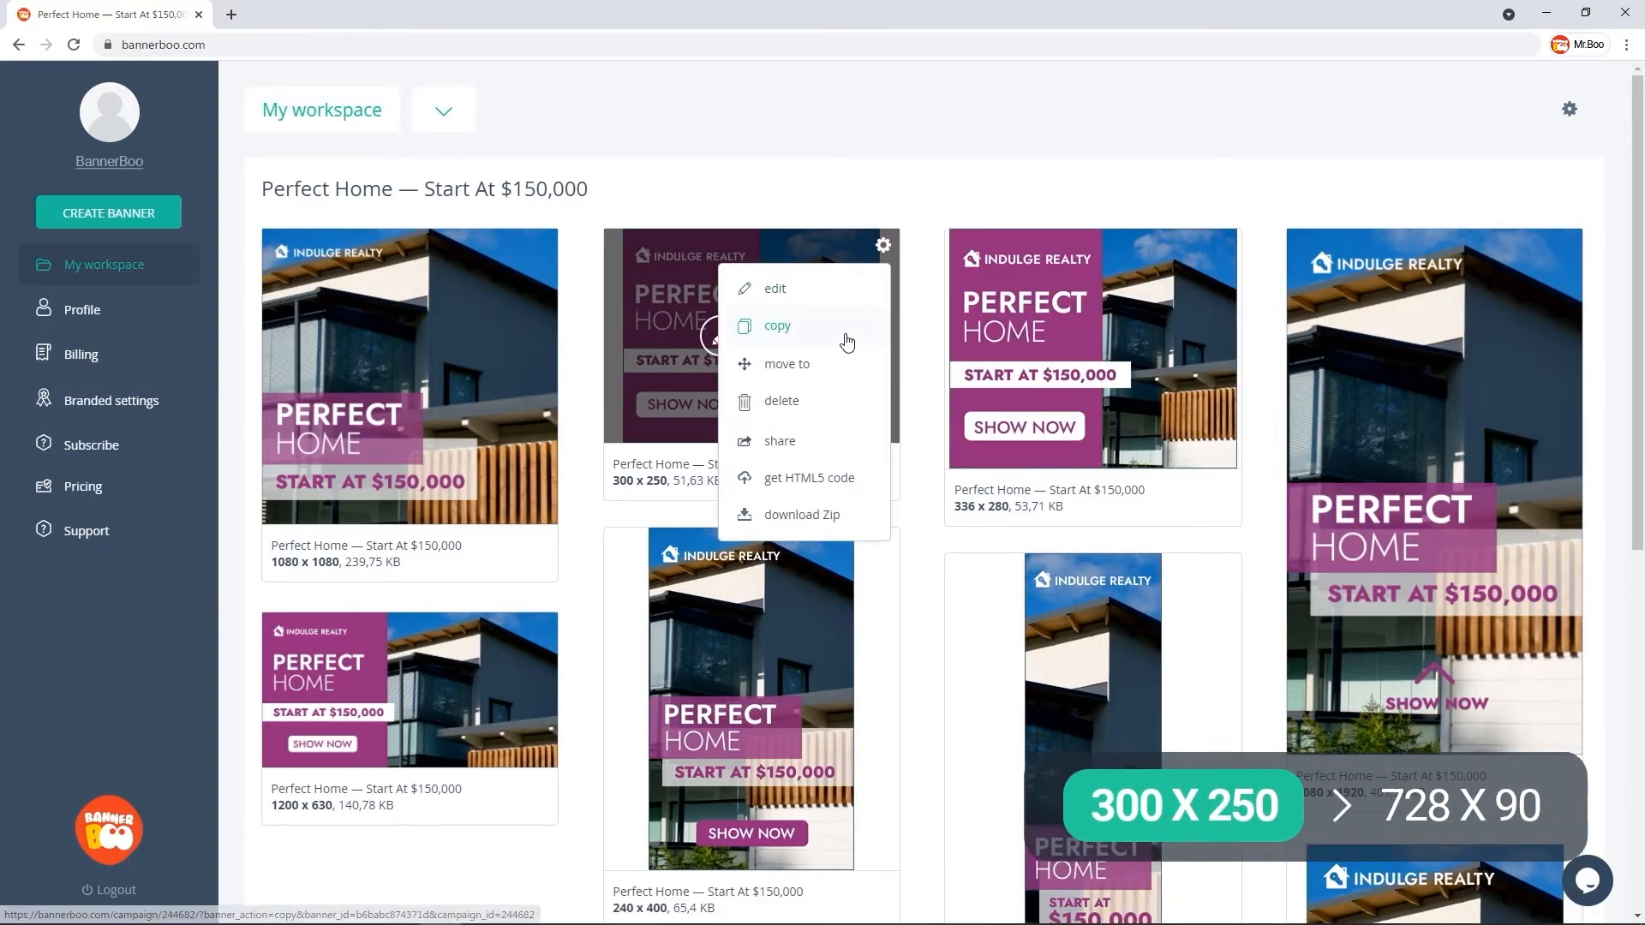
{"action": "left_click", "coordinate": [777, 326]}
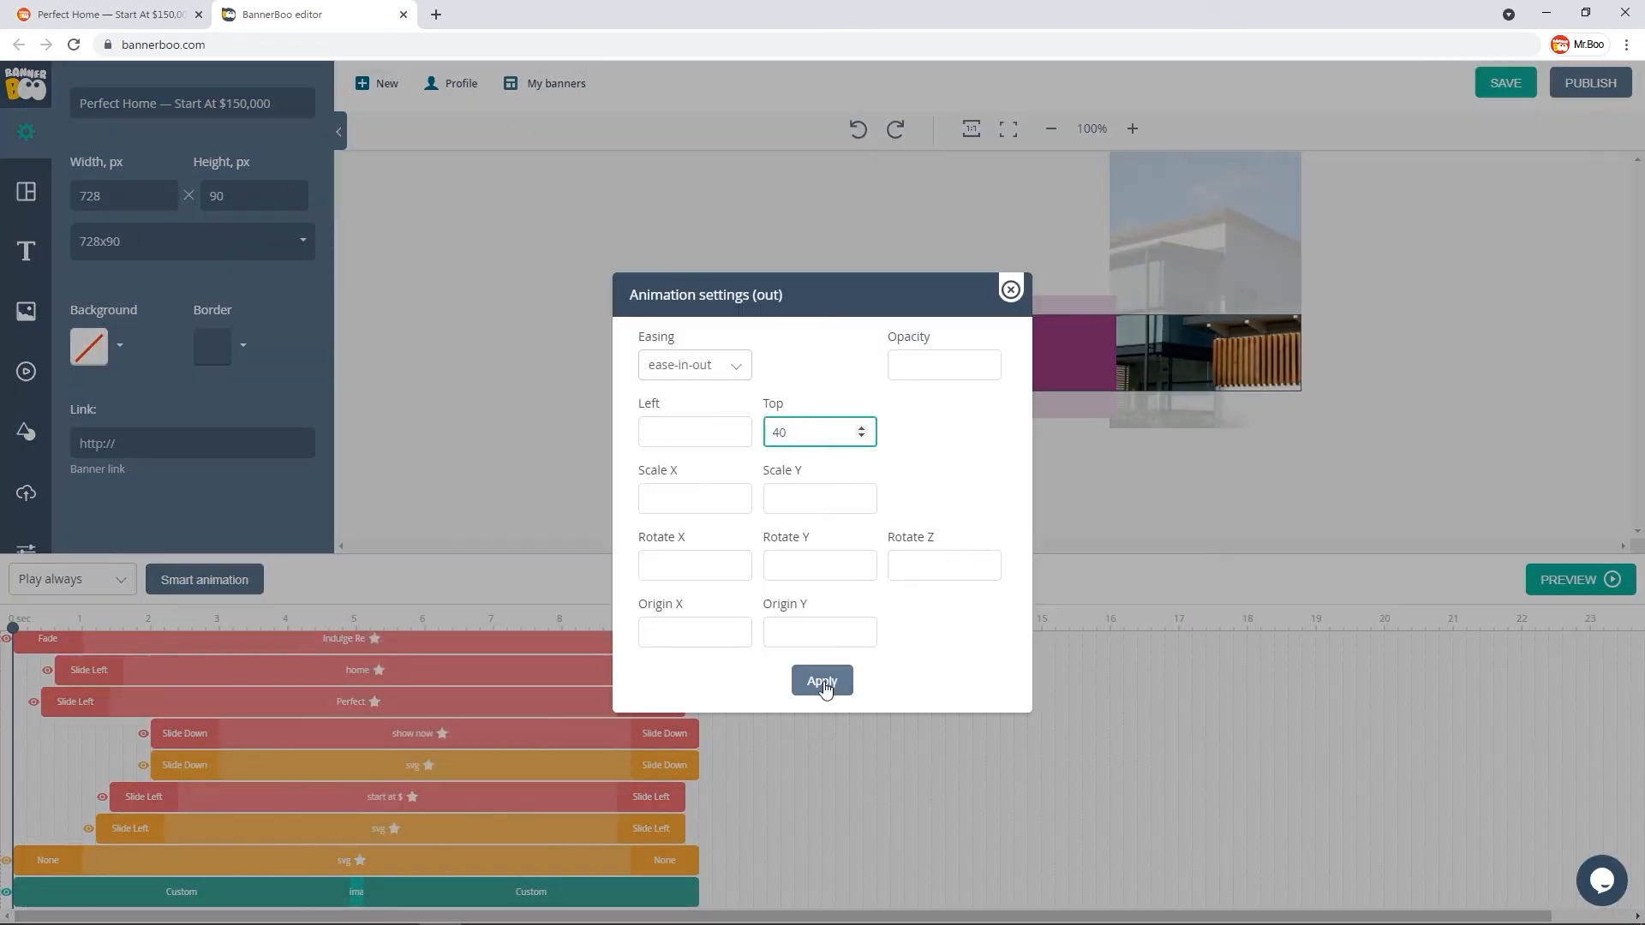
{"action": "left_click", "coordinate": [822, 680]}
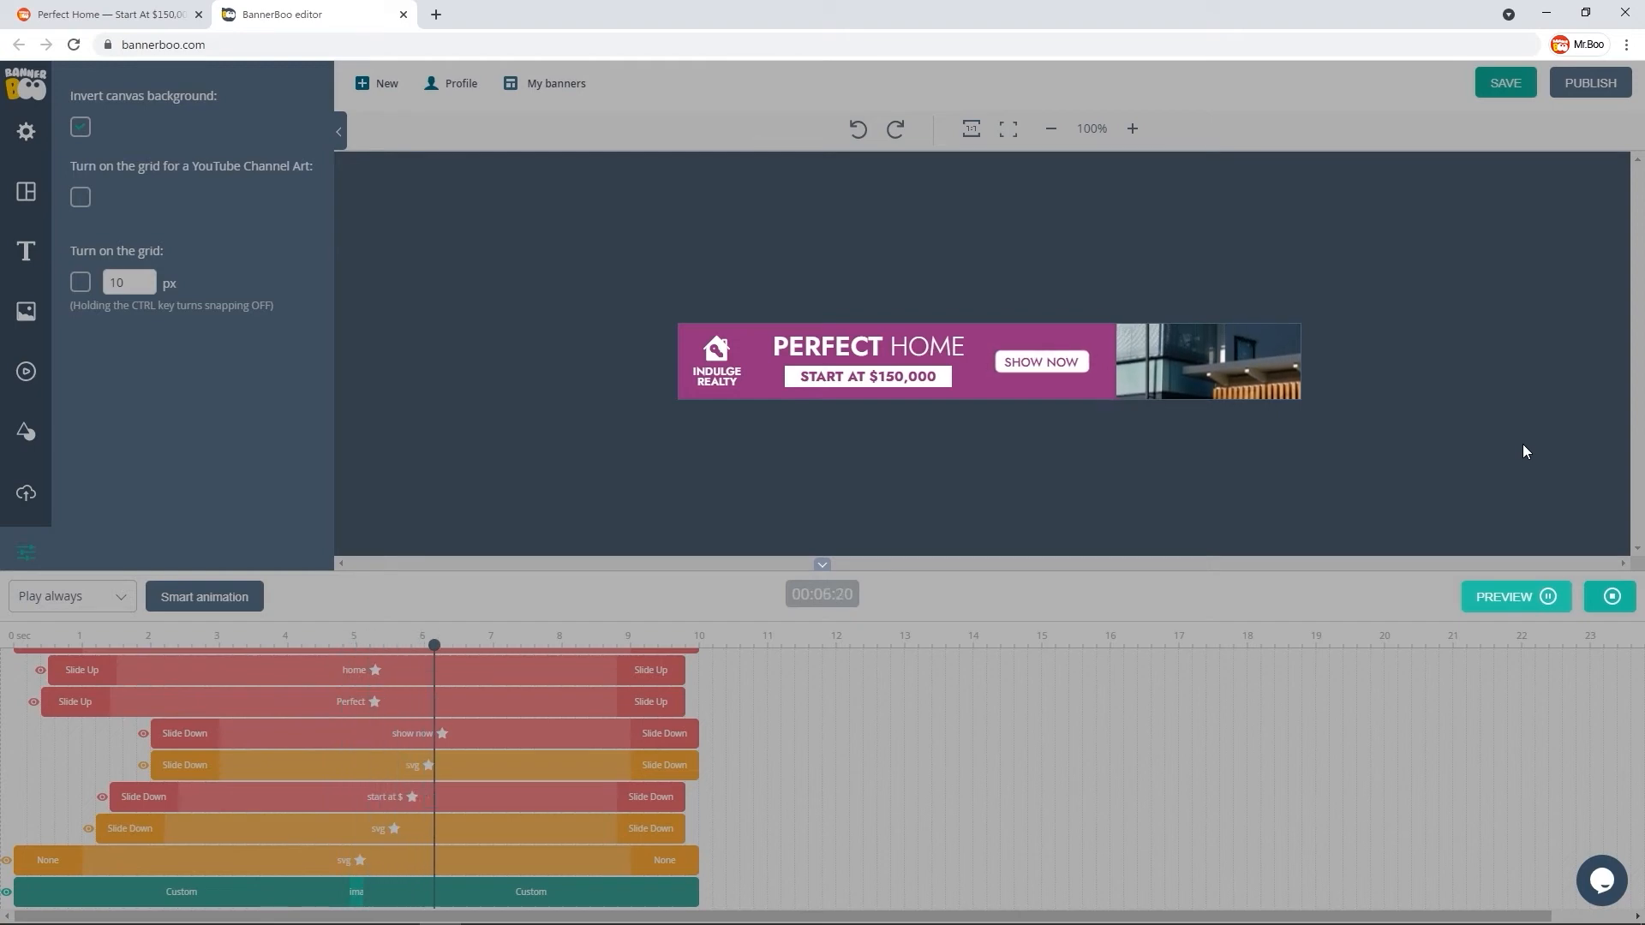
{"action": "left_click", "coordinate": [1611, 596]}
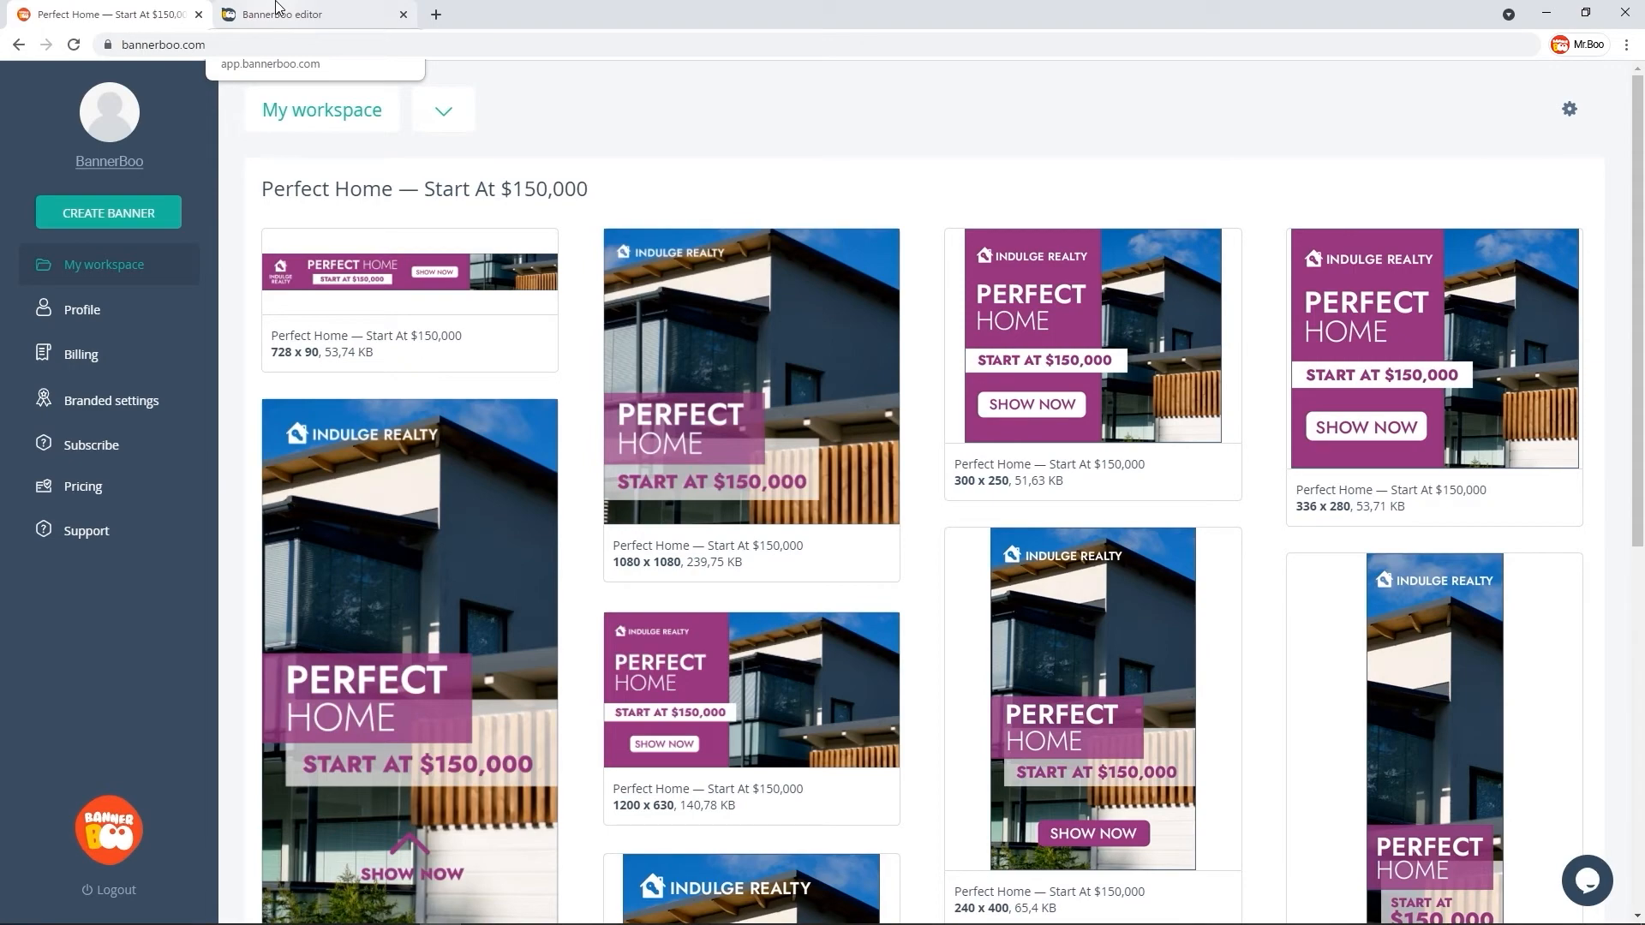
{"action": "left_click", "coordinate": [304, 13]}
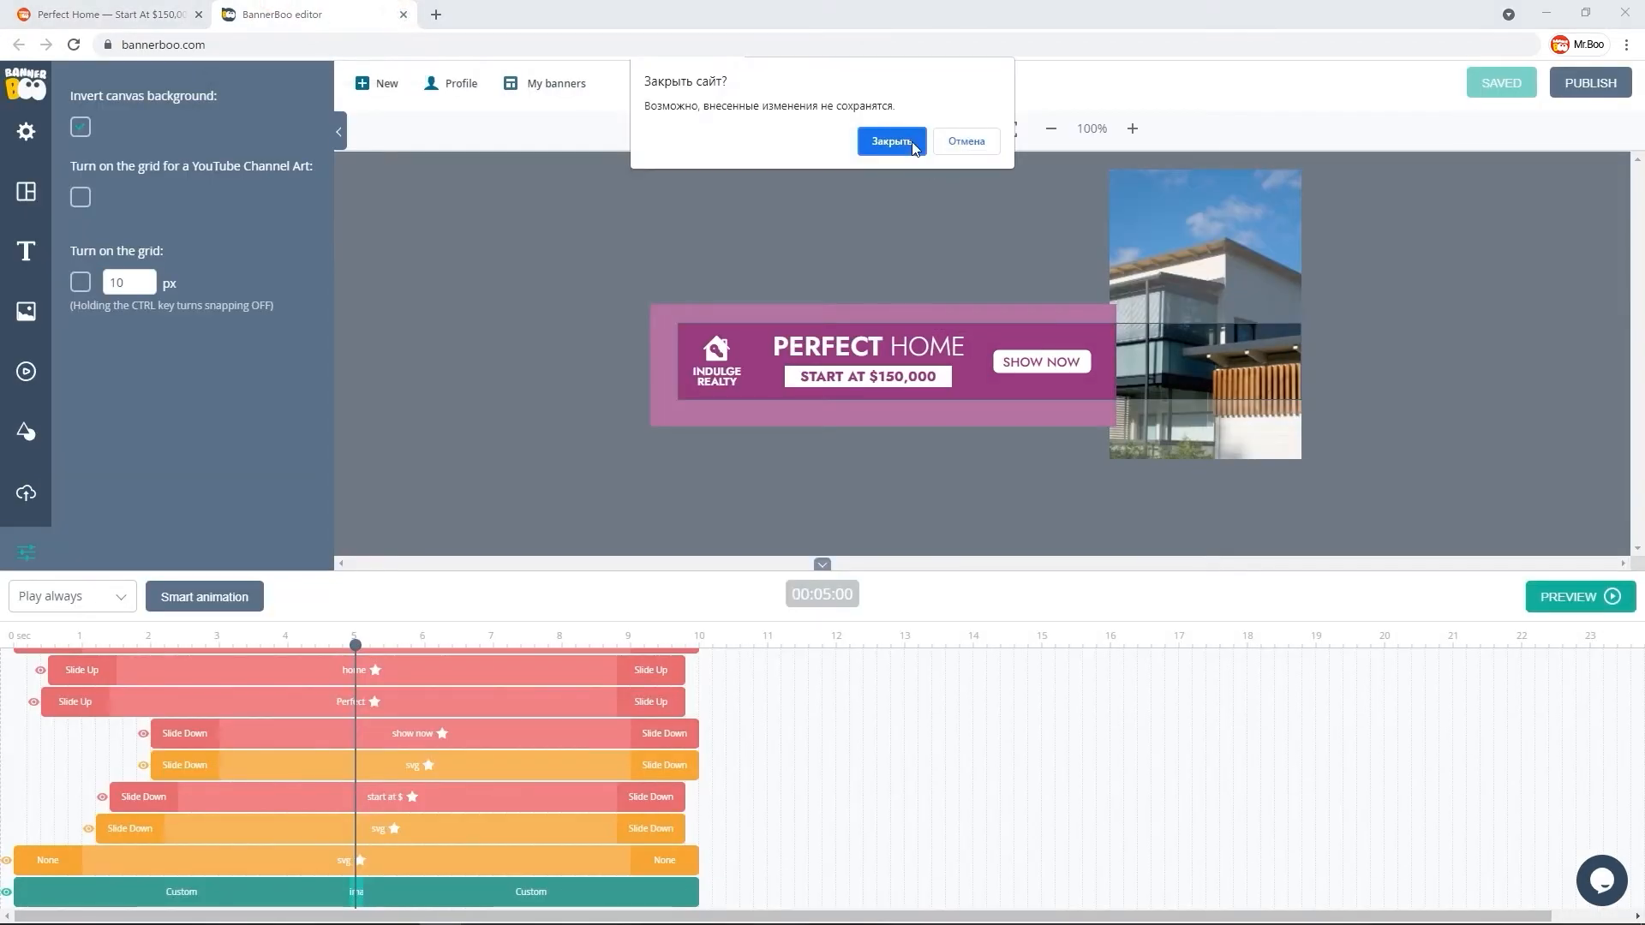
- Leave the editor, duplicate the 728x90 banner and start refitting its layers
{"action": "left_click", "coordinate": [891, 142]}
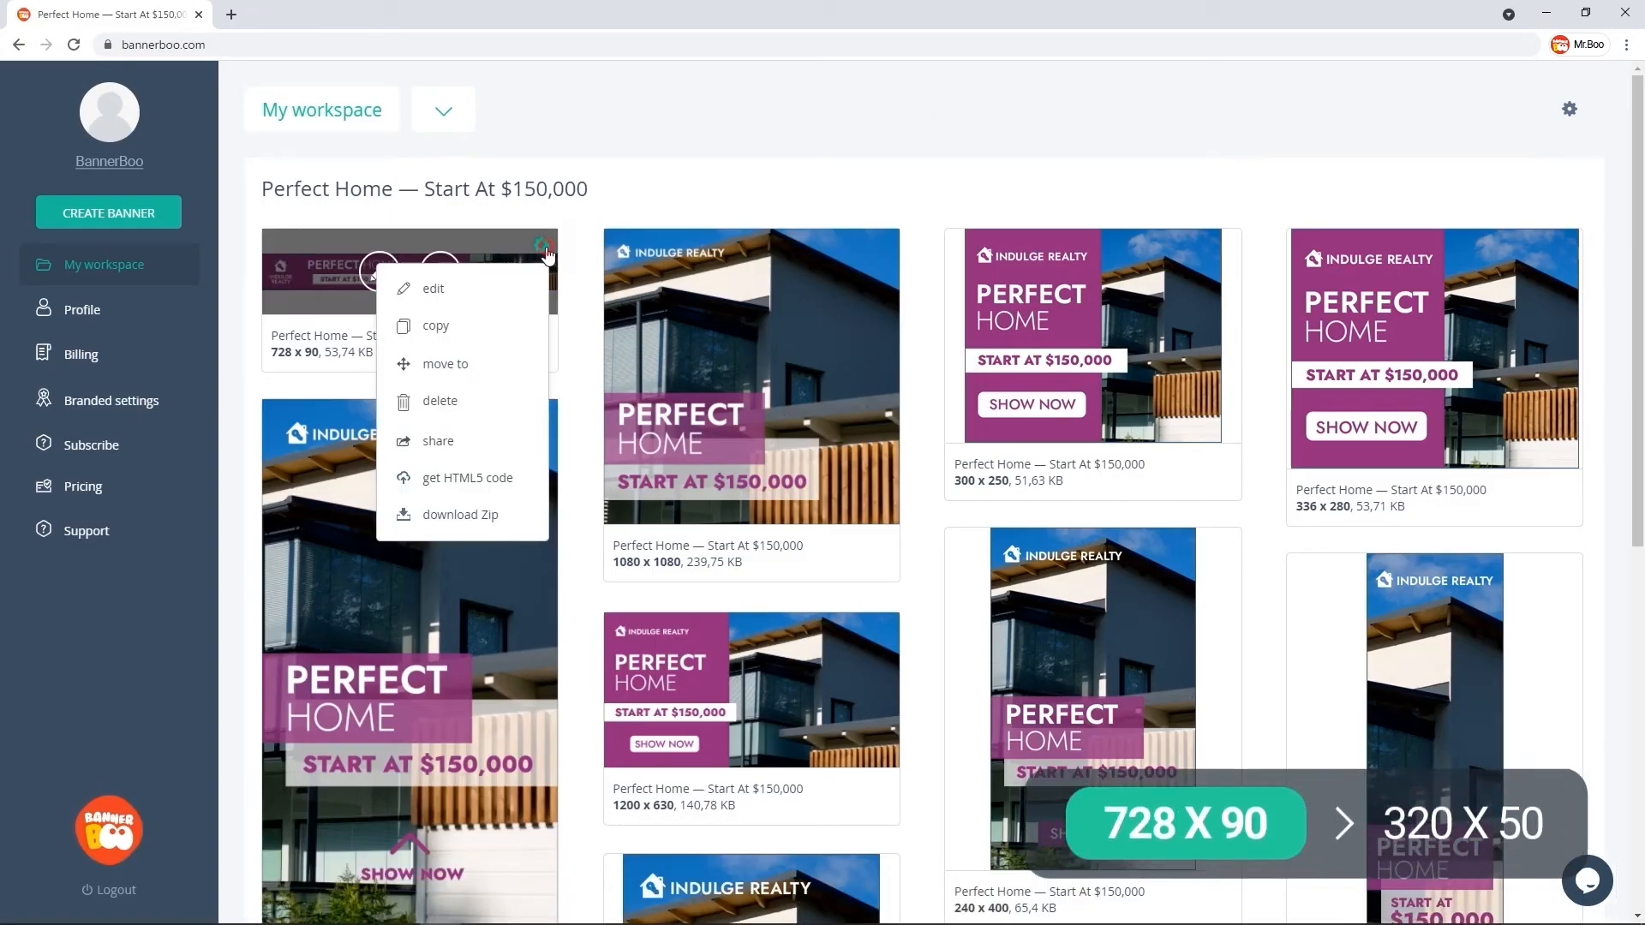
{"action": "left_click", "coordinate": [431, 288]}
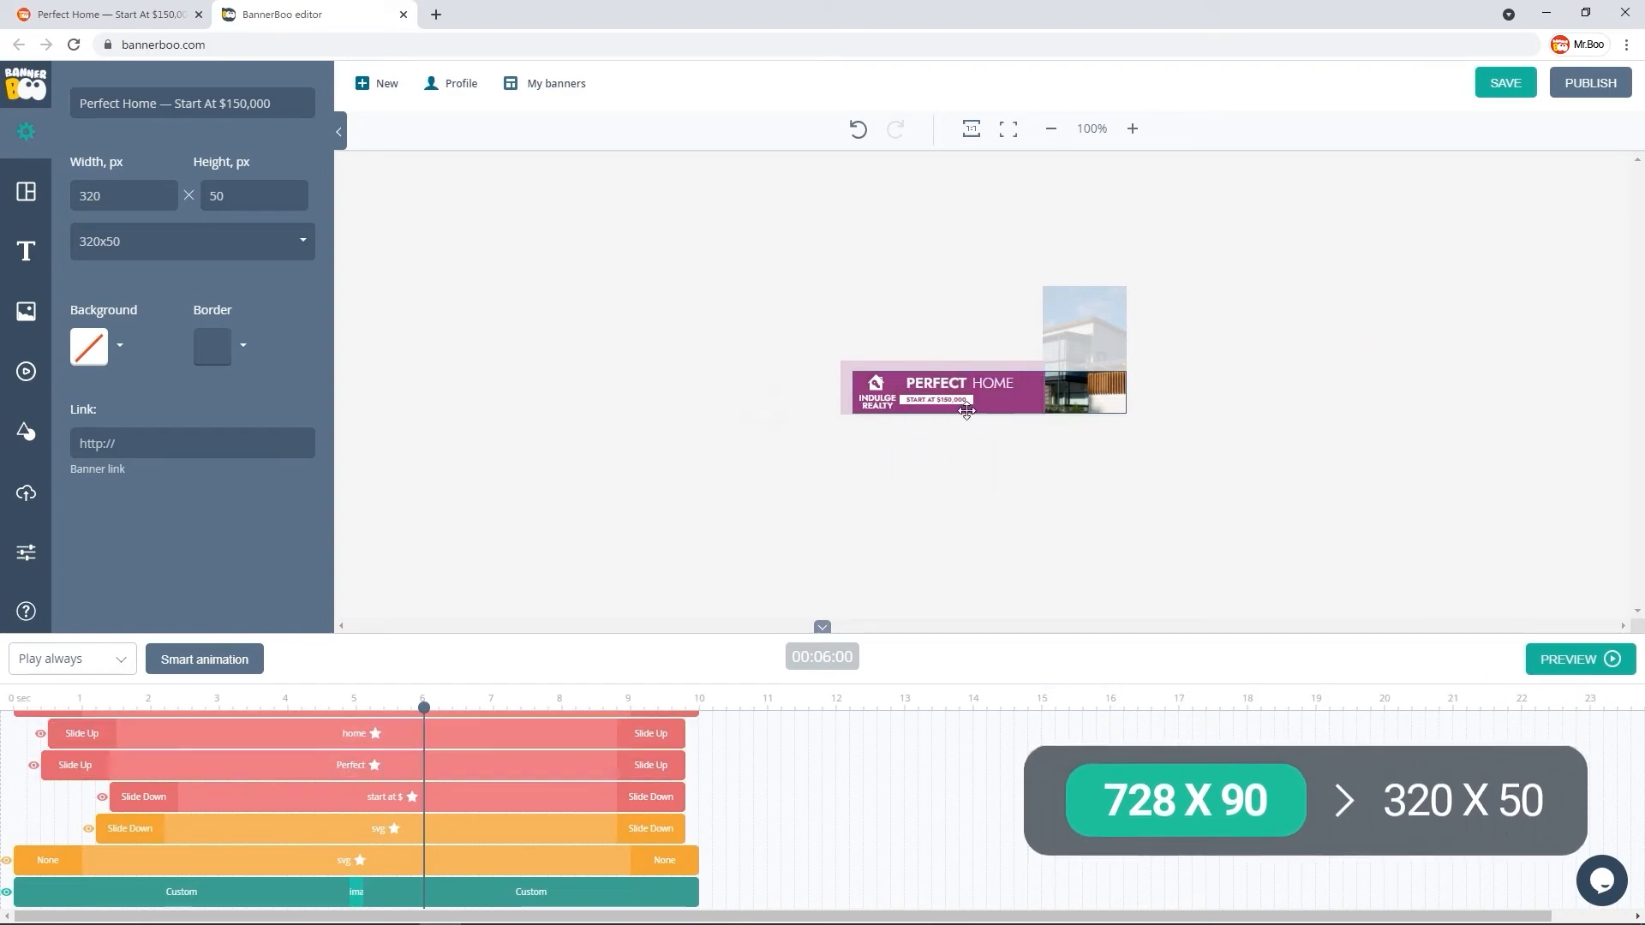
{"action": "left_click", "coordinate": [25, 553]}
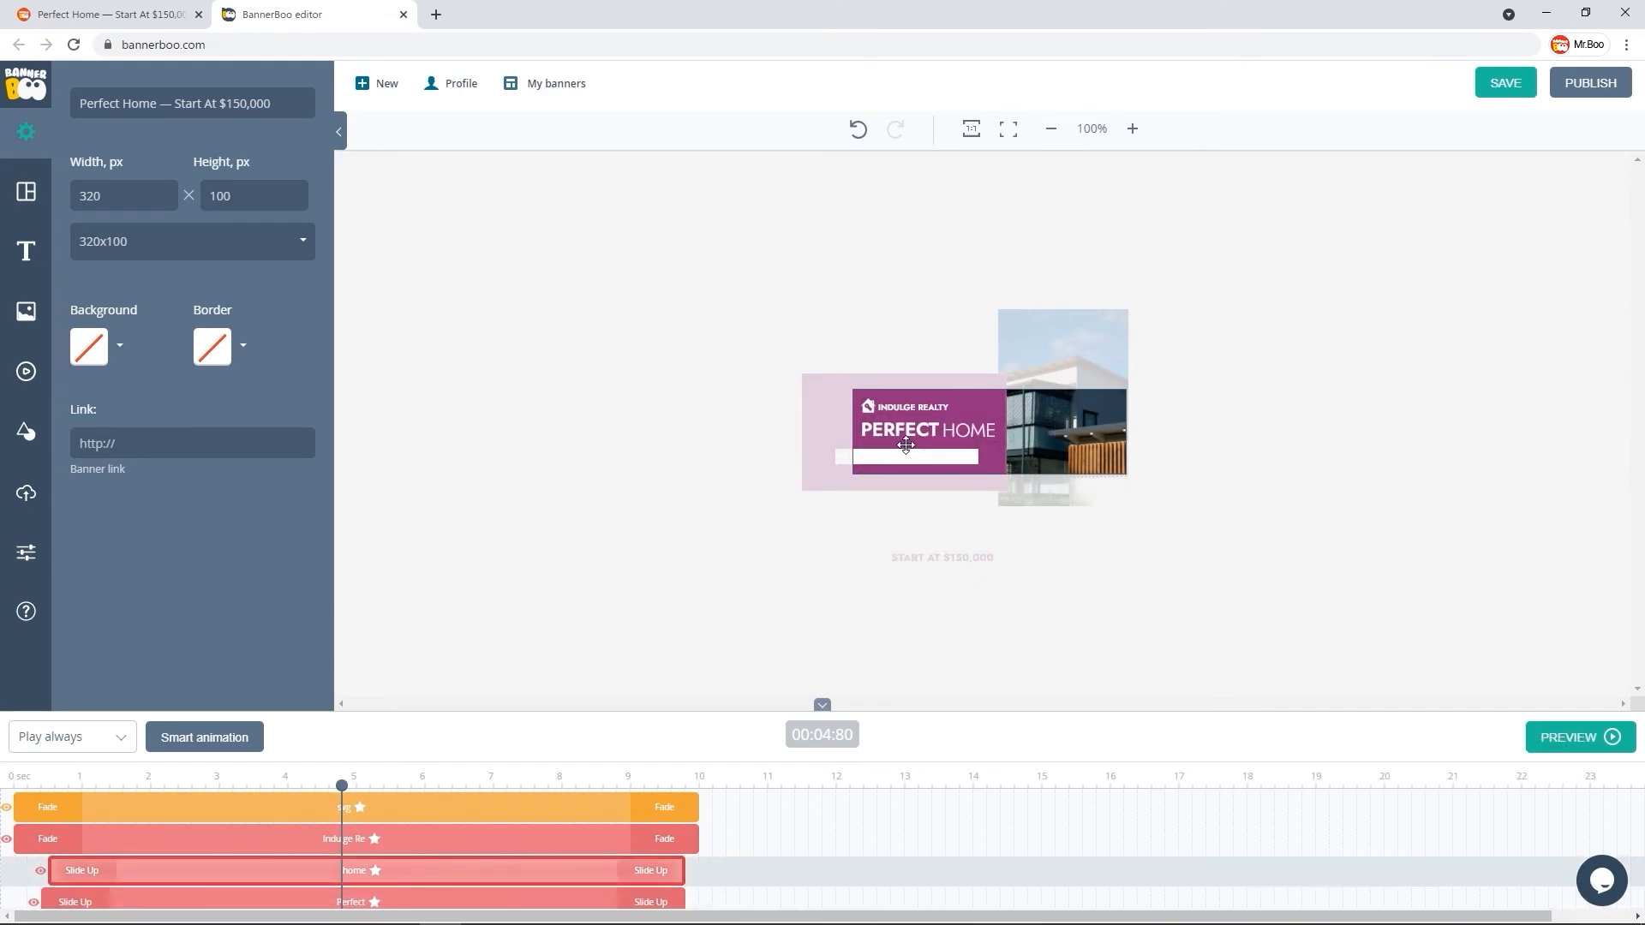
- Place the START AT $150,000 label under PERFECT HOME and preview the 320x100 banner
{"action": "left_click", "coordinate": [920, 458]}
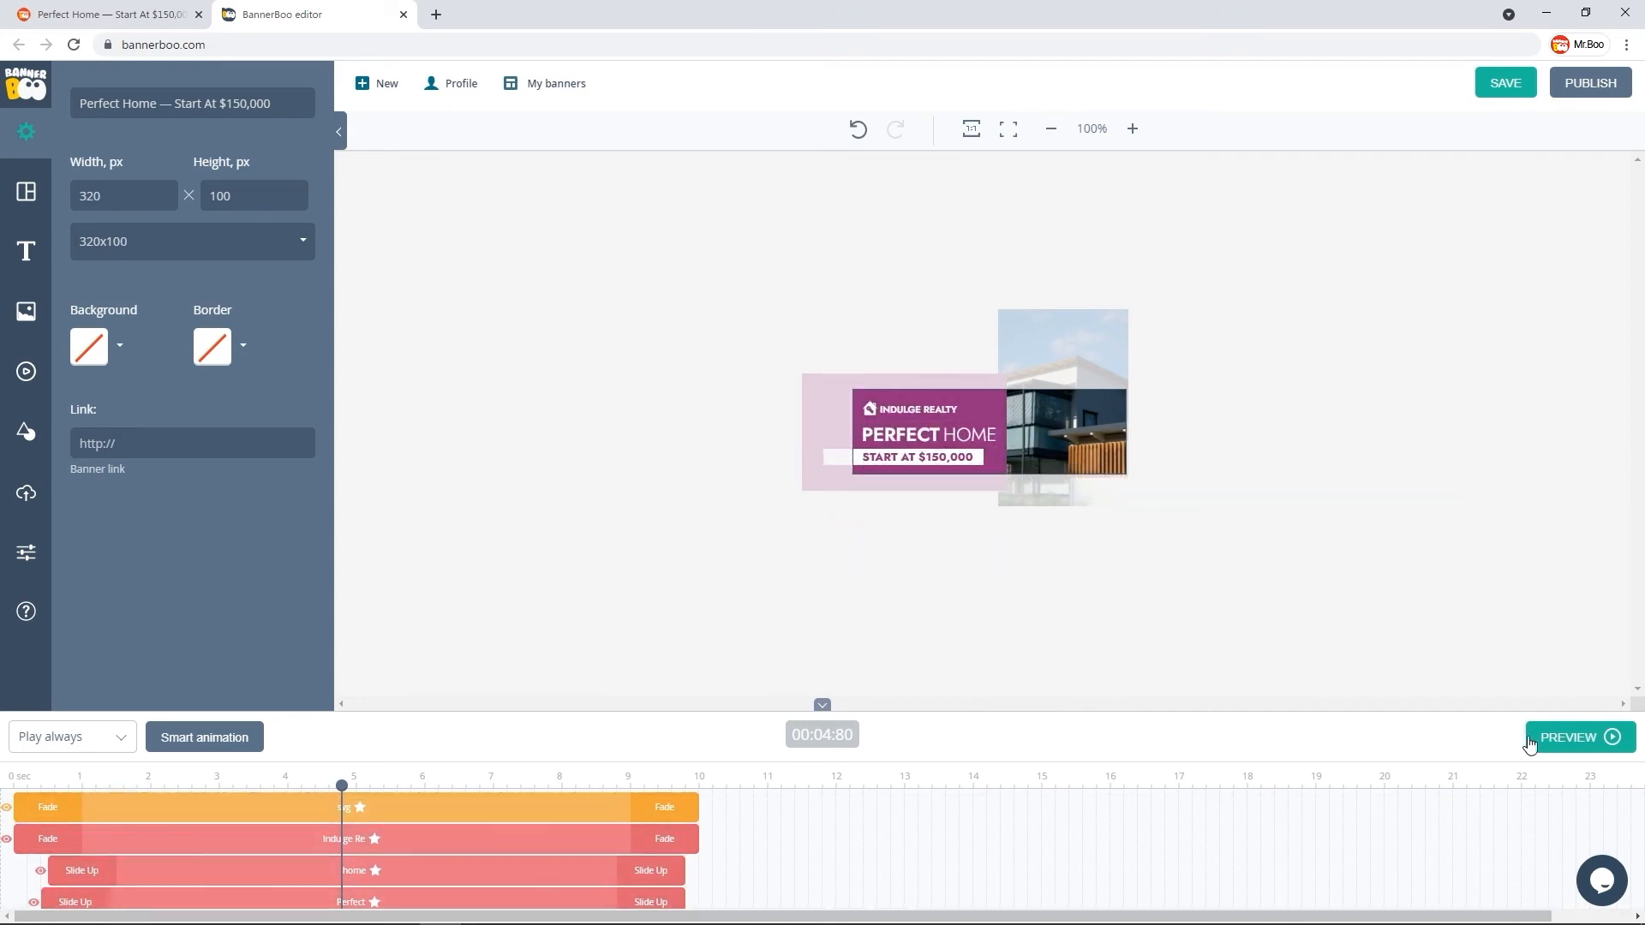
{"action": "left_click", "coordinate": [1577, 736]}
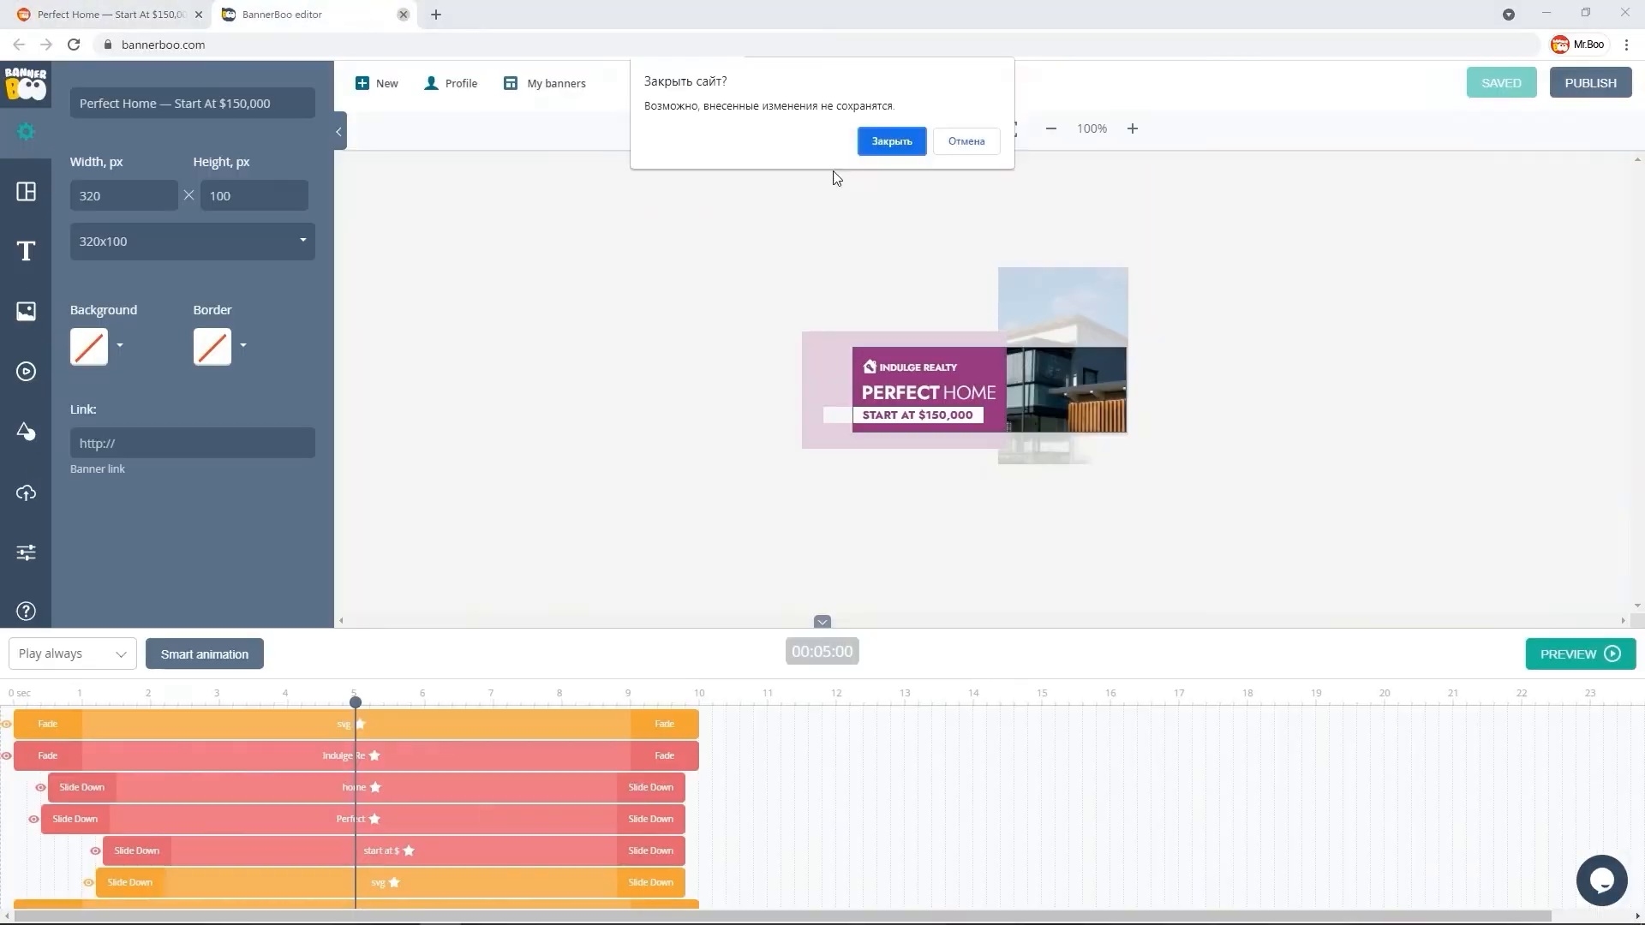
- Set the 851x315 banner's price entries to Slide Left and move the timeline to 5 s
{"action": "left_click", "coordinate": [889, 141]}
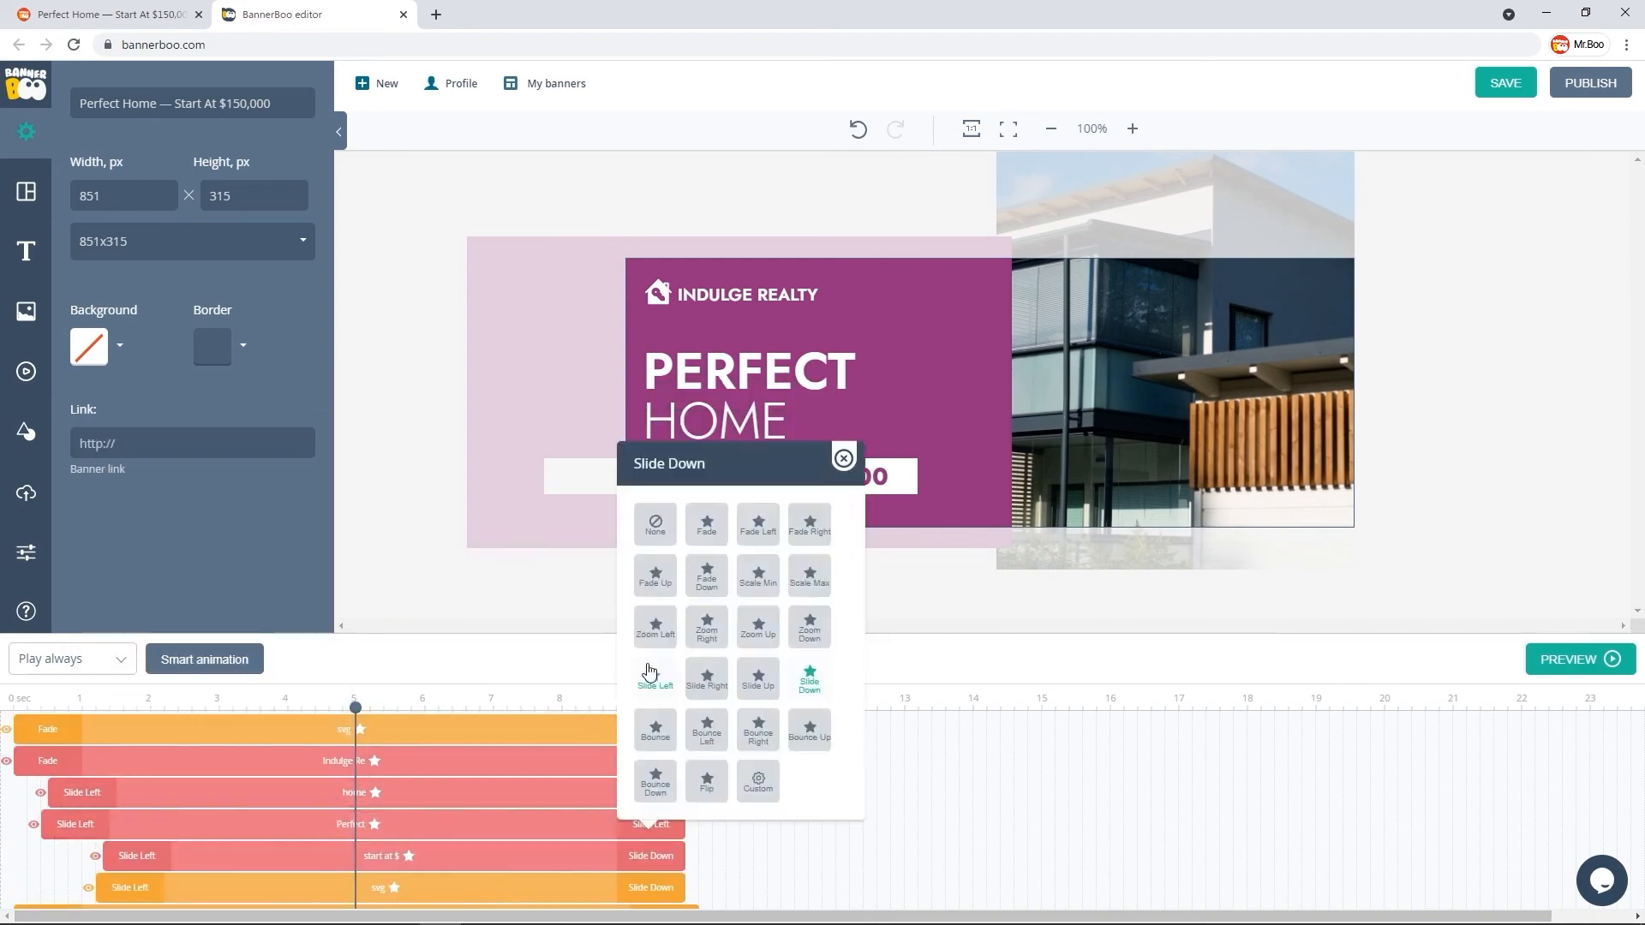
{"action": "left_click", "coordinate": [842, 458]}
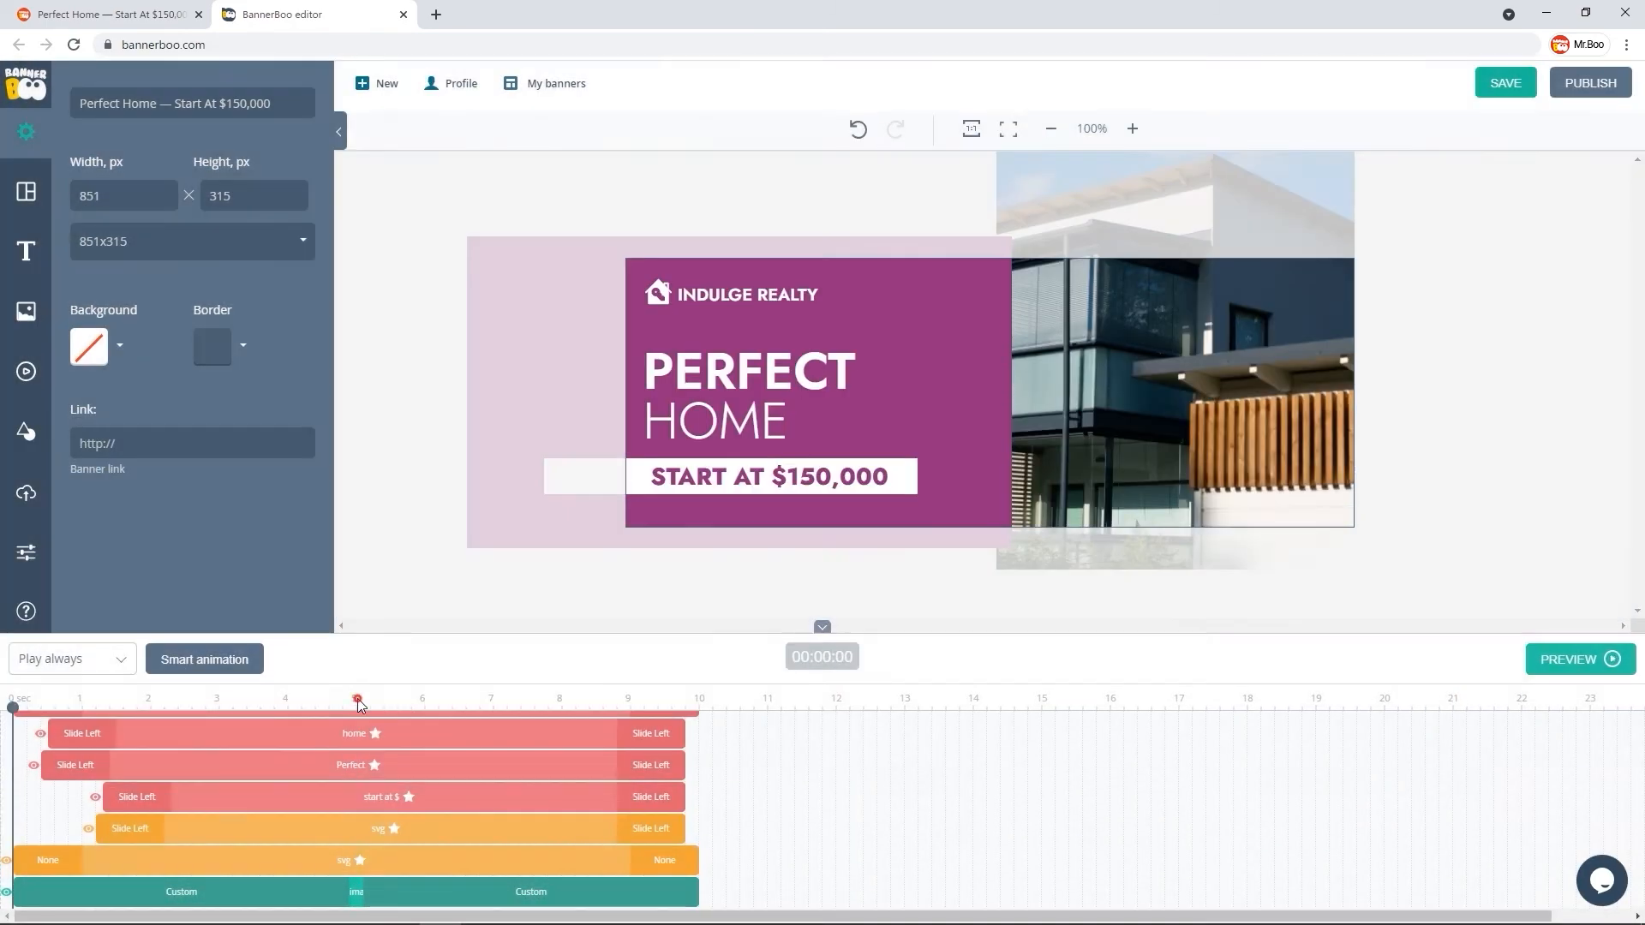
{"action": "left_click", "coordinate": [1504, 83]}
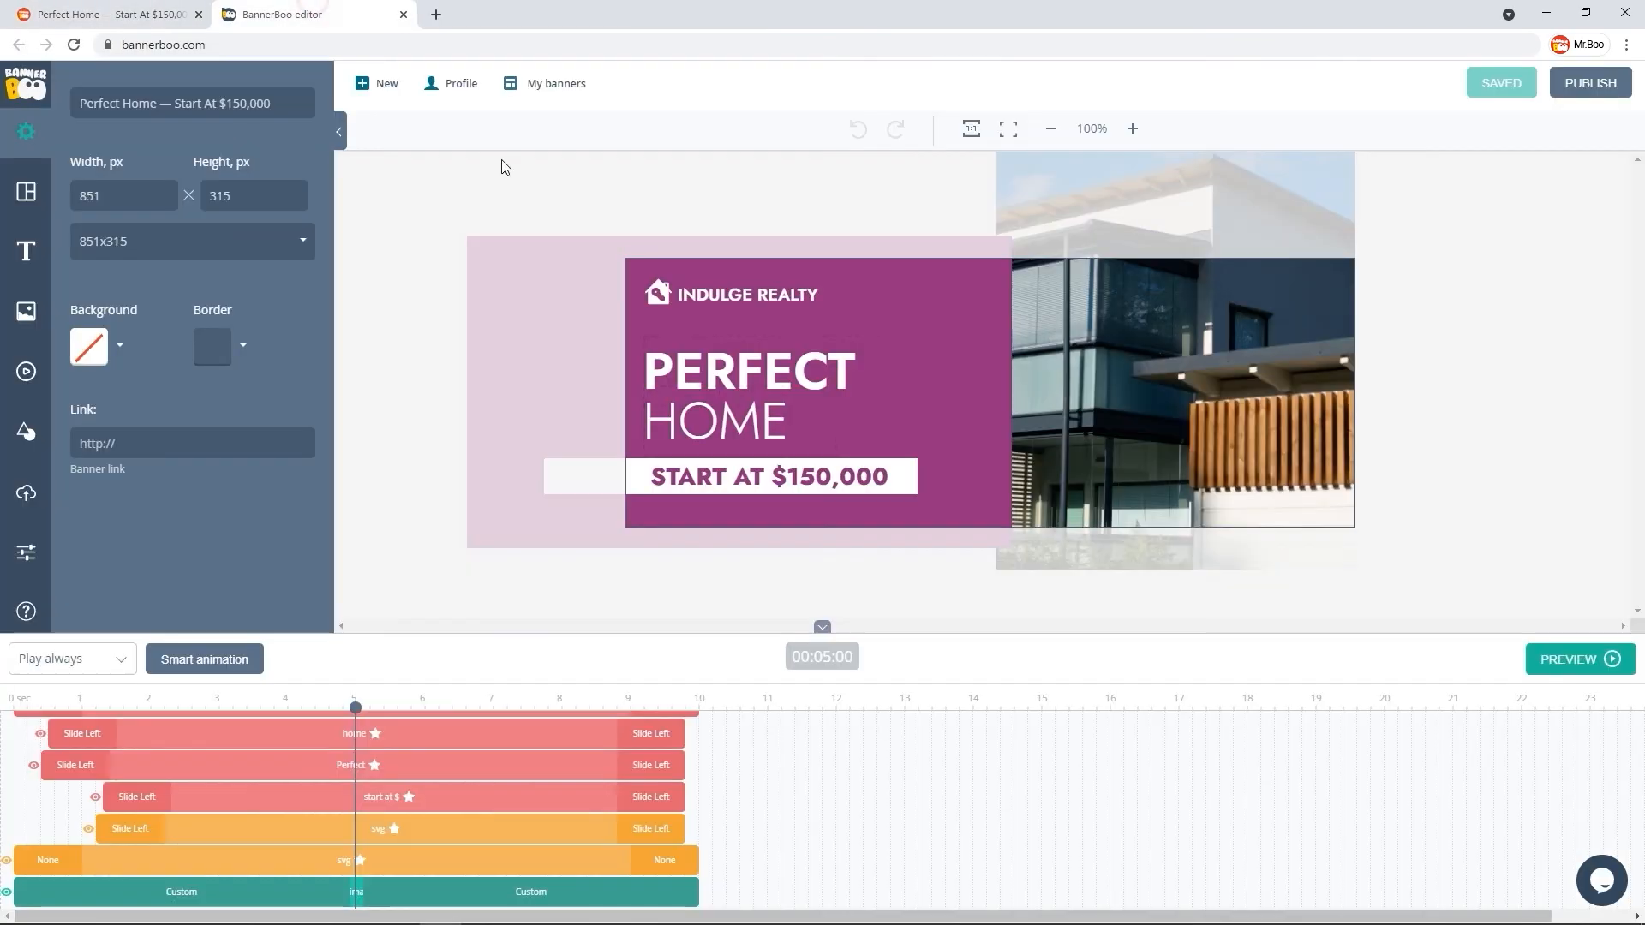